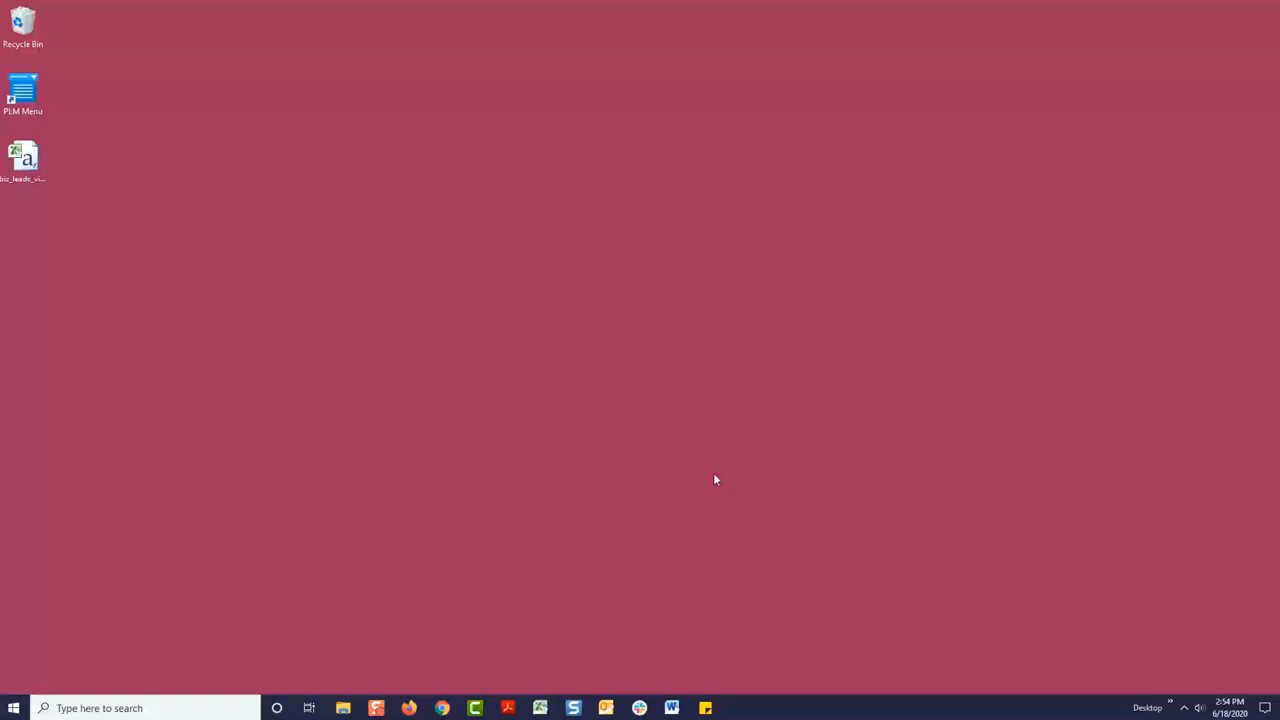
Launch the browser, go to the Dolphin Cloud site and log in with user ID and password.
{"action": "left_click", "coordinate": [440, 708]}
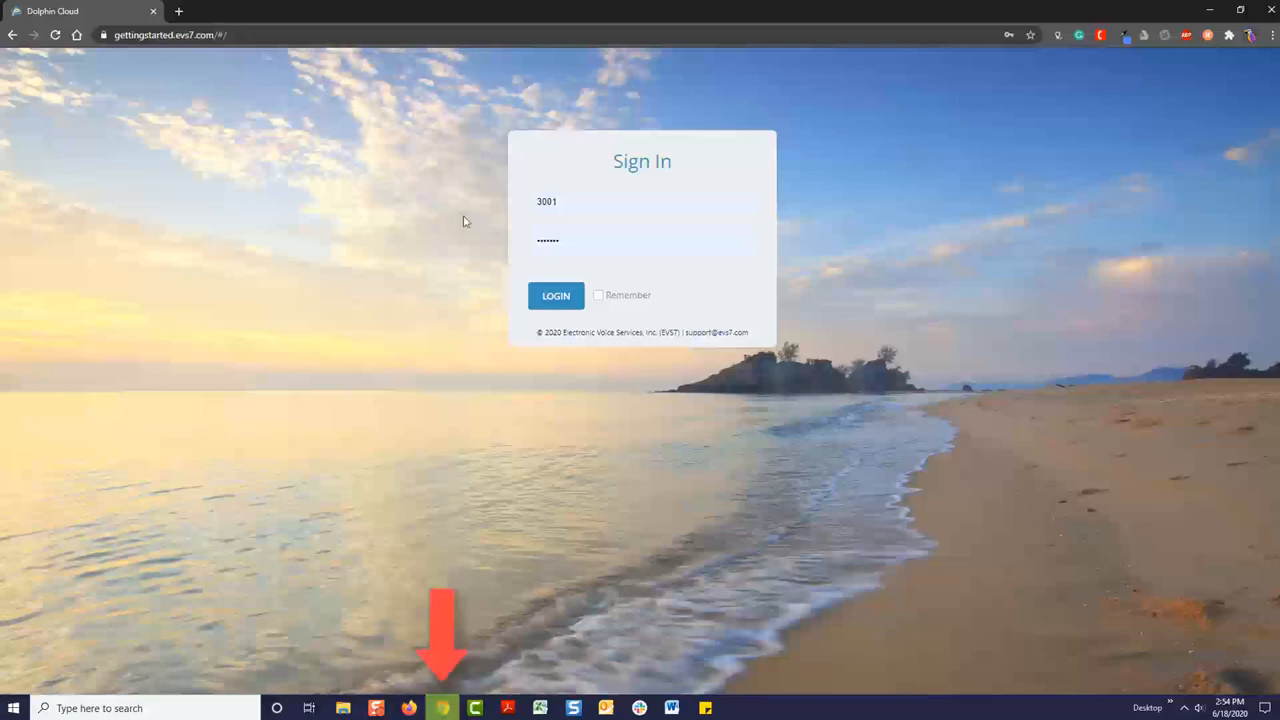
{"action": "left_click", "coordinate": [570, 240]}
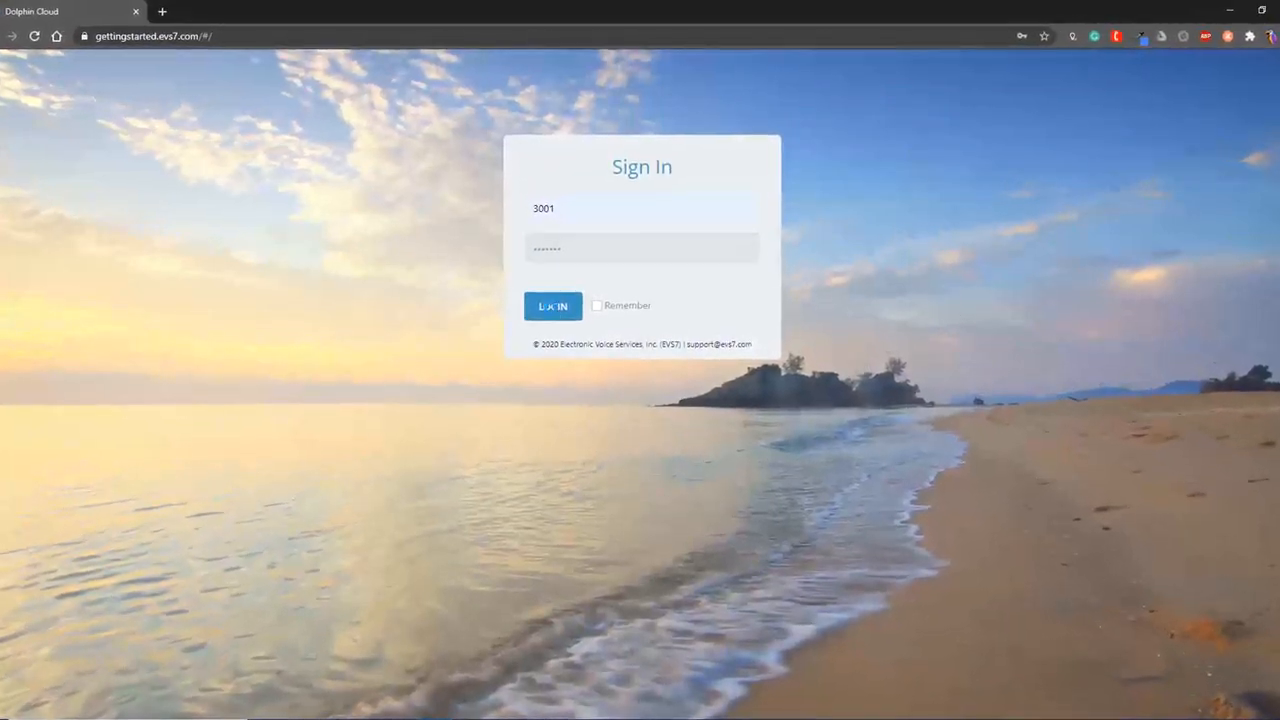
{"action": "left_click", "coordinate": [552, 306]}
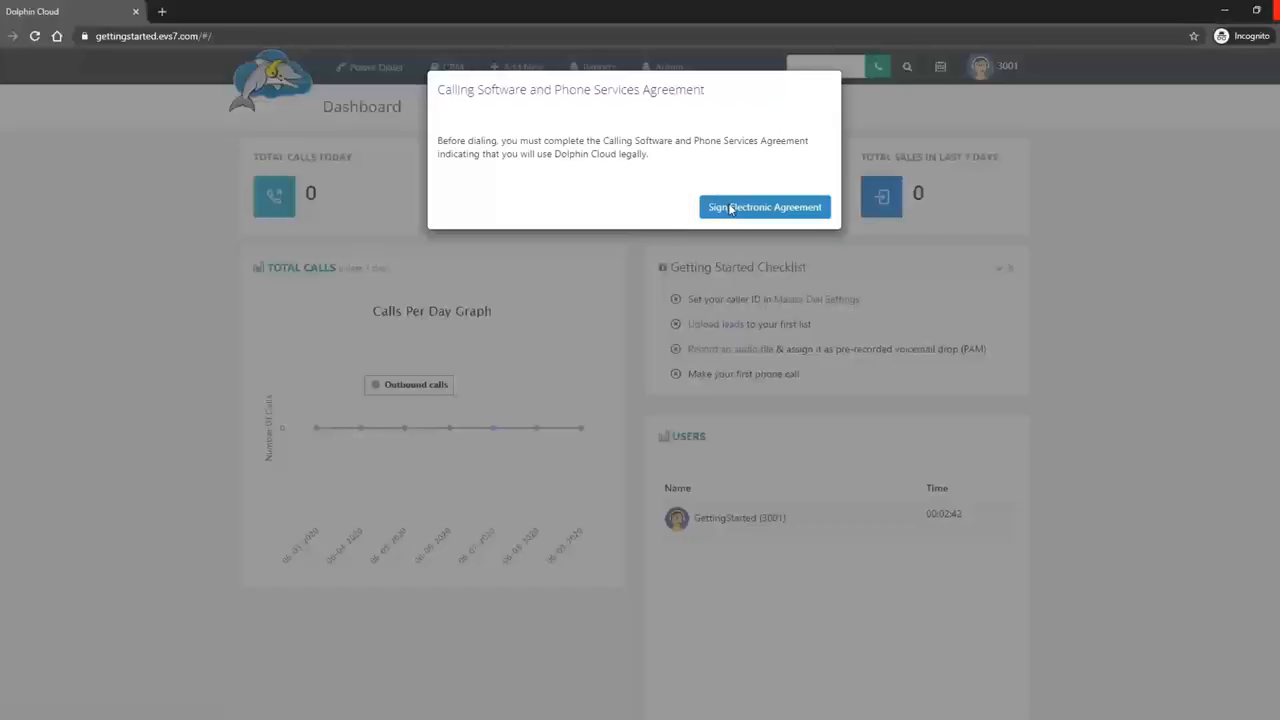
Bring up the Calling Software and Phone Services Agreement and review its terms.
{"action": "left_click", "coordinate": [764, 206]}
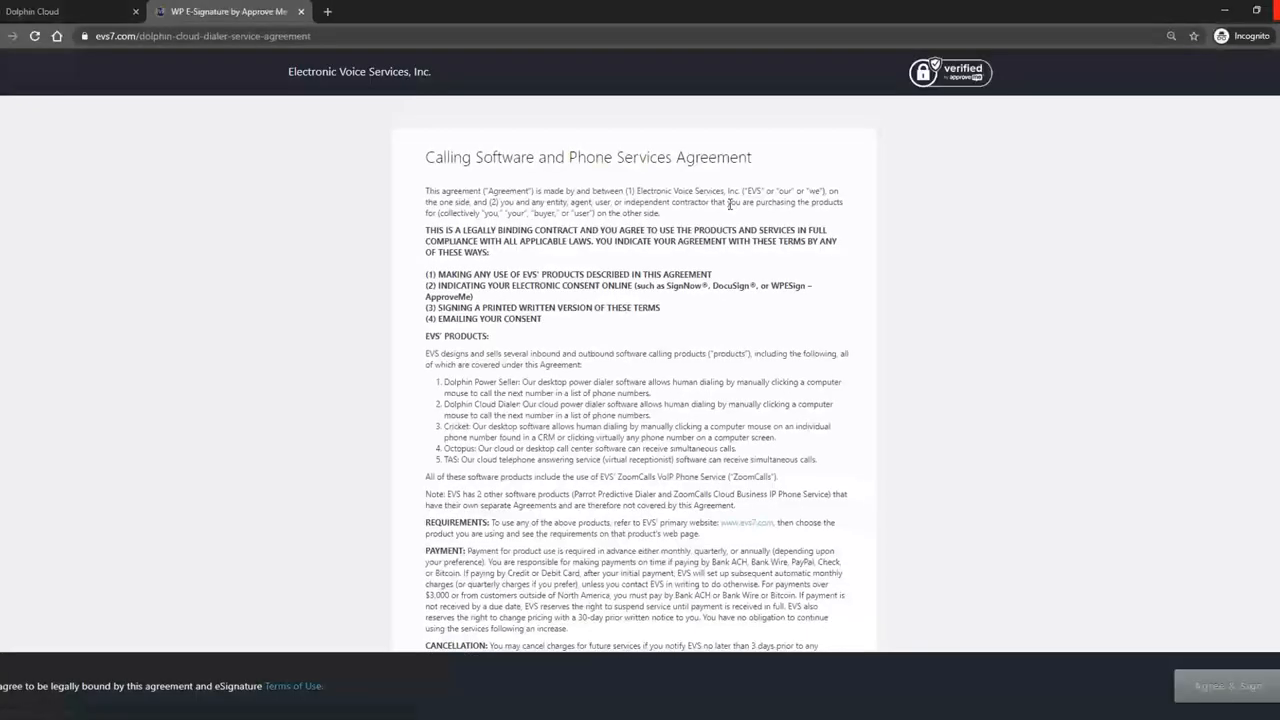
{"action": "scroll", "scroll_direction": "down", "scroll_amount": 3}
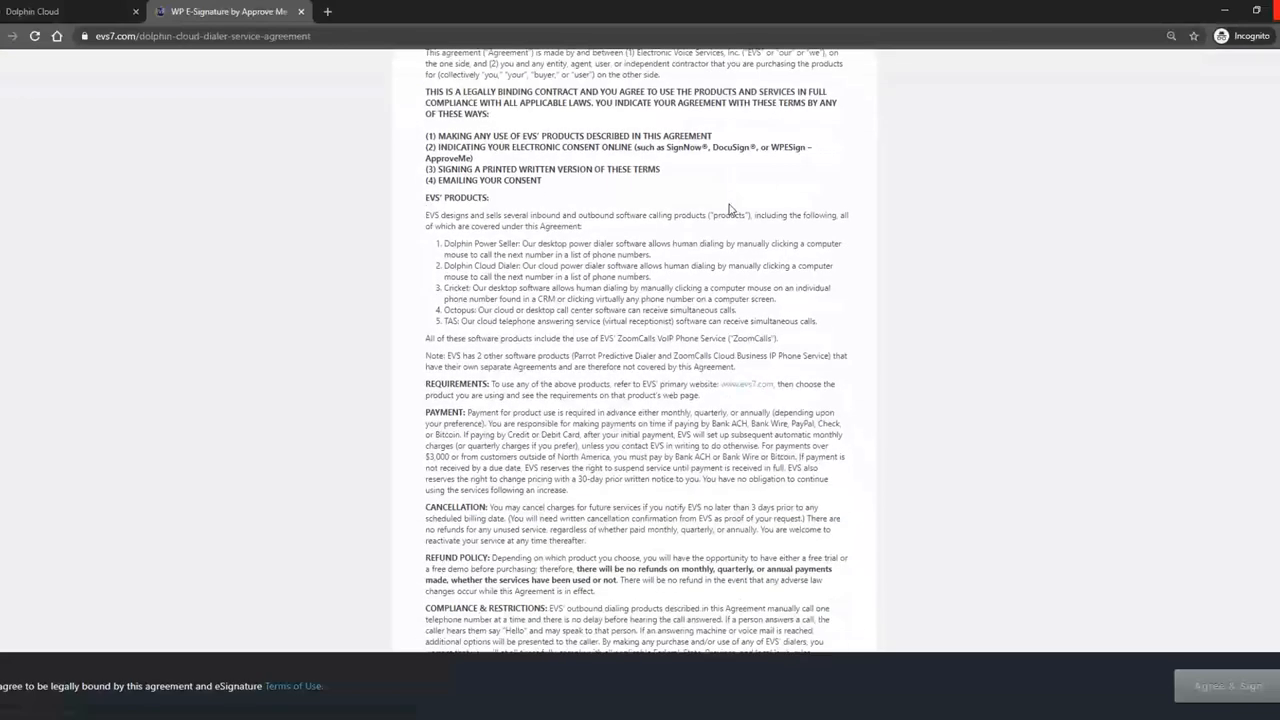
{"action": "scroll", "scroll_direction": "down", "scroll_amount": 3}
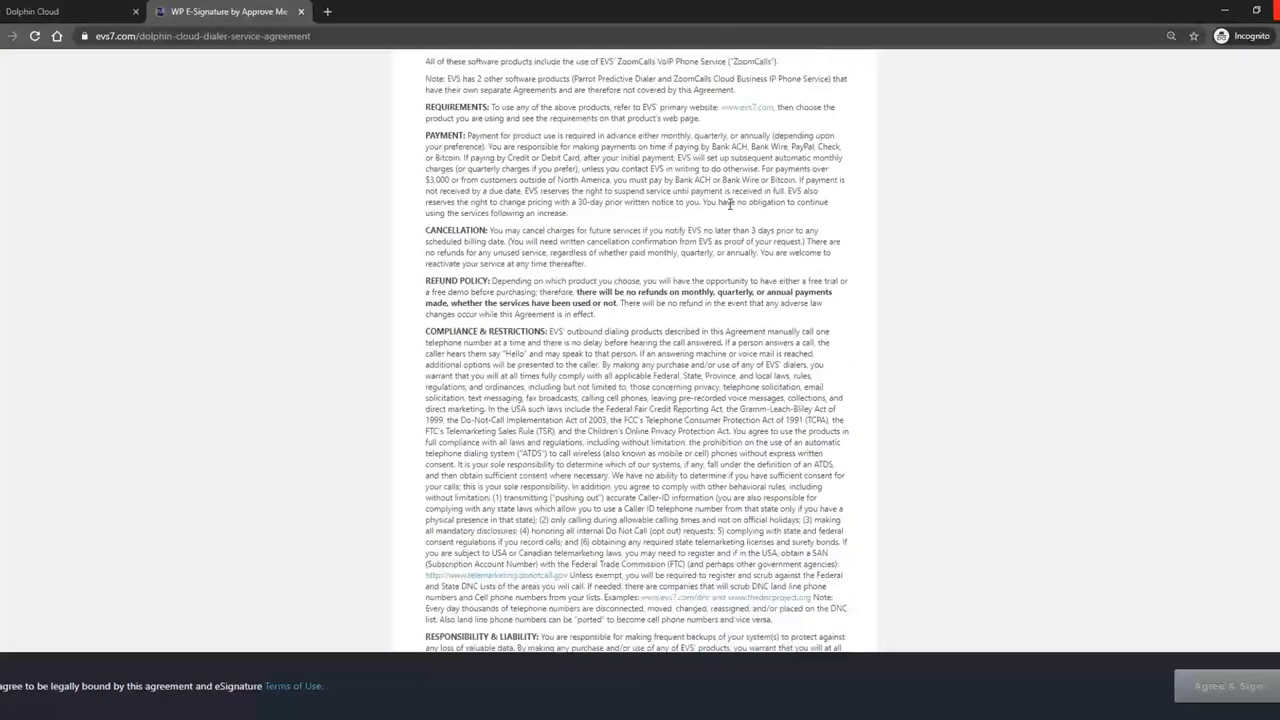
{"action": "scroll", "scroll_direction": "down", "scroll_amount": 3}
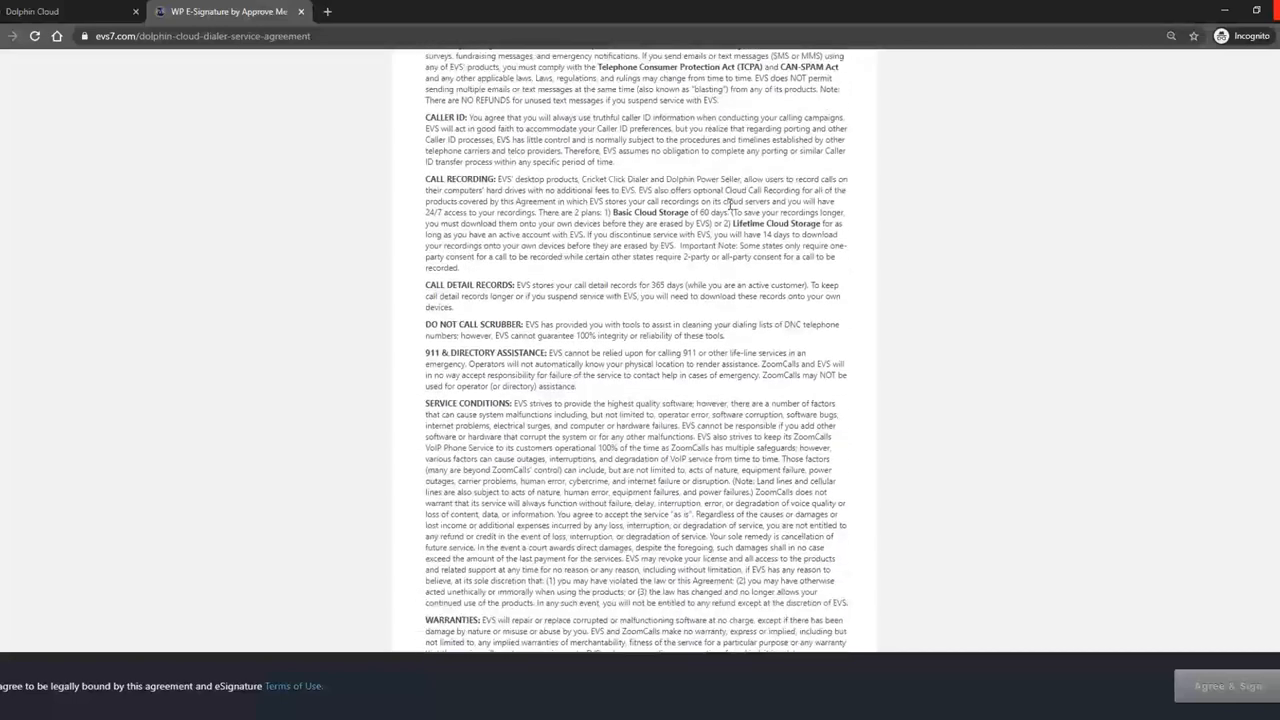
{"action": "type", "text": "Getting Started"}
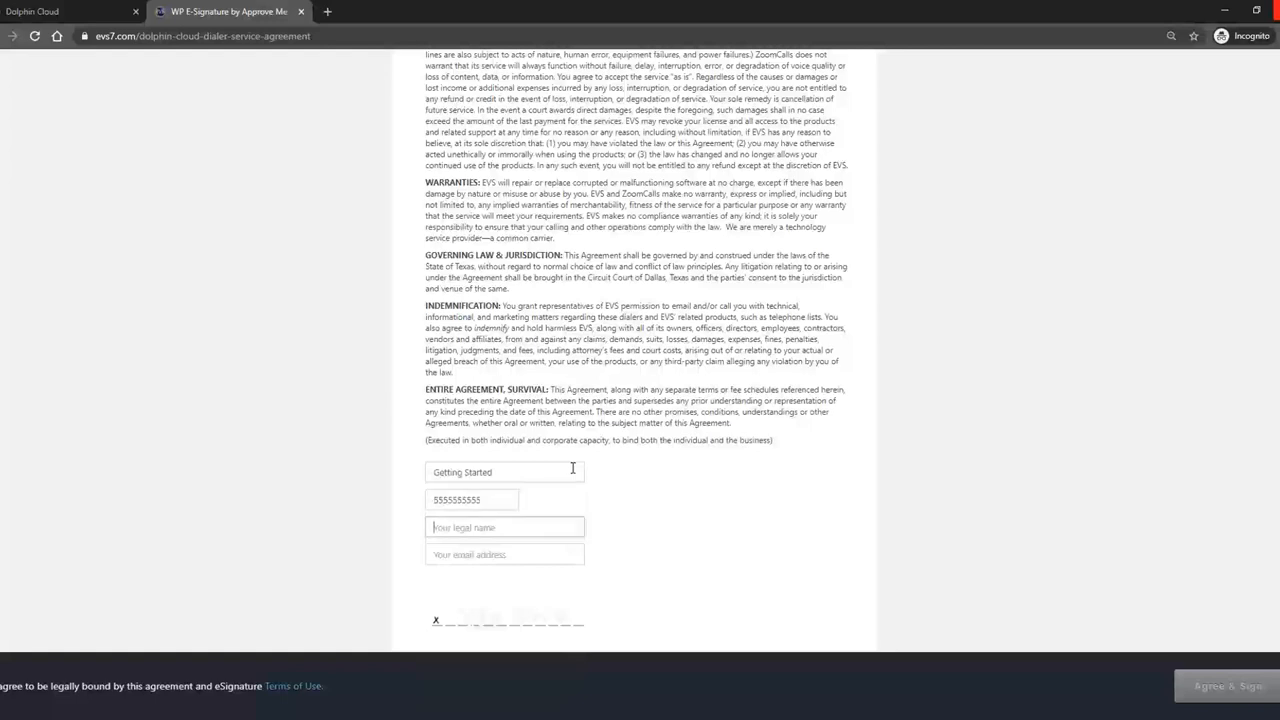
{"action": "type", "text": "Melanie V"}
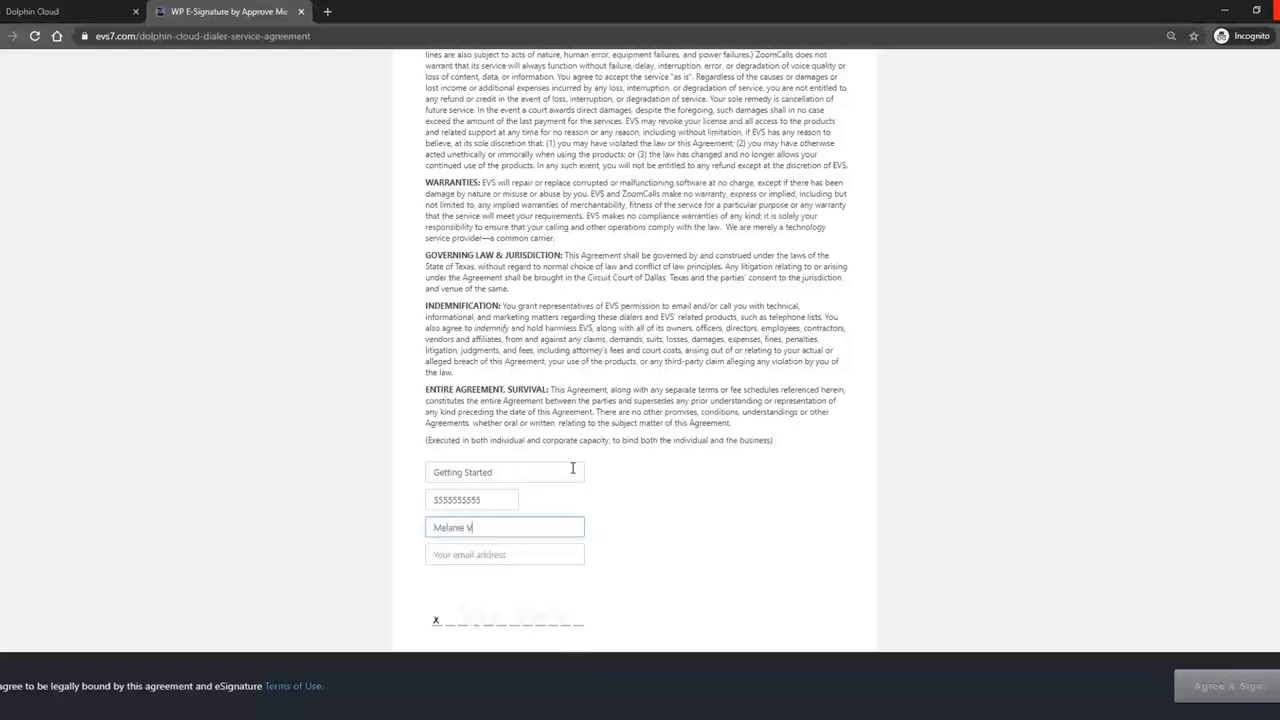
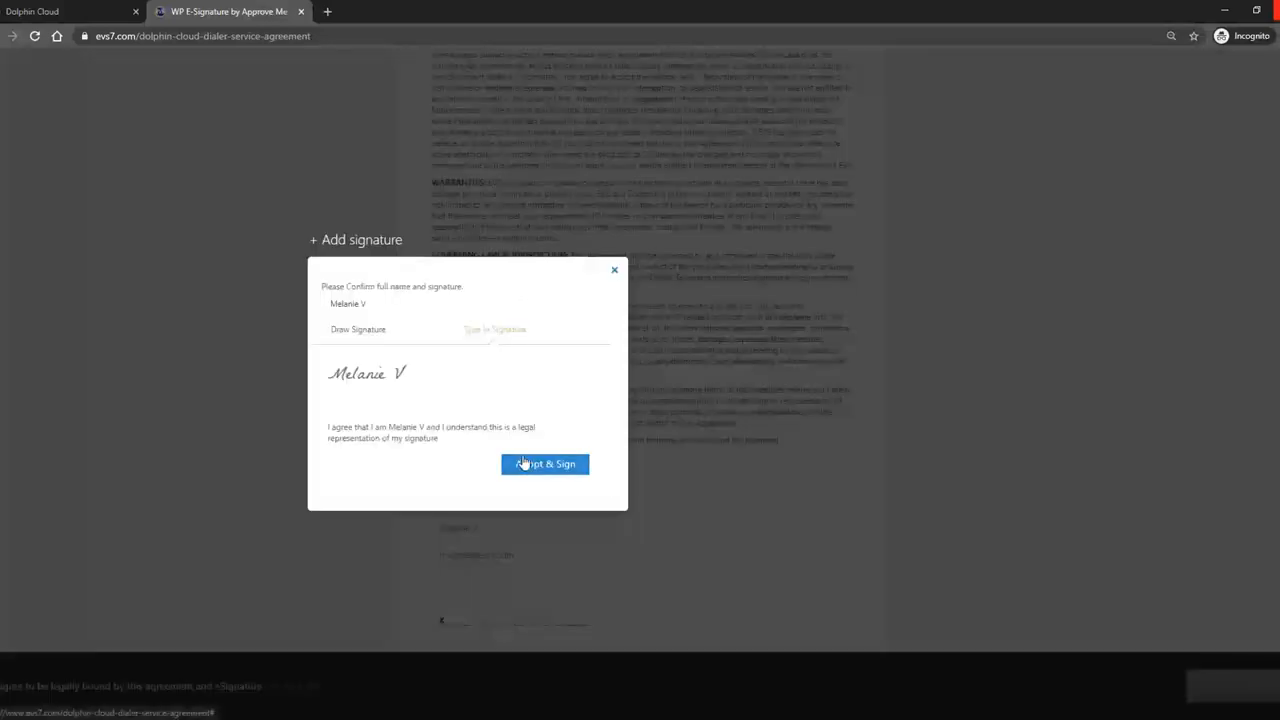
{"action": "left_click", "coordinate": [544, 464]}
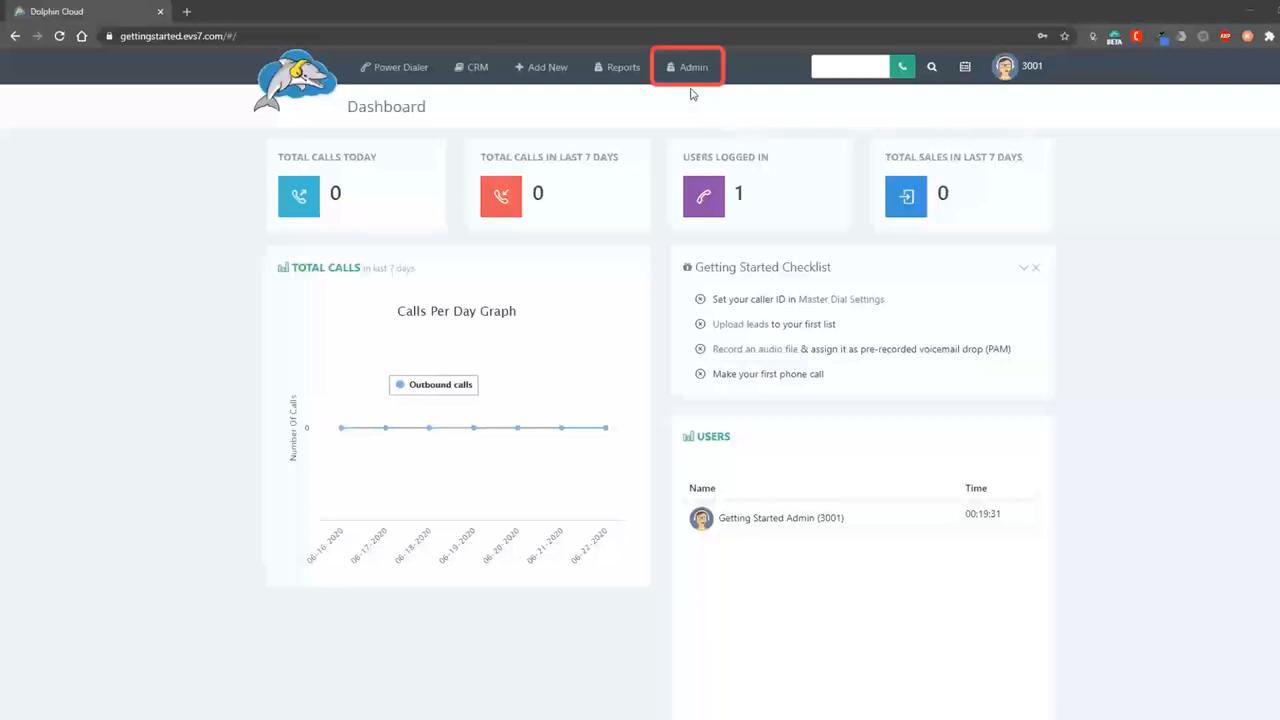
{"action": "left_click", "coordinate": [688, 66]}
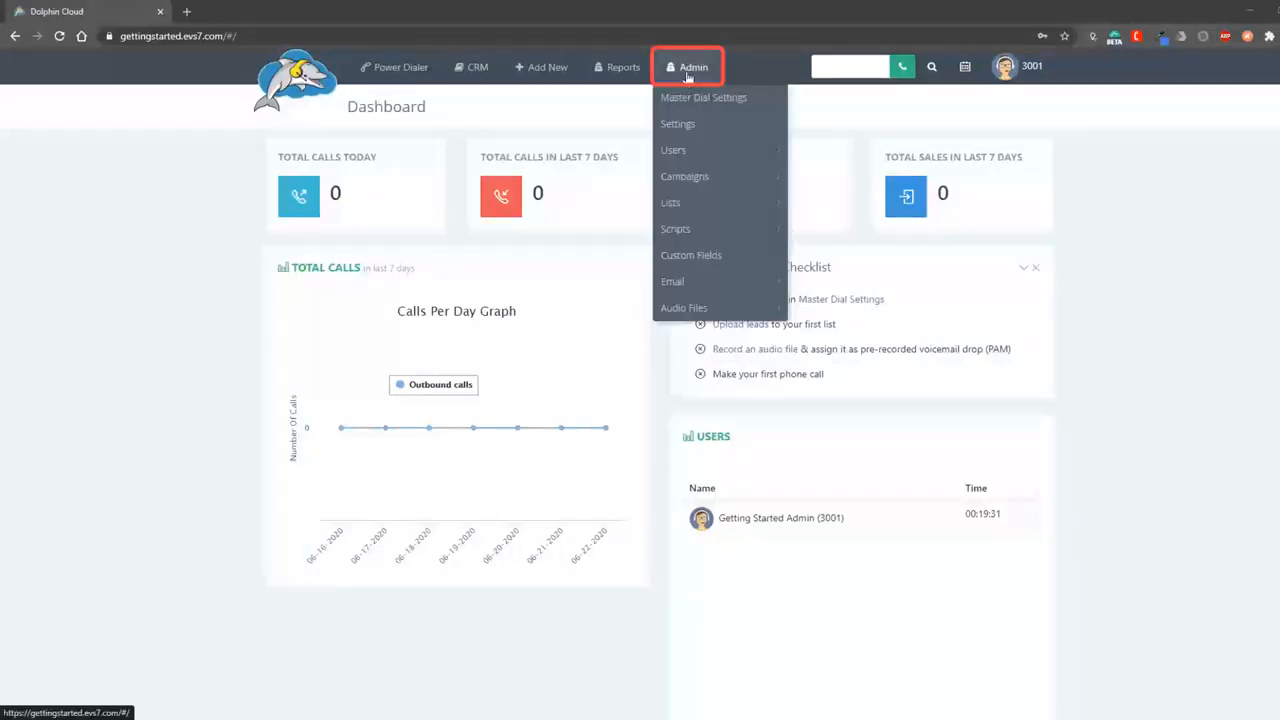
{"action": "mouse_move", "coordinate": [704, 96]}
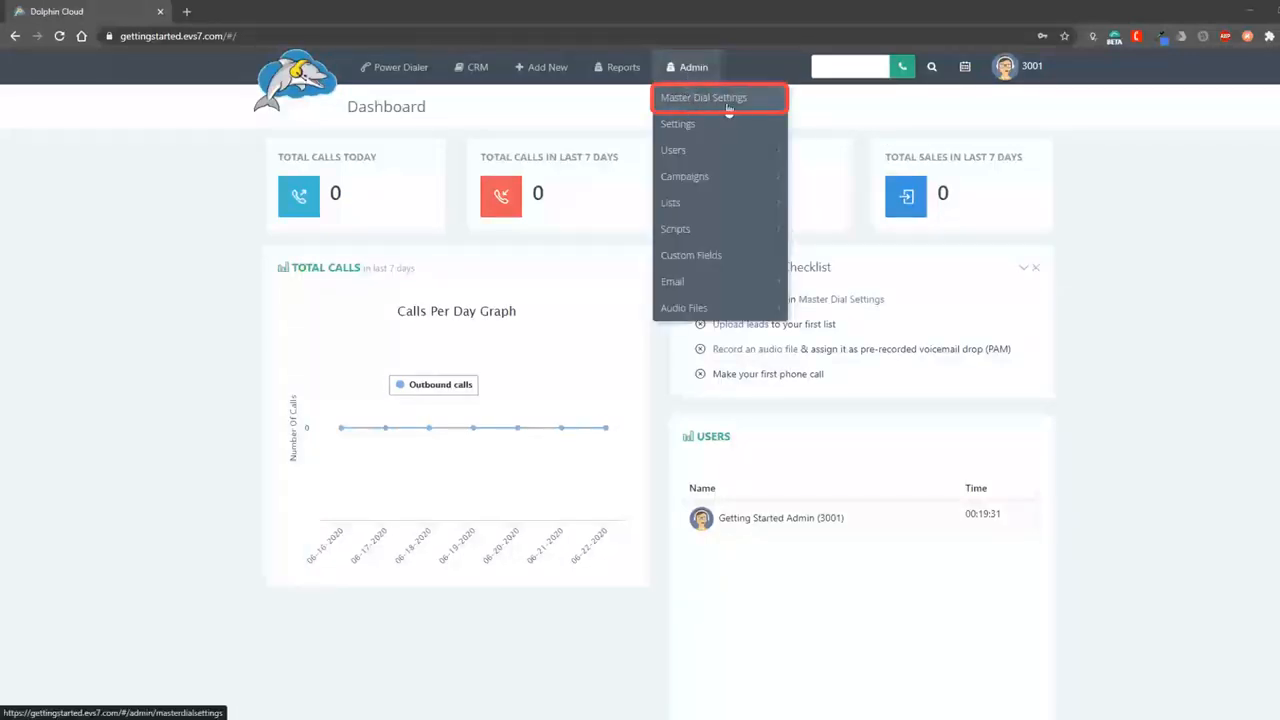
{"action": "left_click", "coordinate": [704, 96]}
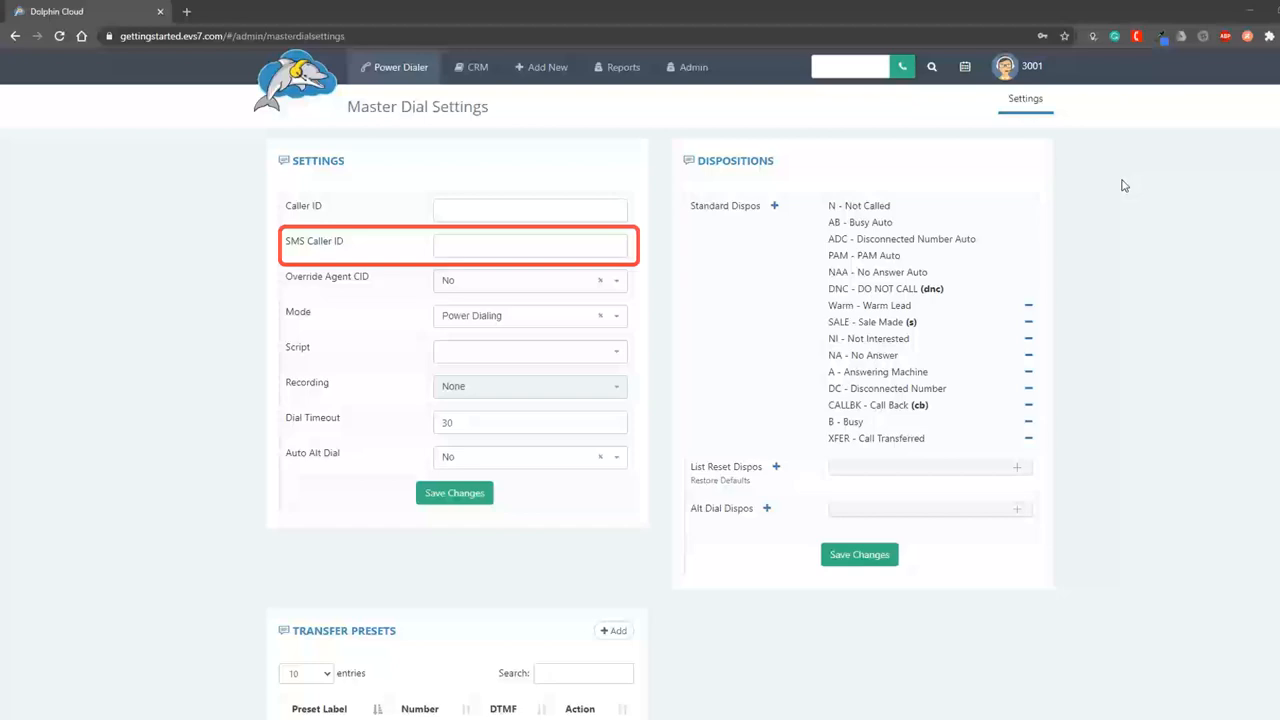
{"action": "left_click", "coordinate": [530, 210]}
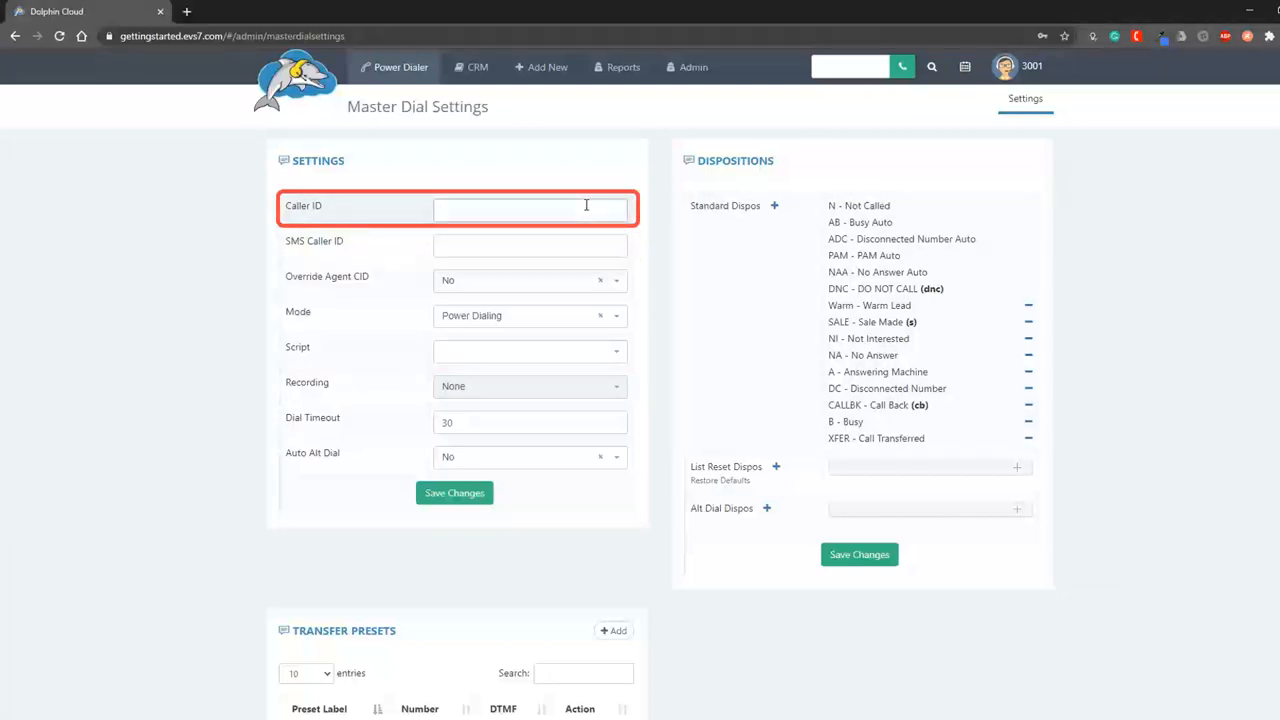
{"action": "type", "text": "2145556542"}
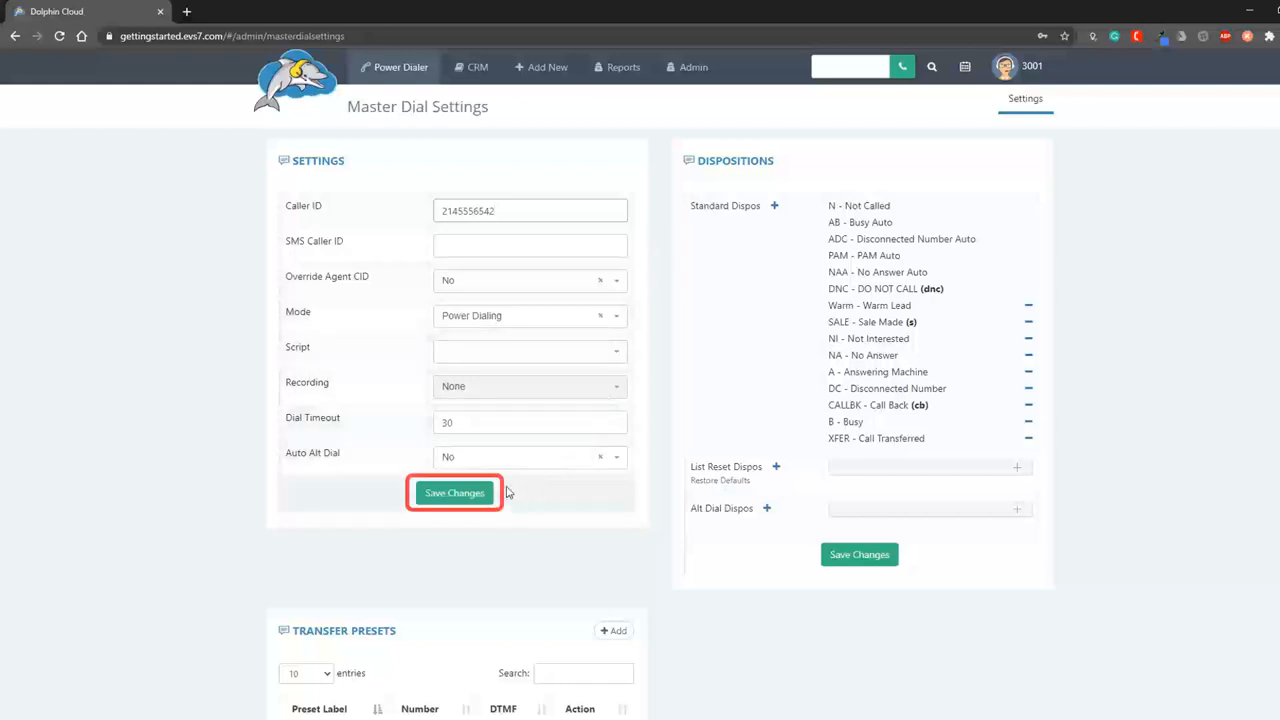
{"action": "left_click", "coordinate": [454, 492]}
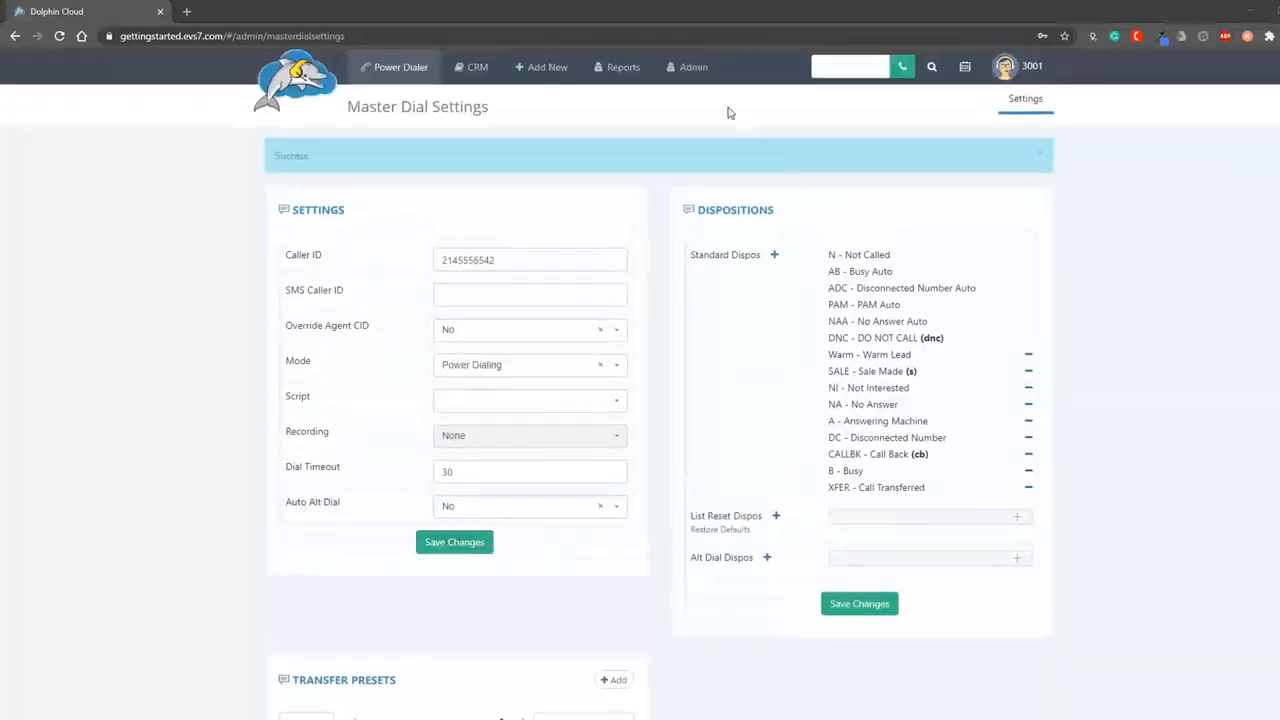
{"action": "left_click", "coordinate": [692, 68]}
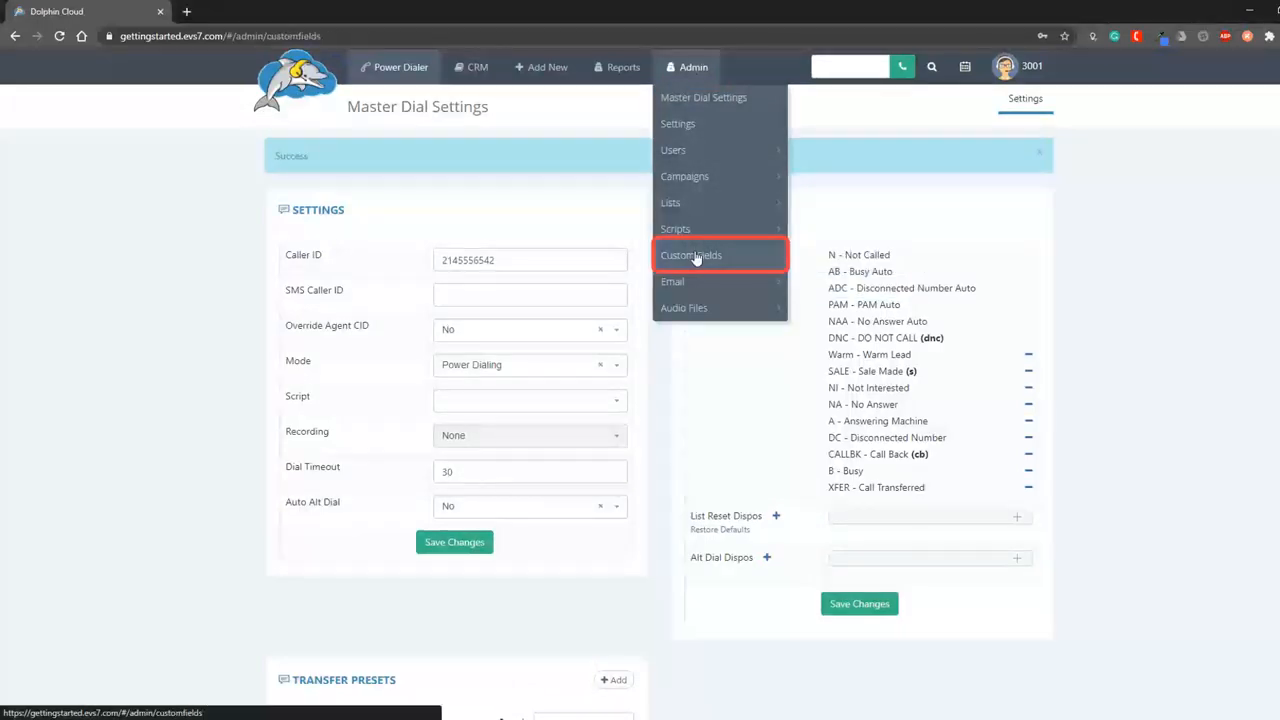
In Custom Fields, add a Text field named 'Number Of Employees'.
{"action": "left_click", "coordinate": [692, 256]}
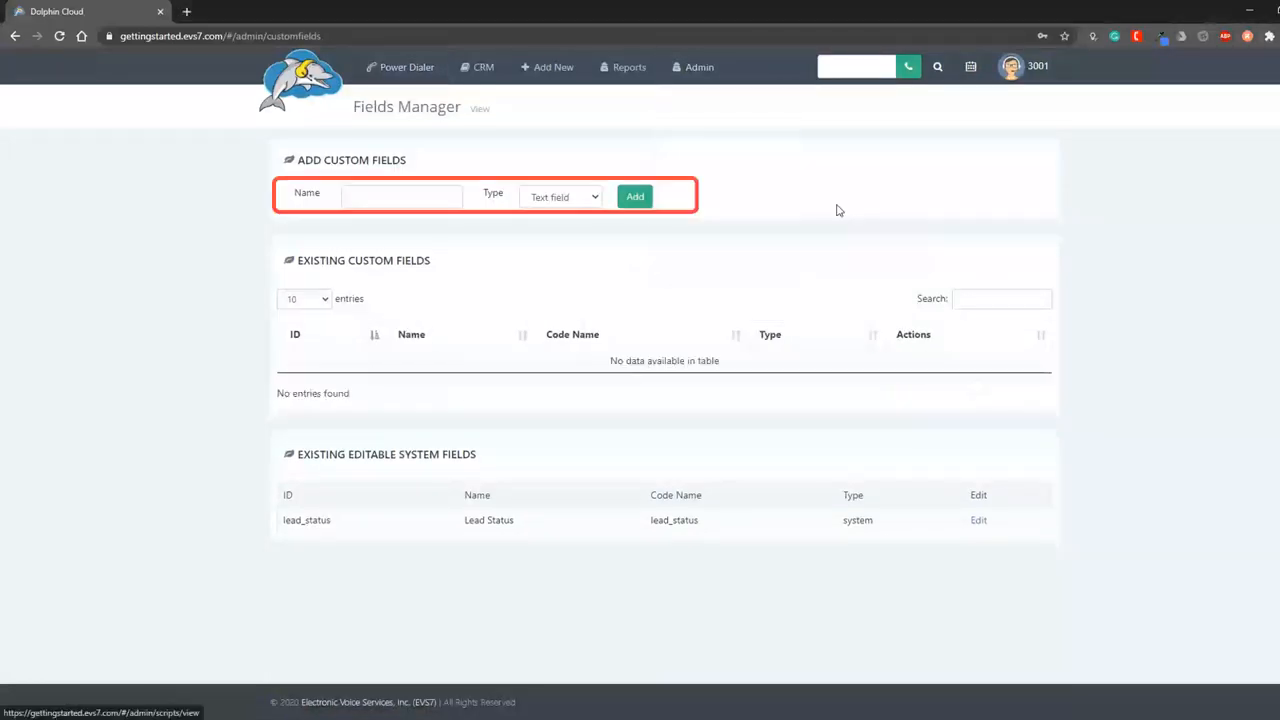
{"action": "left_click", "coordinate": [400, 196]}
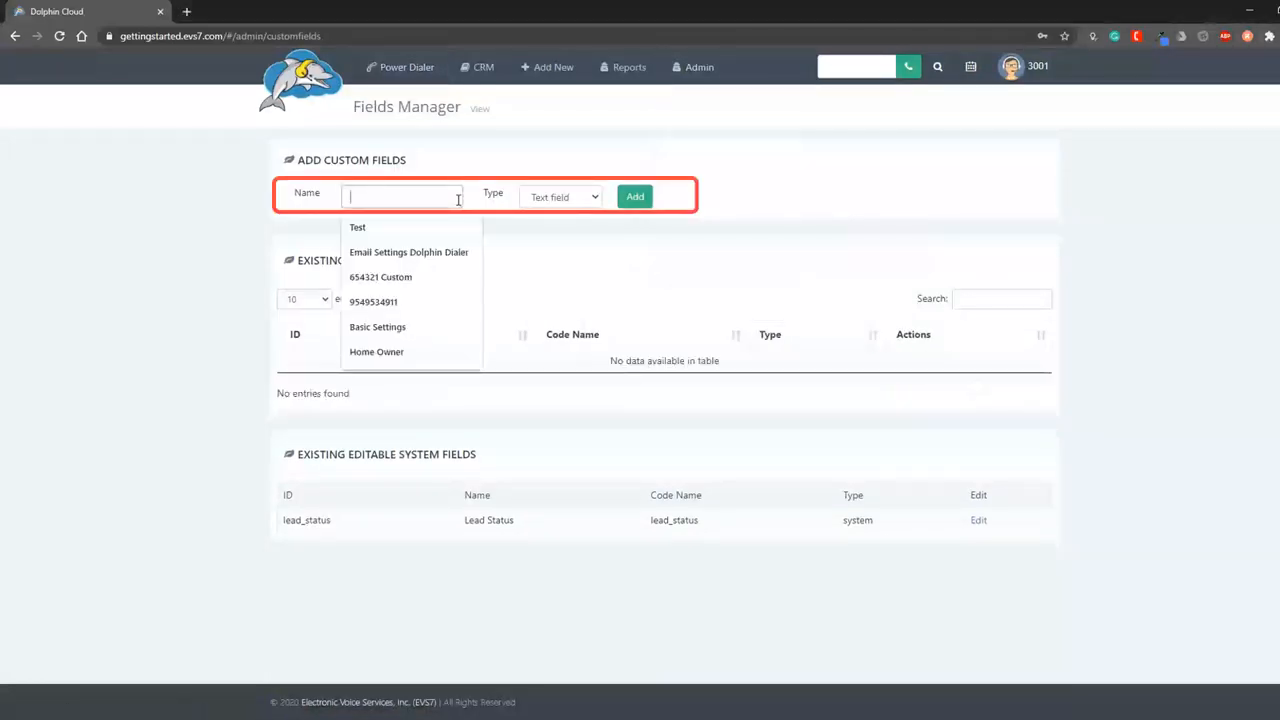
{"action": "type", "text": "Number Of Employes"}
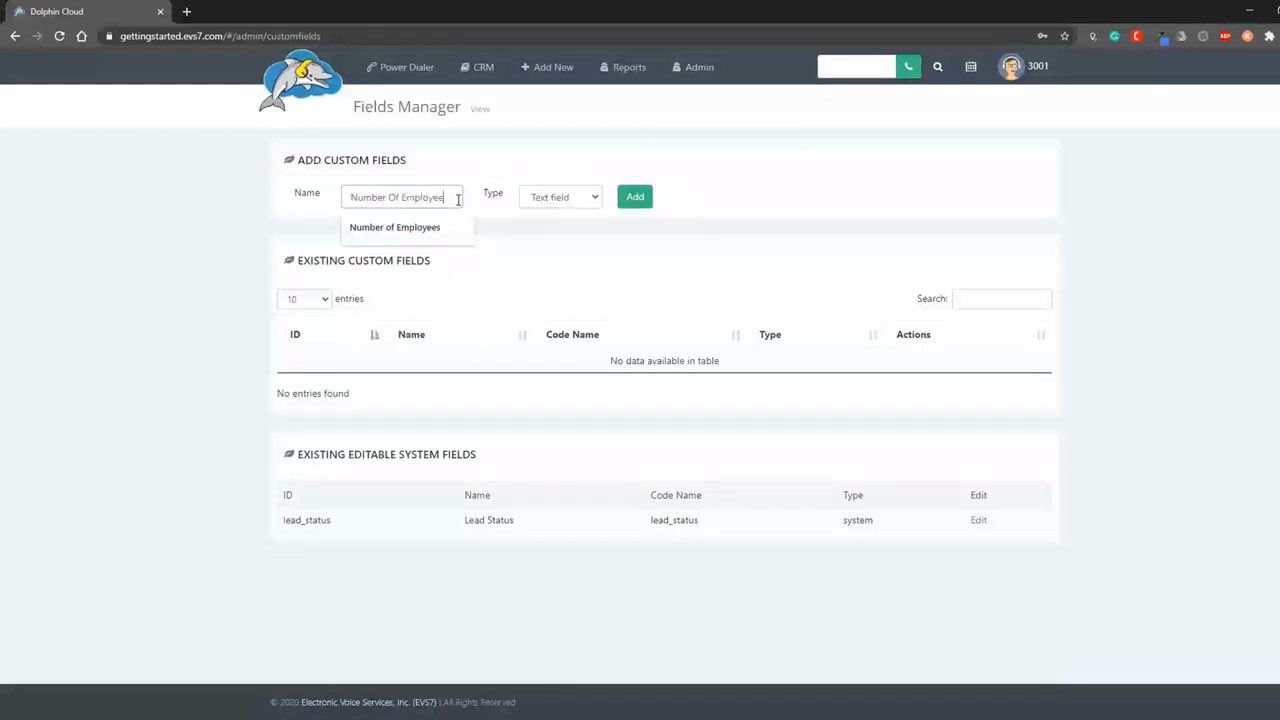
{"action": "left_click", "coordinate": [560, 196]}
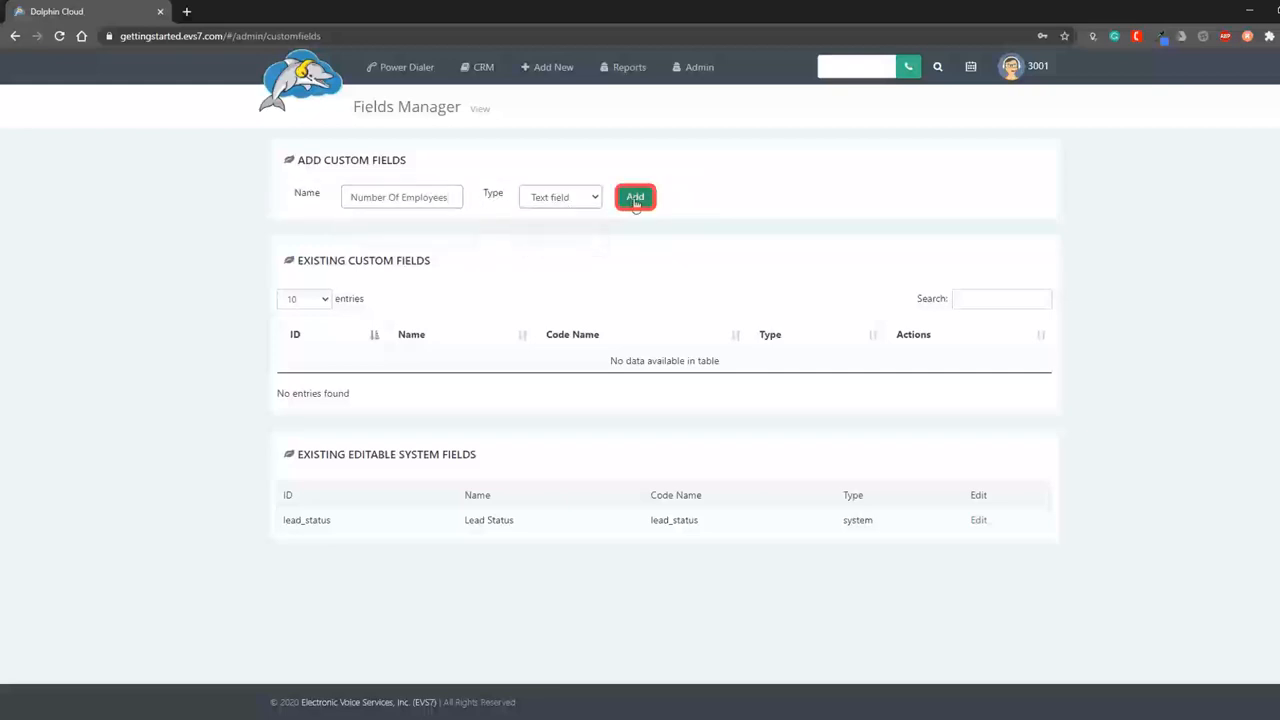
{"action": "left_click", "coordinate": [636, 196]}
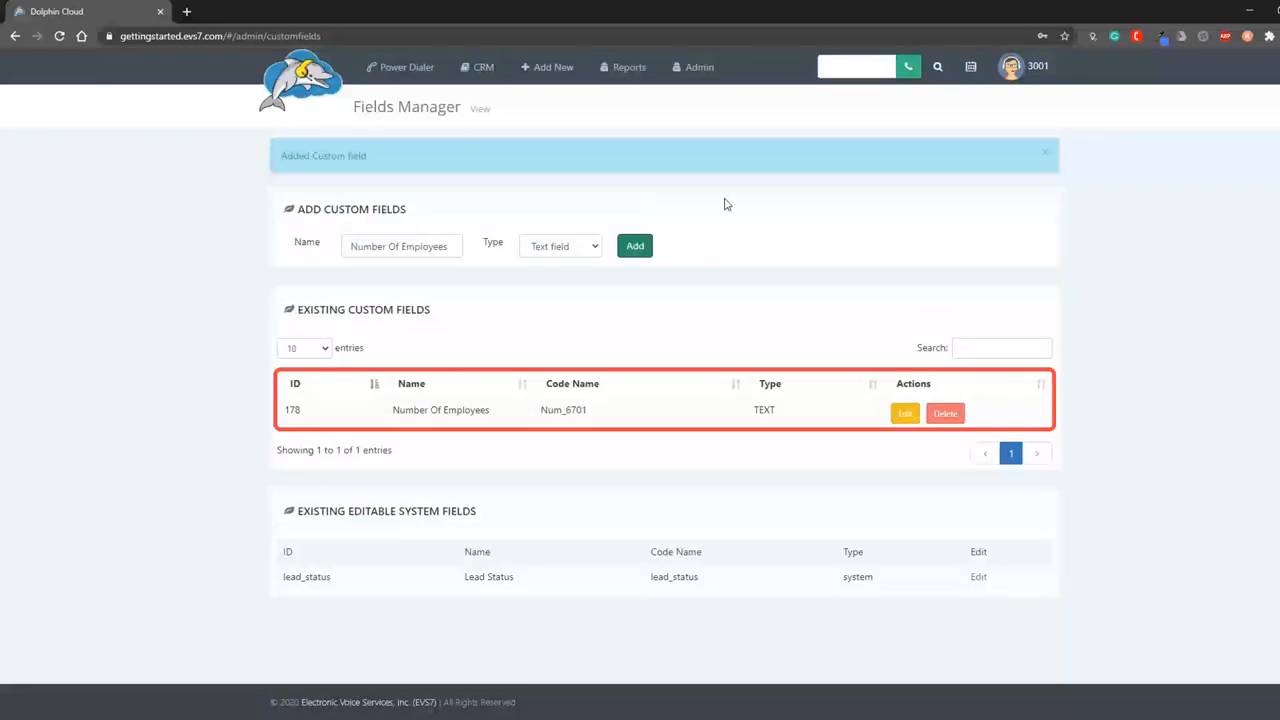
{"action": "mouse_move", "coordinate": [470, 422]}
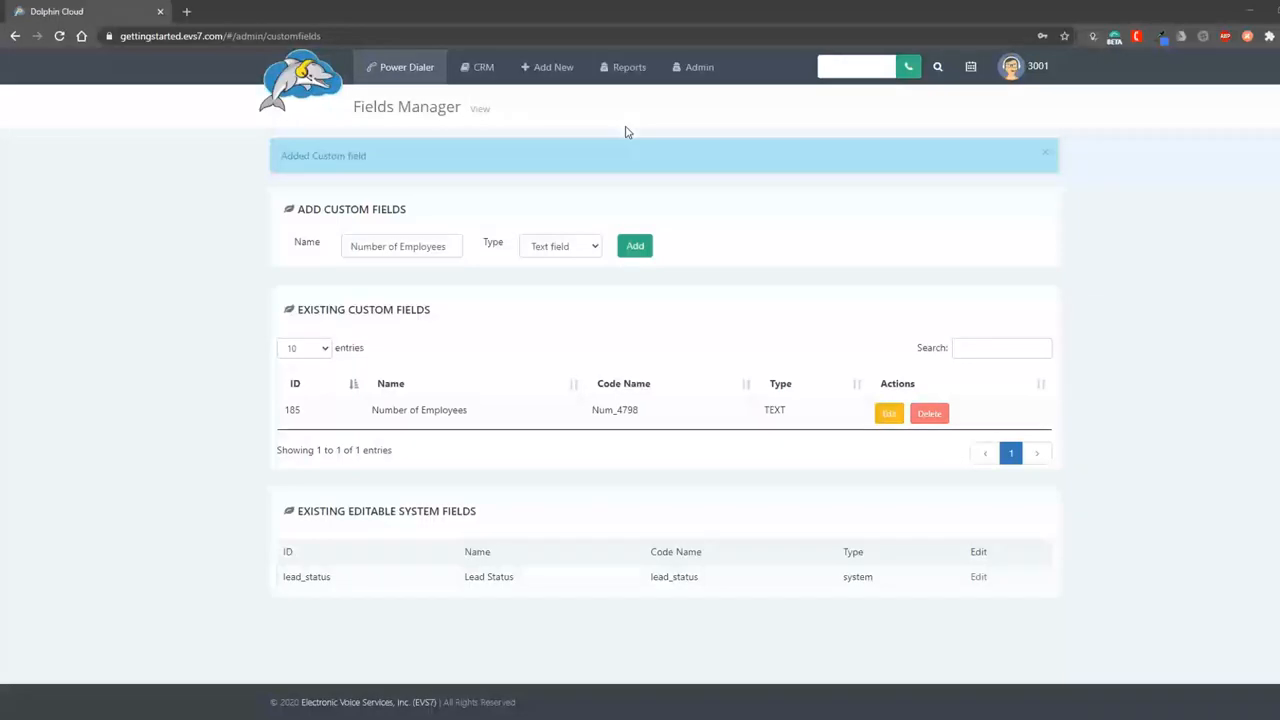
Start Import Leads from Admin > Lists and choose Calling List as the target.
{"action": "left_click", "coordinate": [698, 66]}
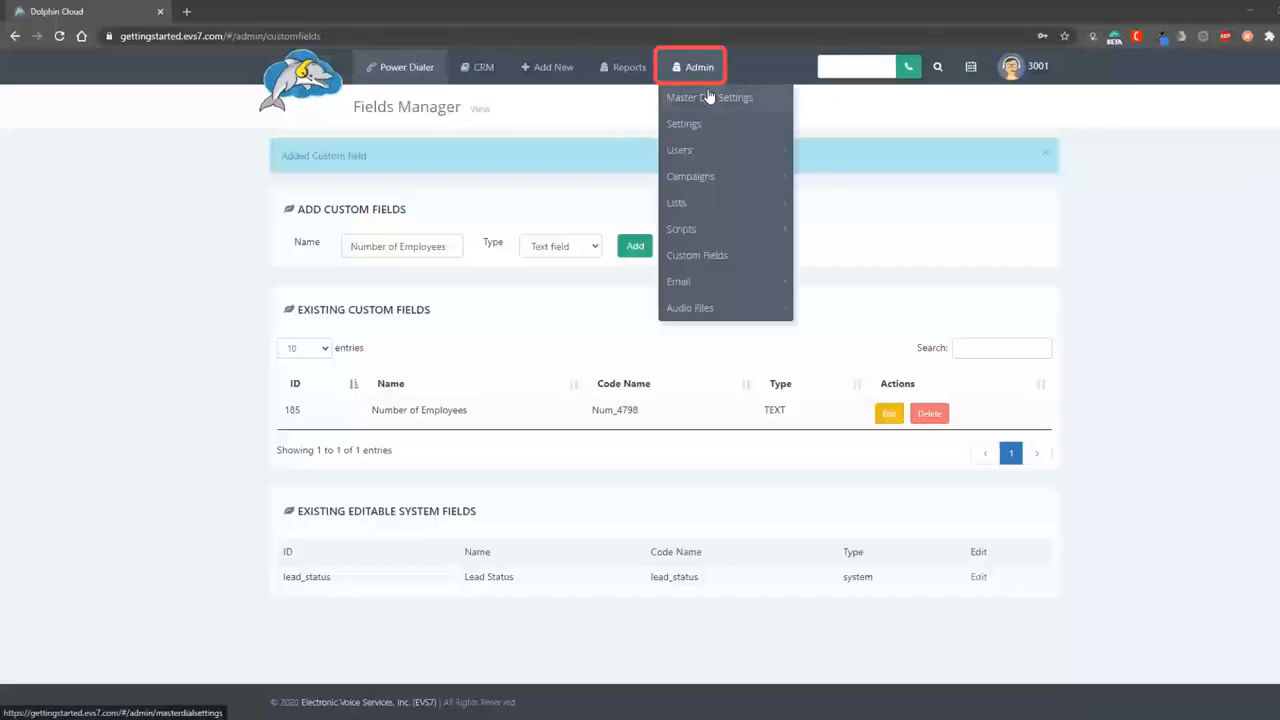
{"action": "mouse_move", "coordinate": [690, 190]}
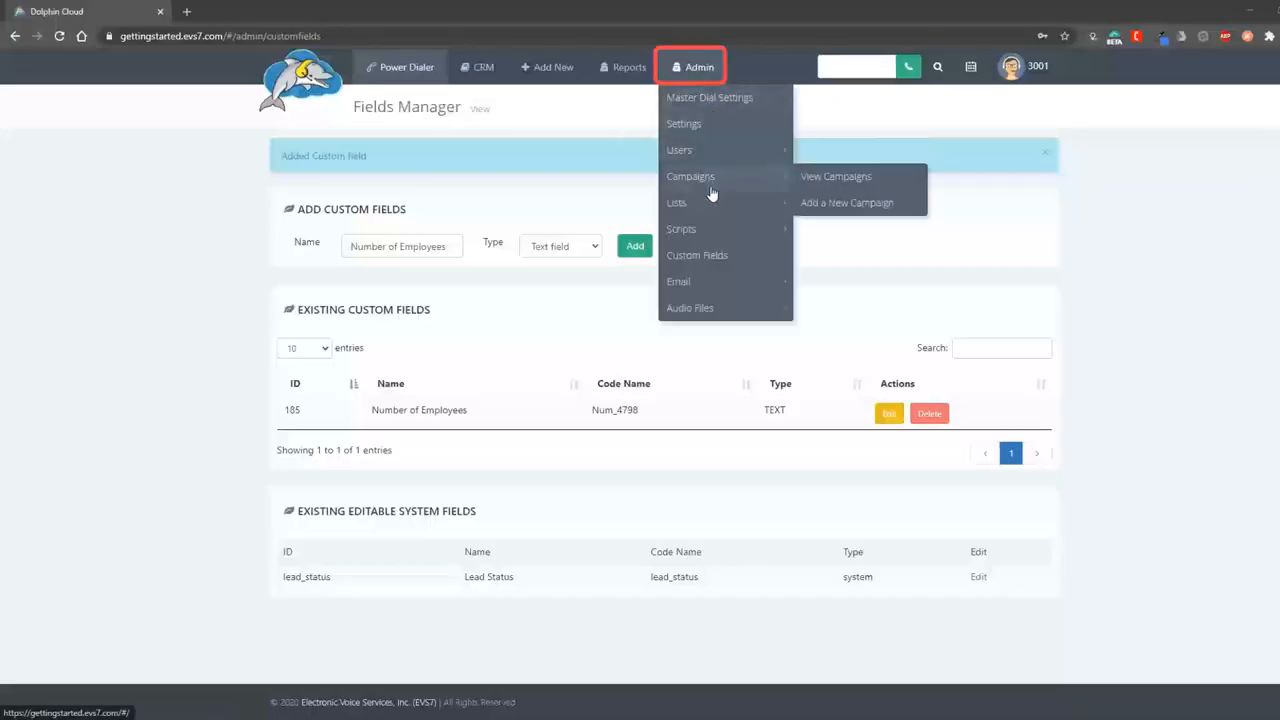
{"action": "mouse_move", "coordinate": [676, 202]}
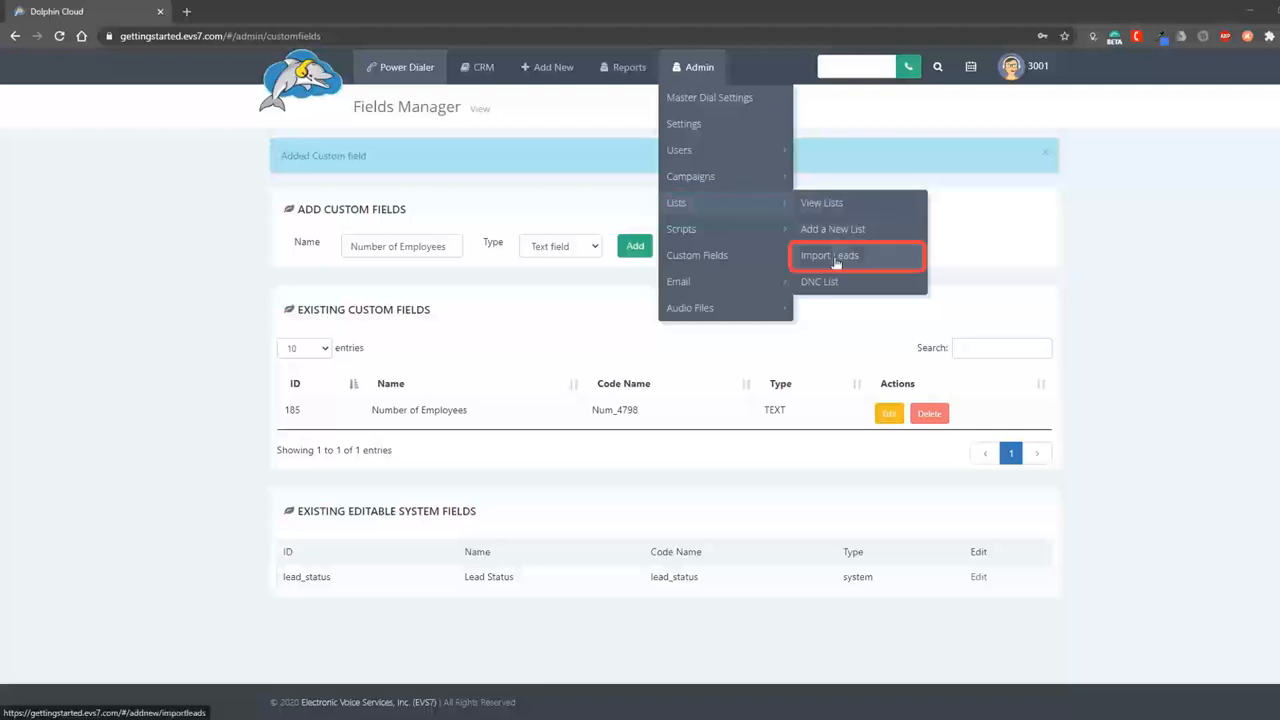
{"action": "left_click", "coordinate": [828, 256]}
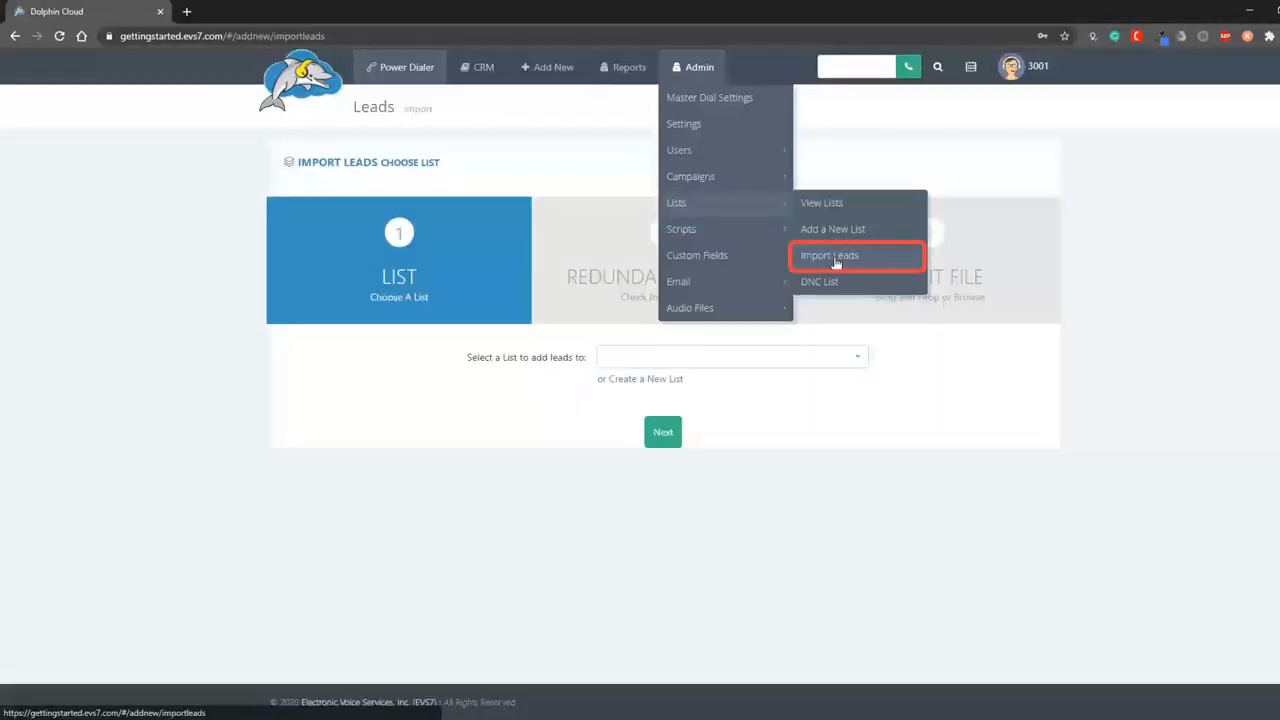
{"action": "left_click", "coordinate": [828, 256]}
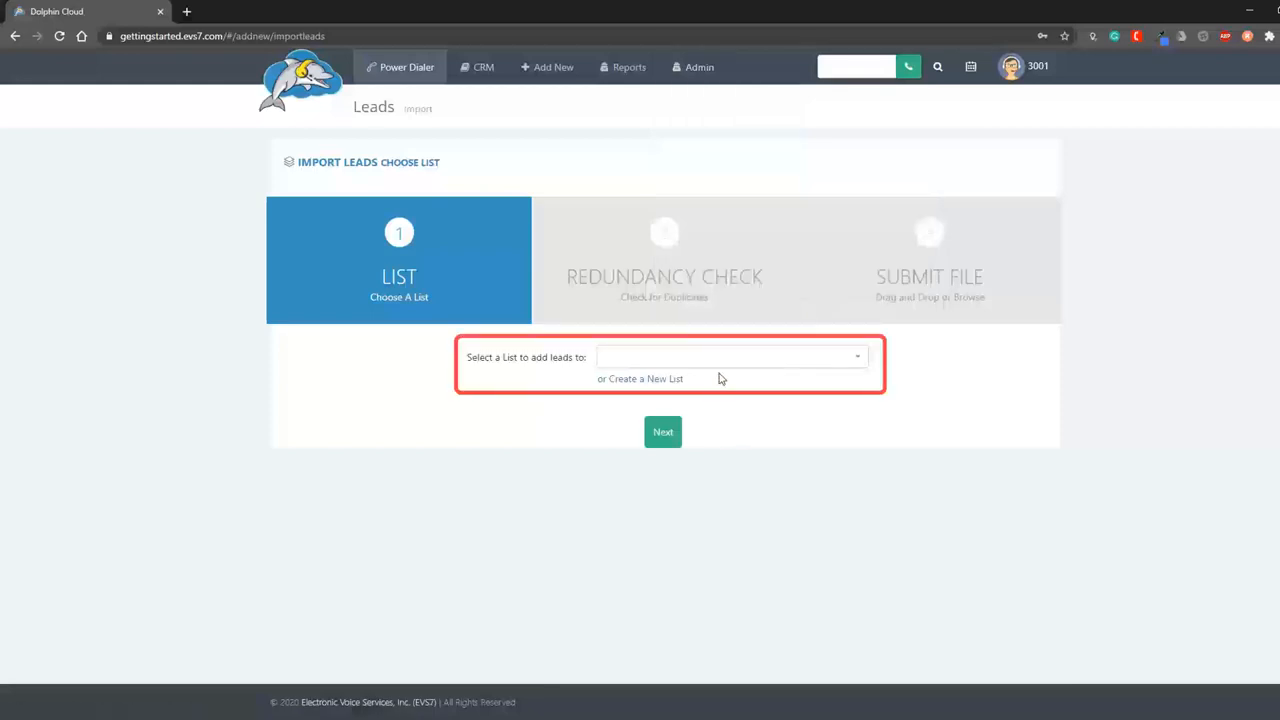
{"action": "left_click", "coordinate": [730, 356]}
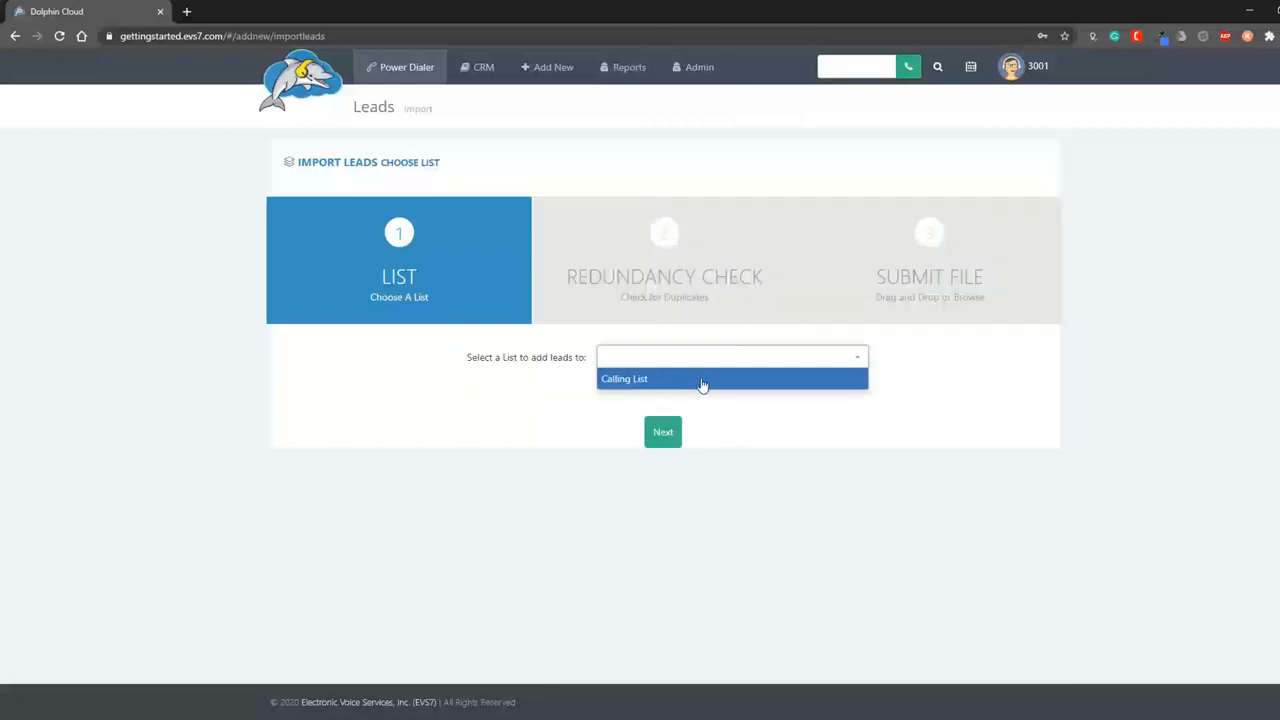
{"action": "left_click", "coordinate": [624, 378]}
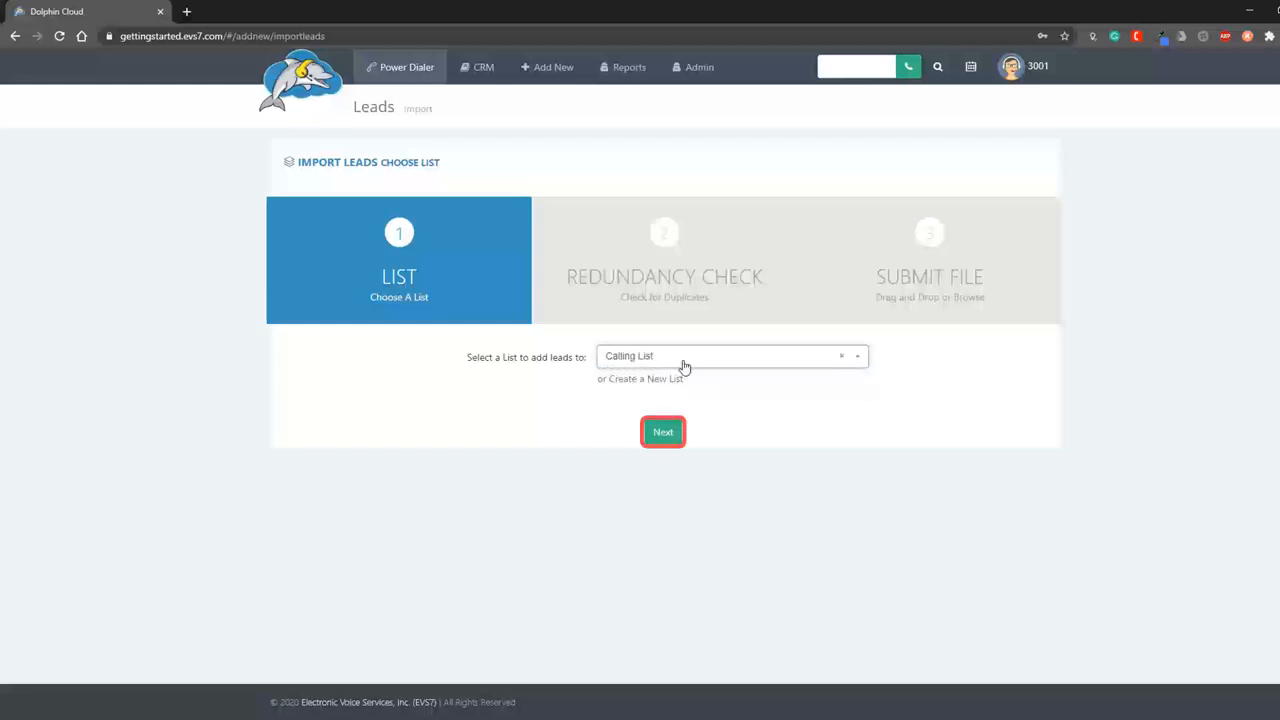
Continue with Check for duplicates left as Yes to reach the file submission step.
{"action": "left_click", "coordinate": [662, 432]}
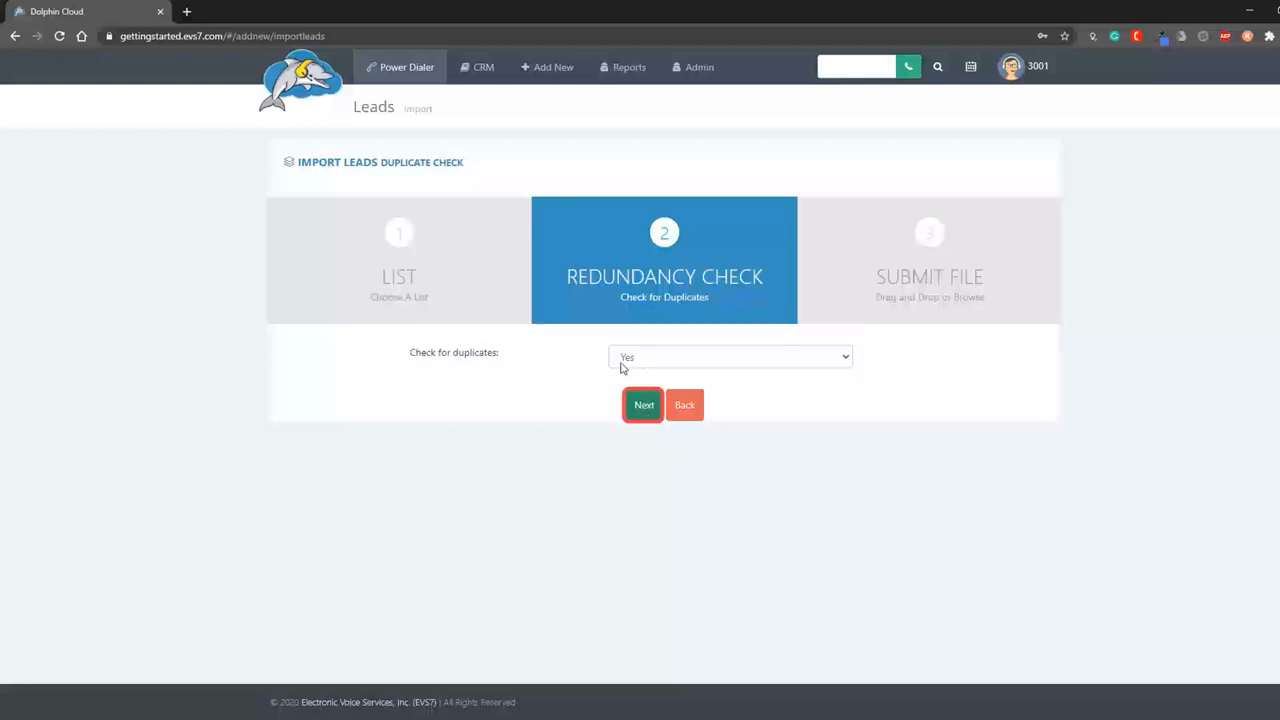
{"action": "left_click", "coordinate": [644, 404]}
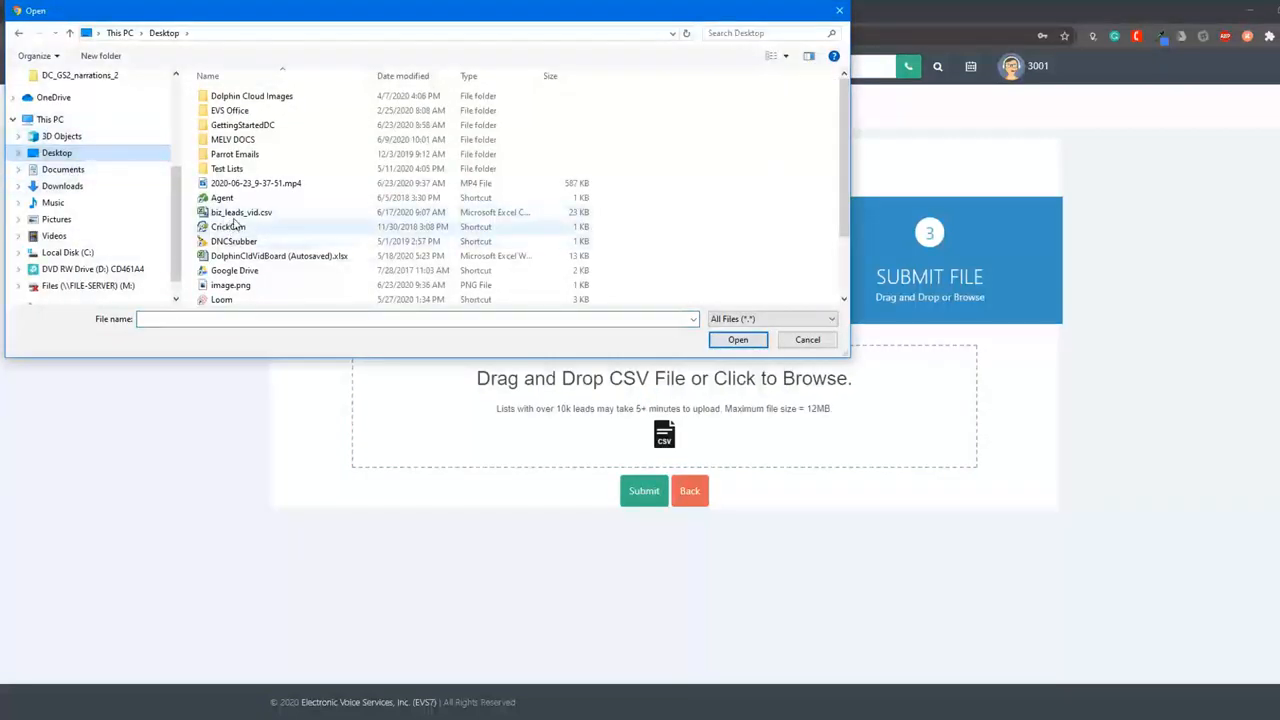
Select biz_leads_vid.csv in the Open dialog and submit it for field mapping.
{"action": "left_click", "coordinate": [240, 212]}
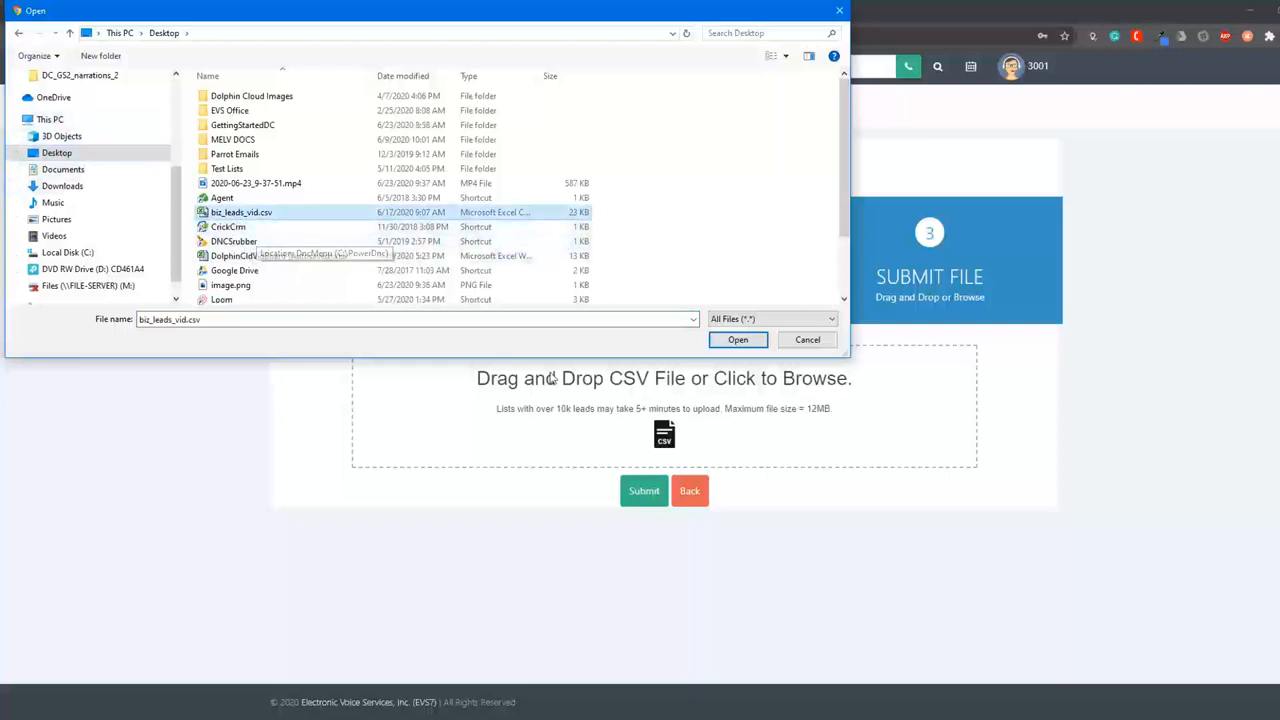
{"action": "left_click", "coordinate": [736, 340]}
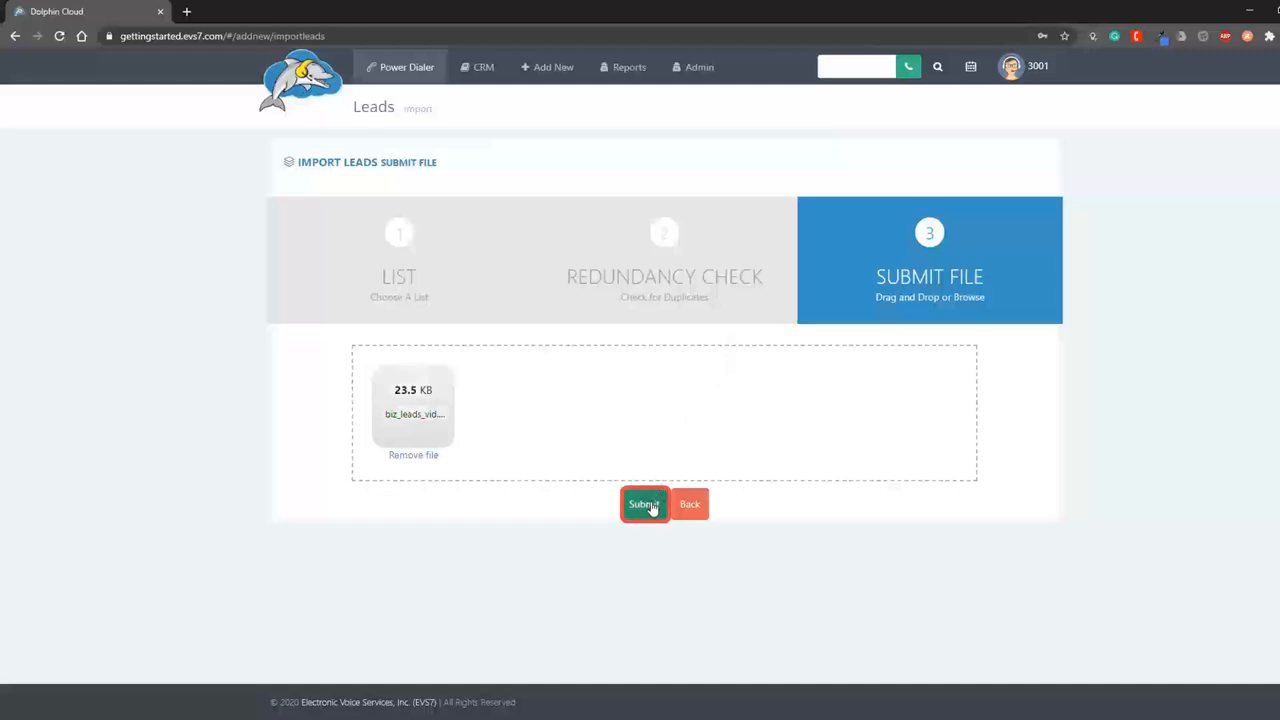
{"action": "left_click", "coordinate": [644, 504]}
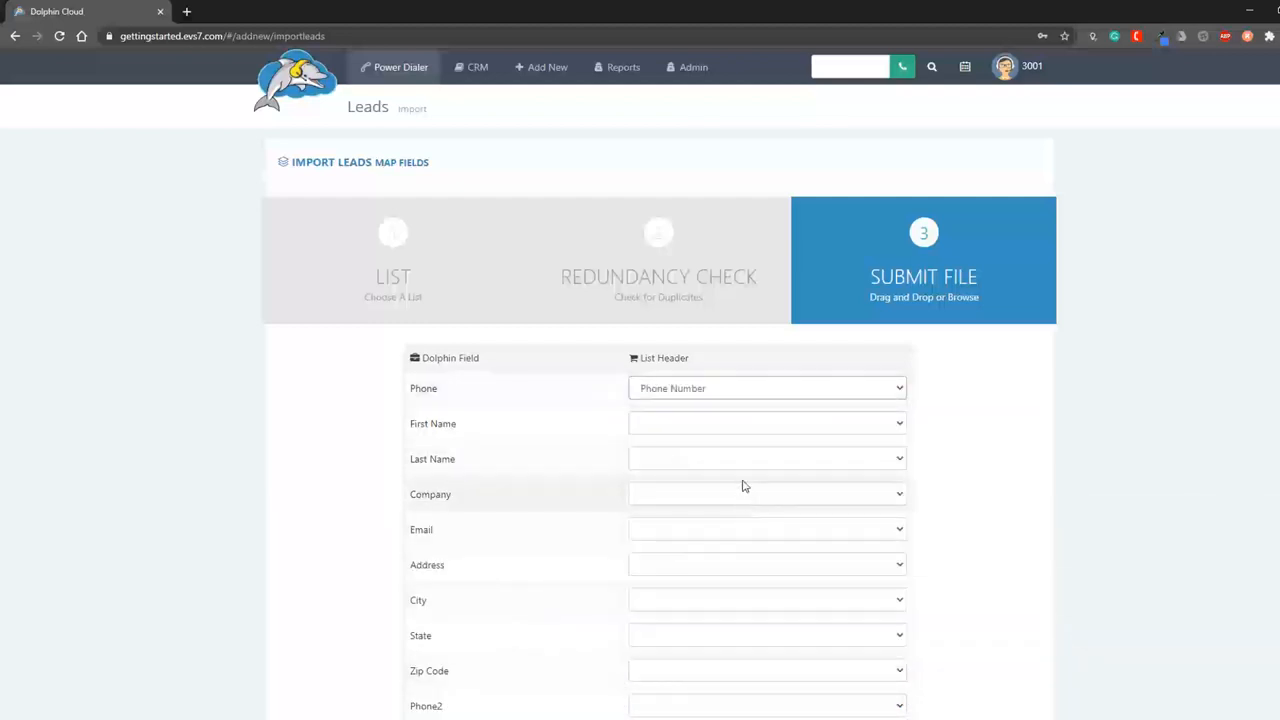
Map First, Last, Business Name, Address, City, State, Zip Code and Number Of Employees columns and submit the import.
{"action": "left_click", "coordinate": [768, 424]}
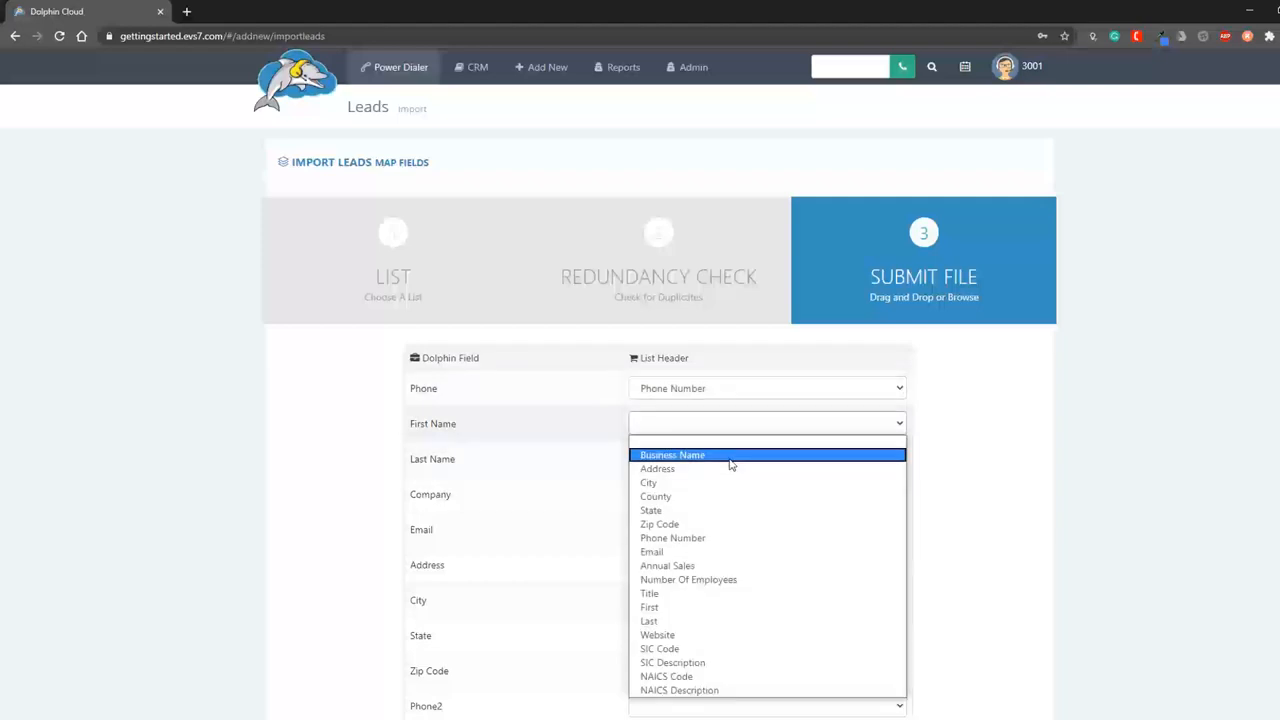
{"action": "mouse_move", "coordinate": [716, 608]}
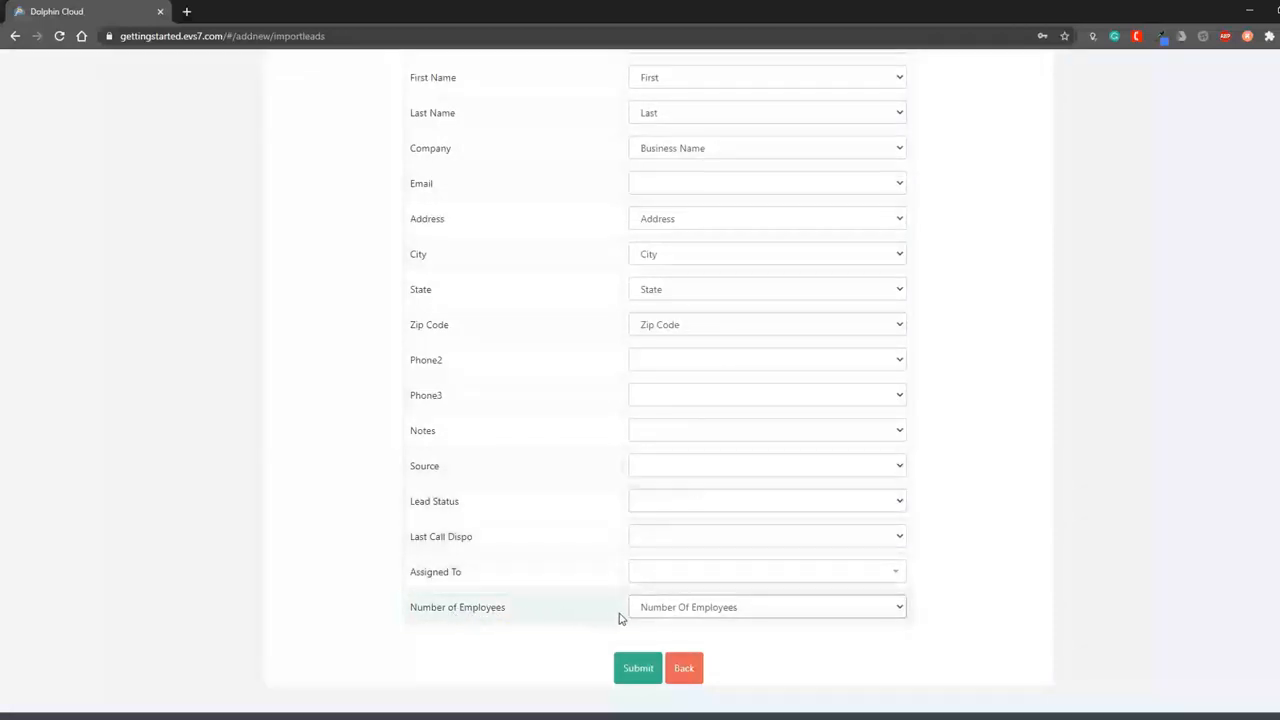
{"action": "left_click", "coordinate": [636, 668]}
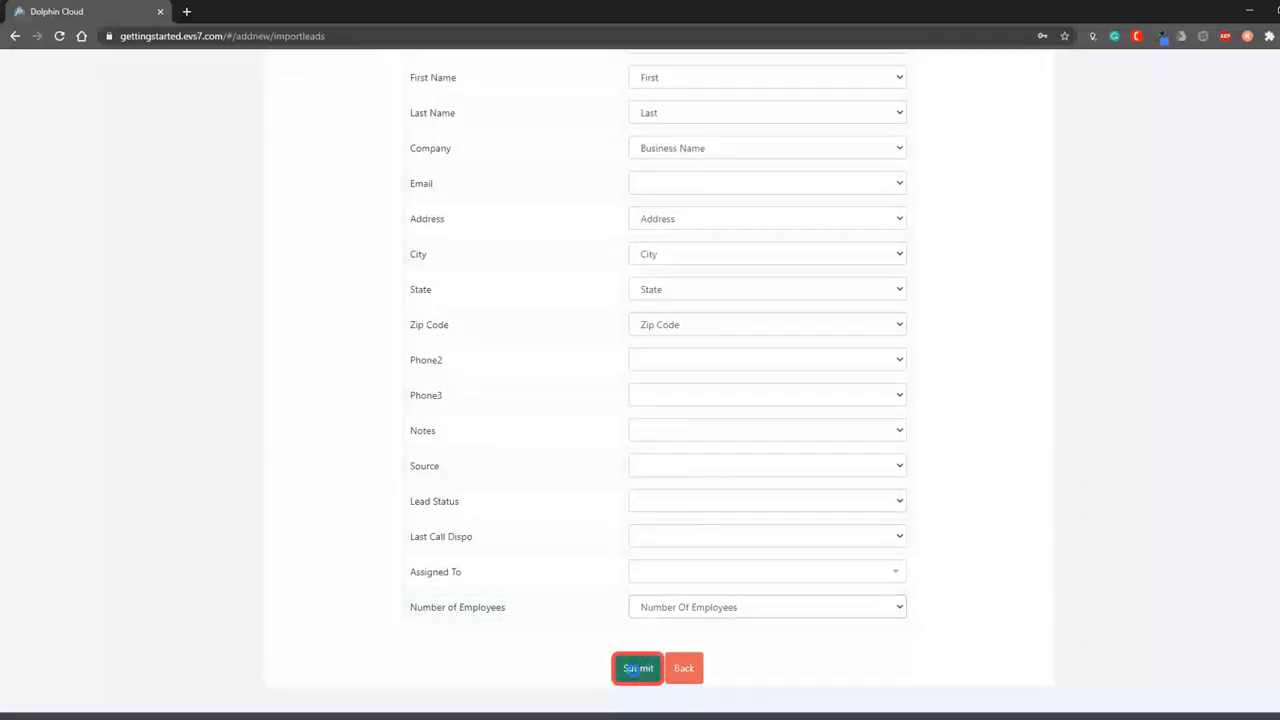
{"action": "left_click", "coordinate": [636, 668]}
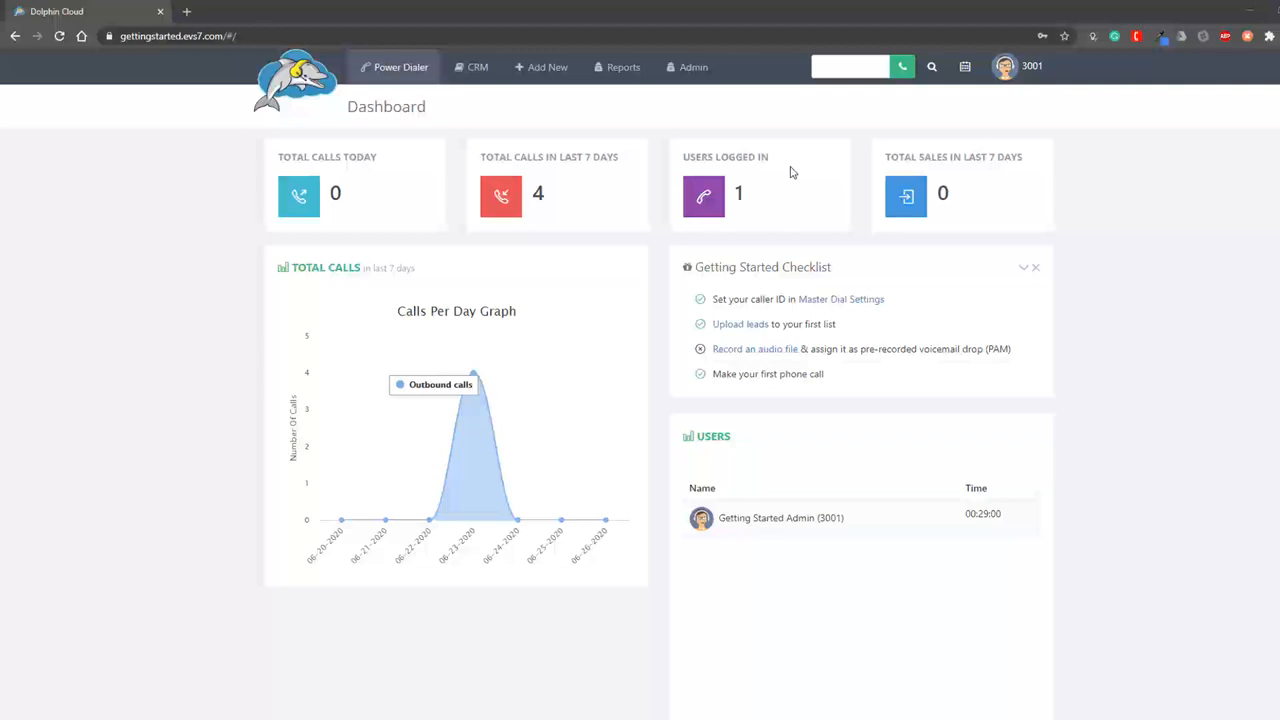
{"action": "mouse_move", "coordinate": [392, 68]}
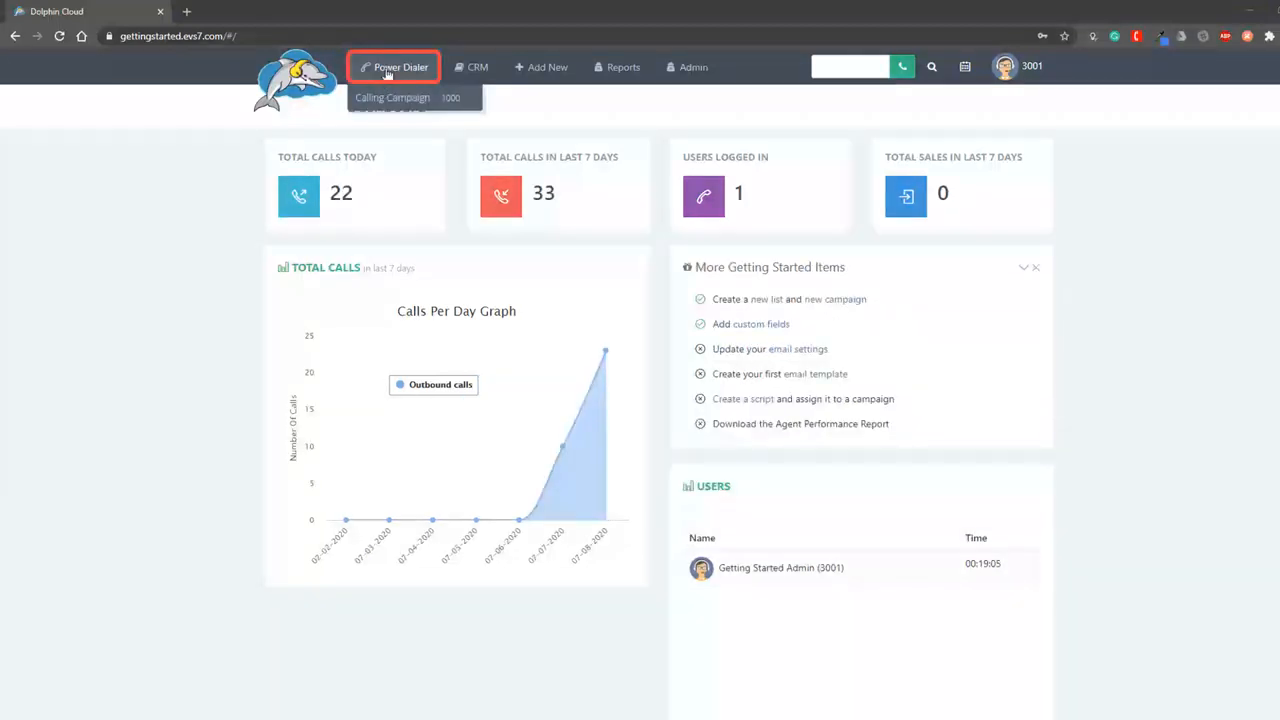
{"action": "mouse_move", "coordinate": [392, 96]}
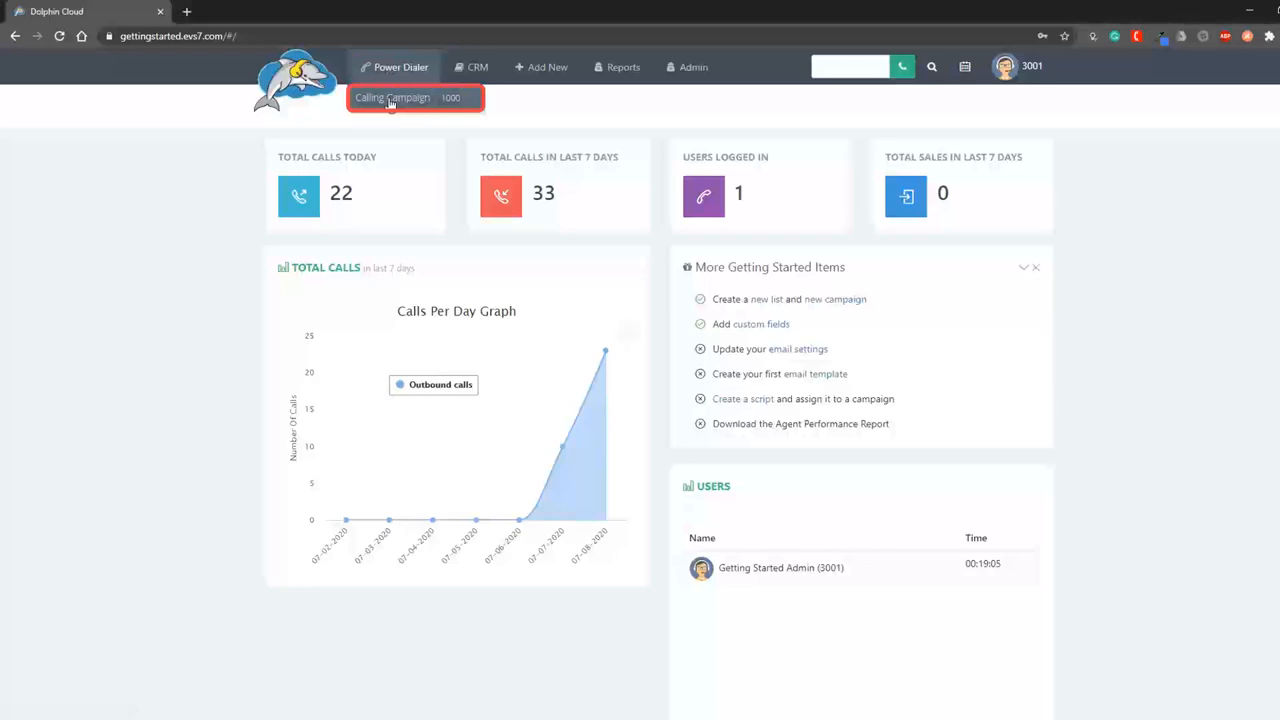
Power-dial the Calling Campaign, allow microphone access, and hang up the first lead's call.
{"action": "left_click", "coordinate": [392, 96]}
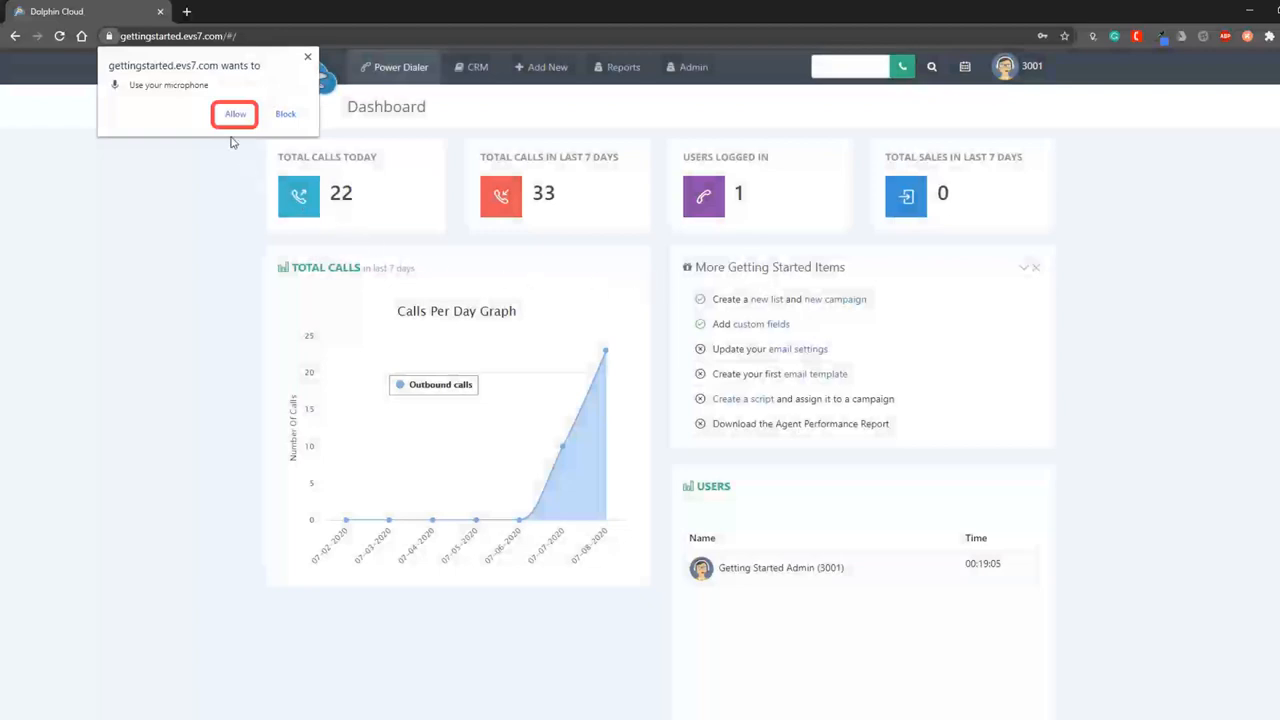
{"action": "left_click", "coordinate": [236, 112]}
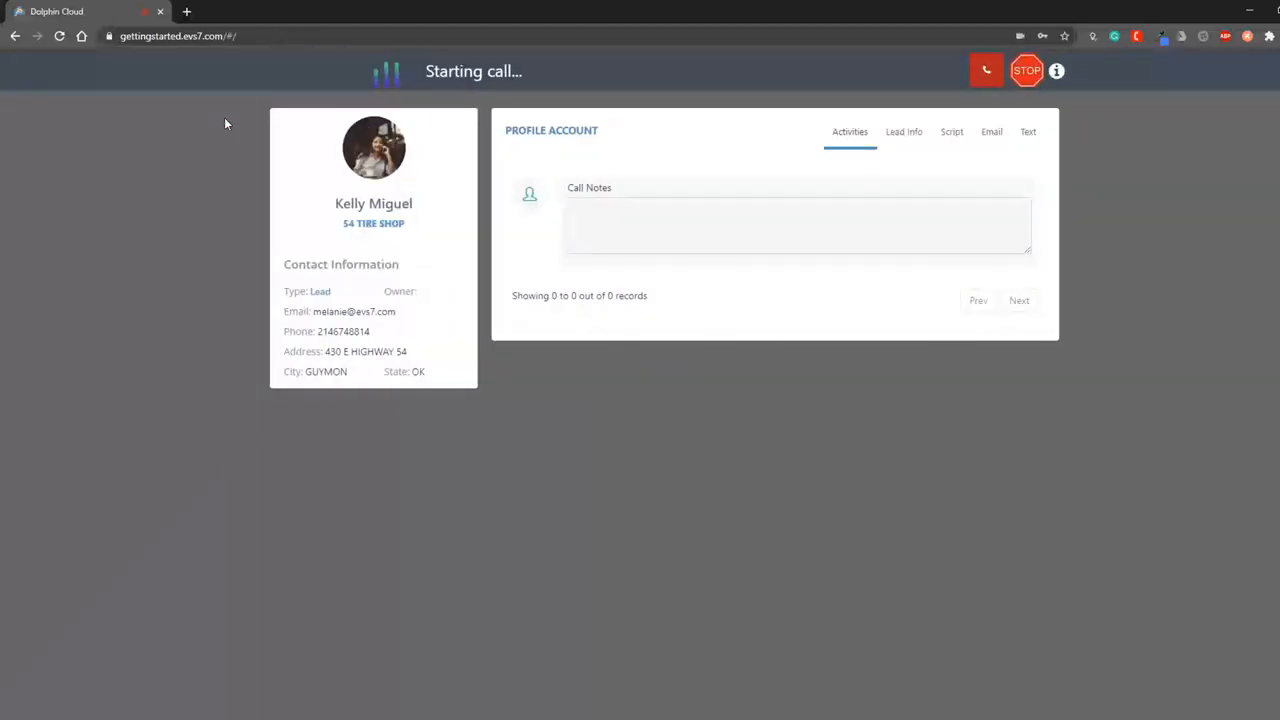
{"action": "mouse_move", "coordinate": [244, 138]}
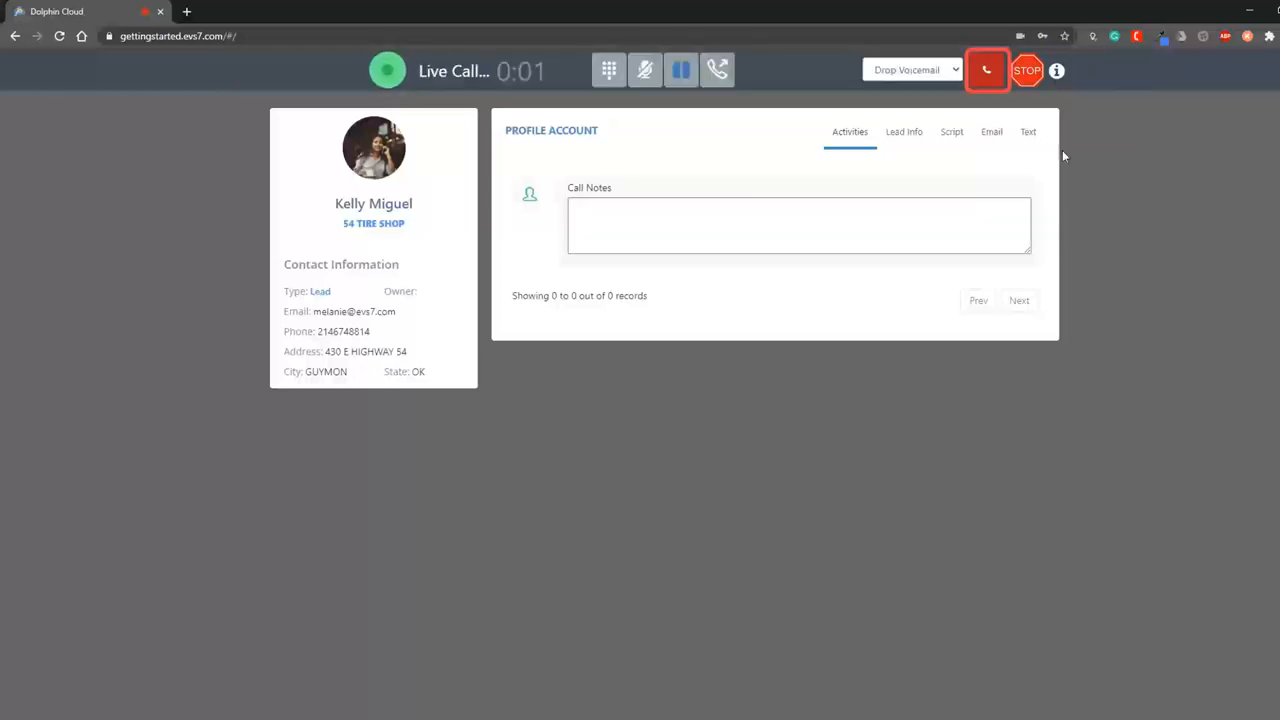
{"action": "left_click", "coordinate": [988, 70]}
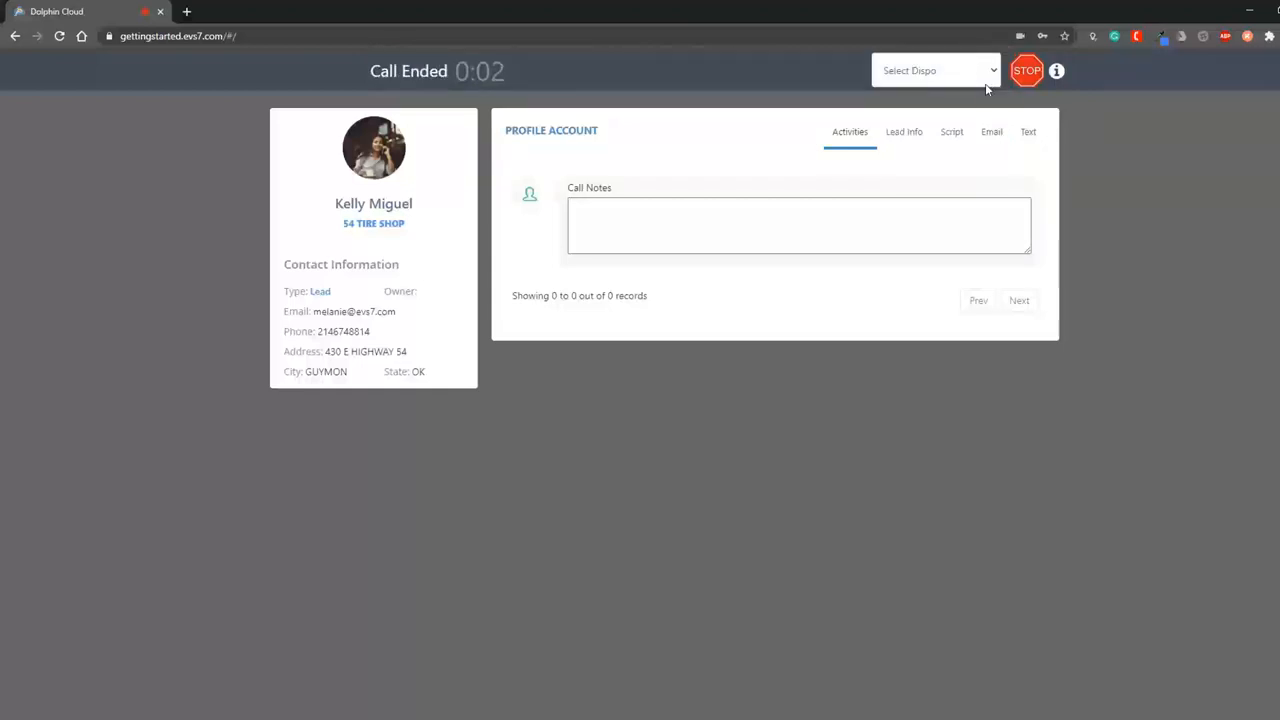
Proceed to the next lead's live call and view her Lead Info in the Profile Account panel.
{"action": "left_click", "coordinate": [936, 70]}
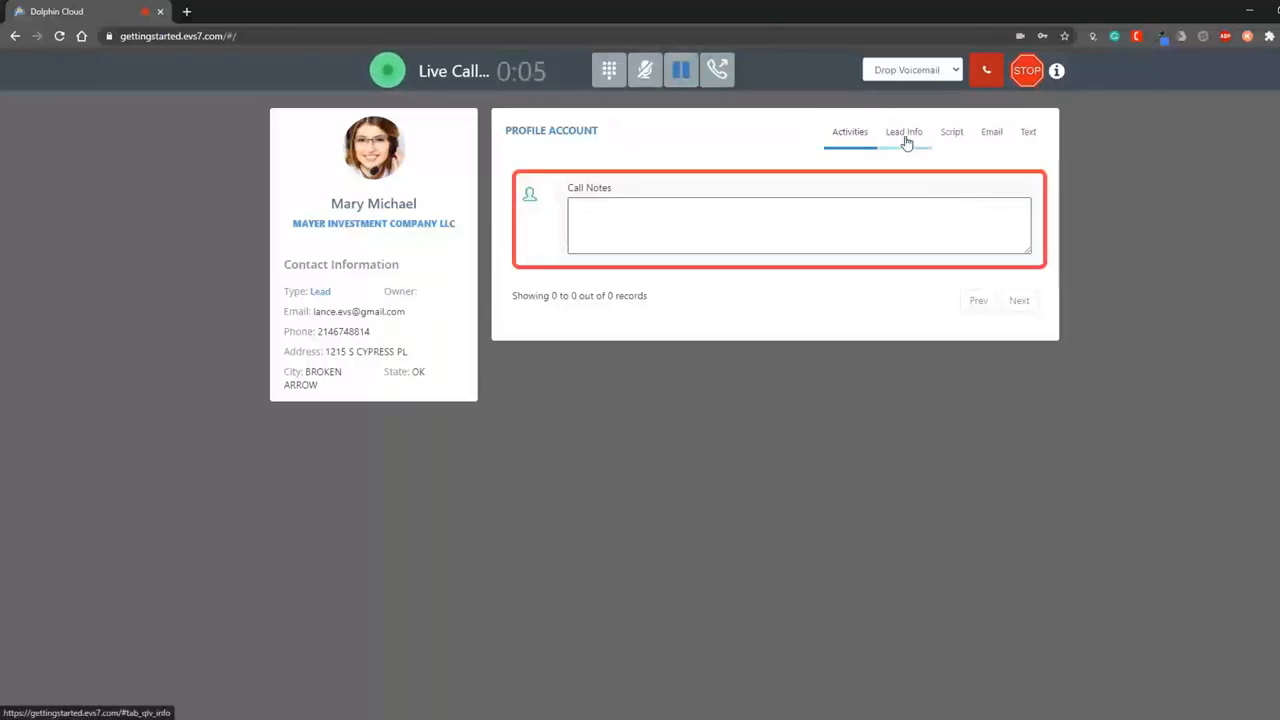
{"action": "left_click", "coordinate": [904, 132]}
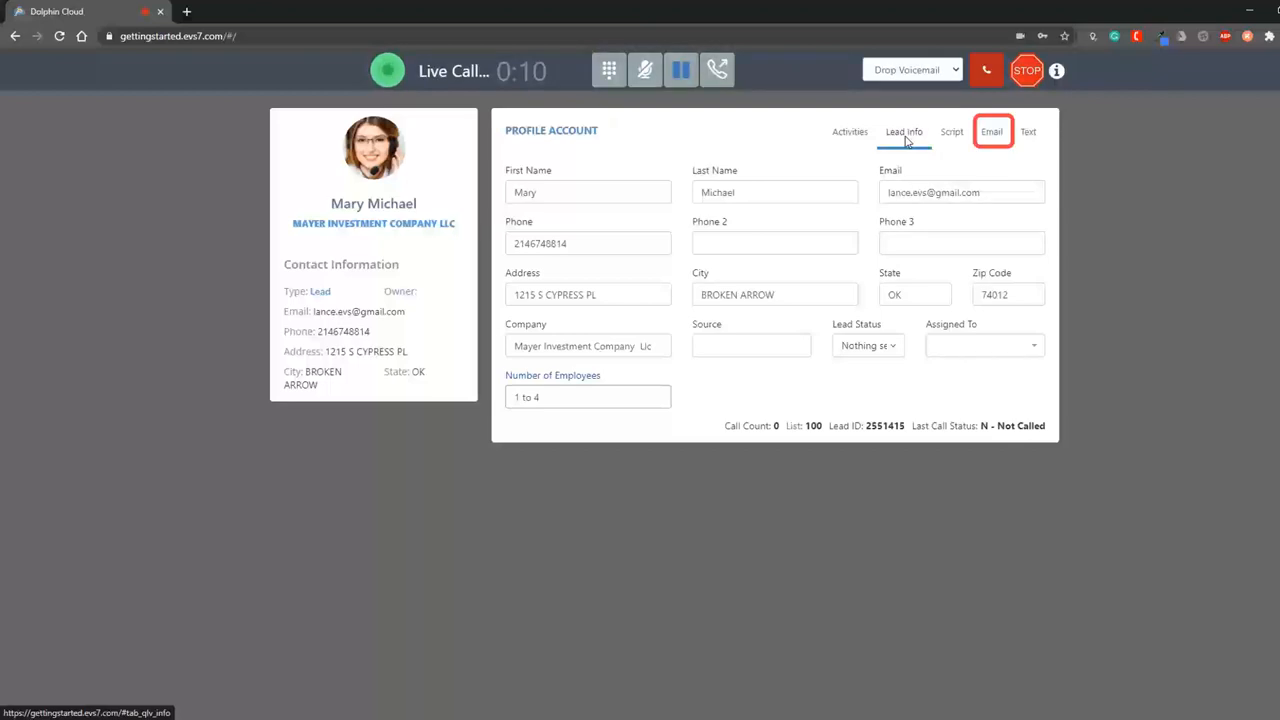
{"action": "left_click", "coordinate": [1028, 132]}
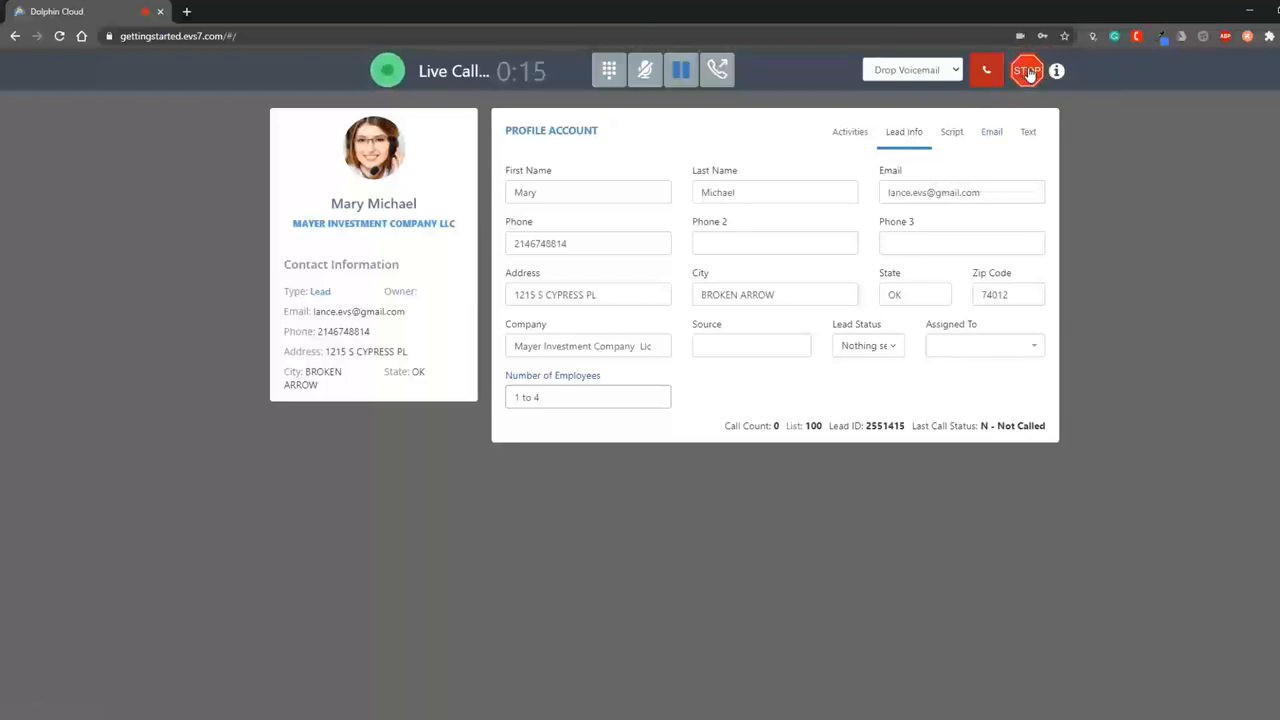
{"action": "left_click", "coordinate": [1028, 70]}
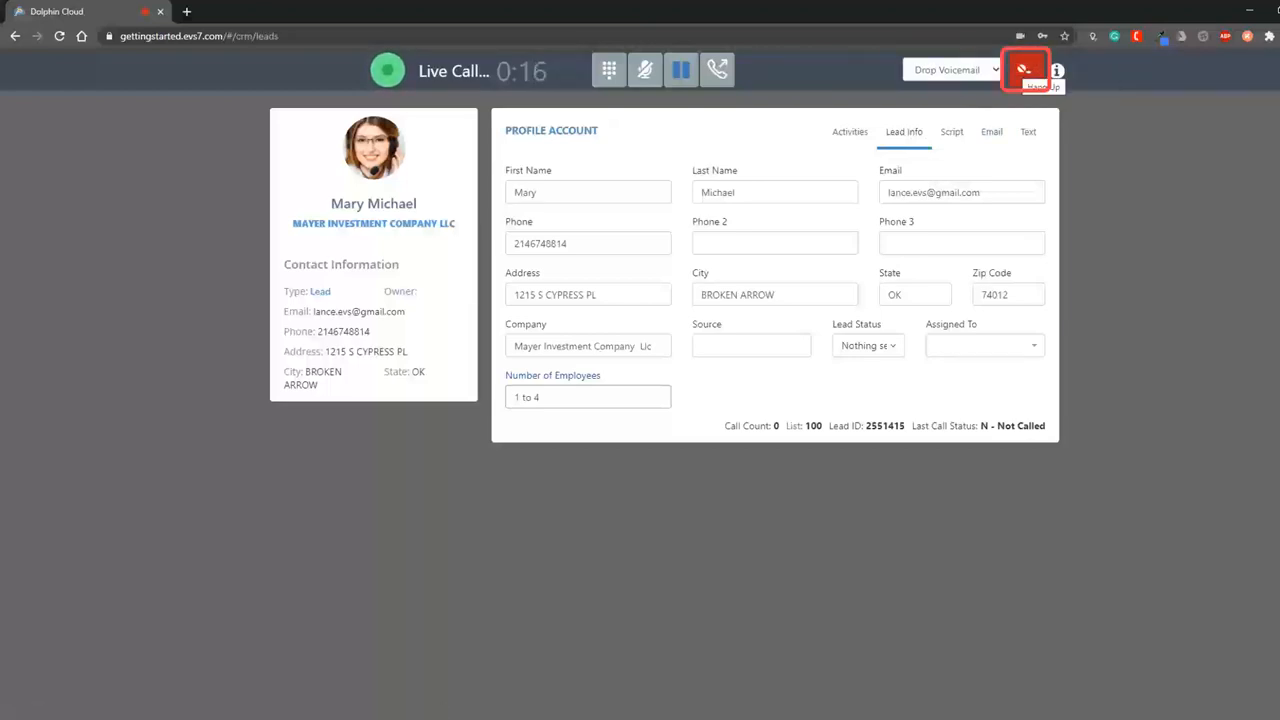
{"action": "left_click", "coordinate": [1024, 70]}
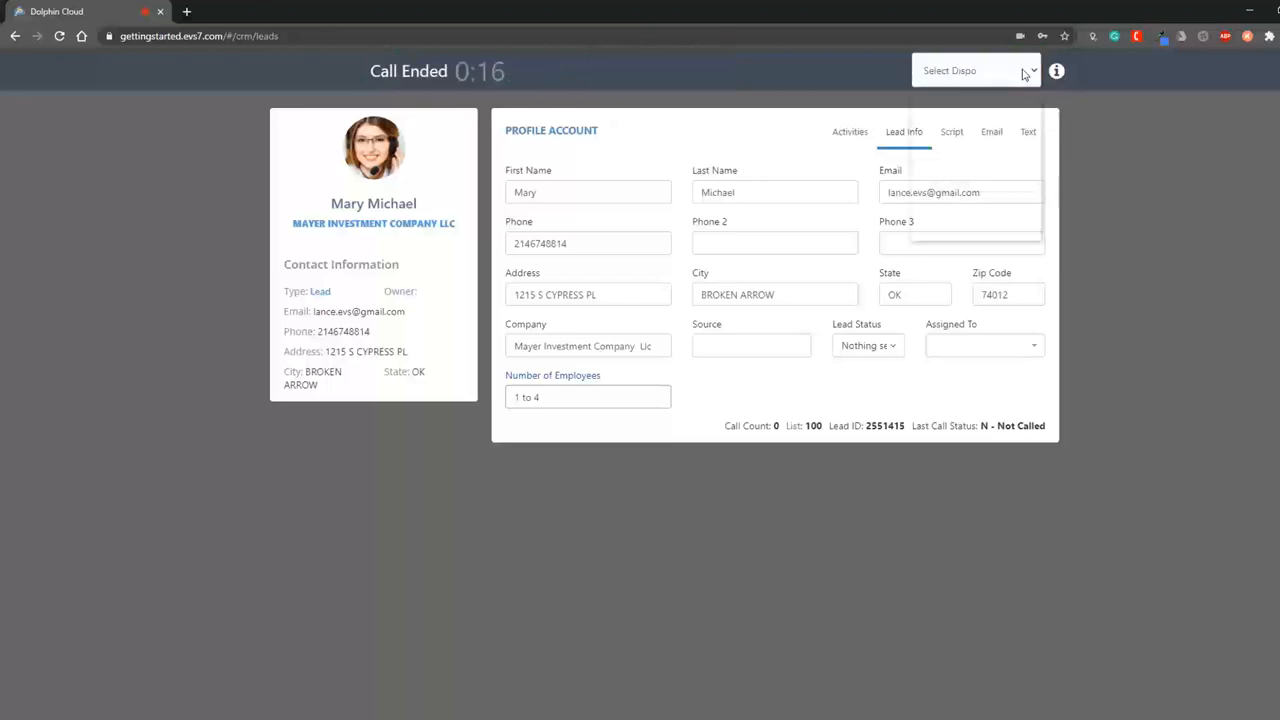
{"action": "left_click", "coordinate": [976, 70]}
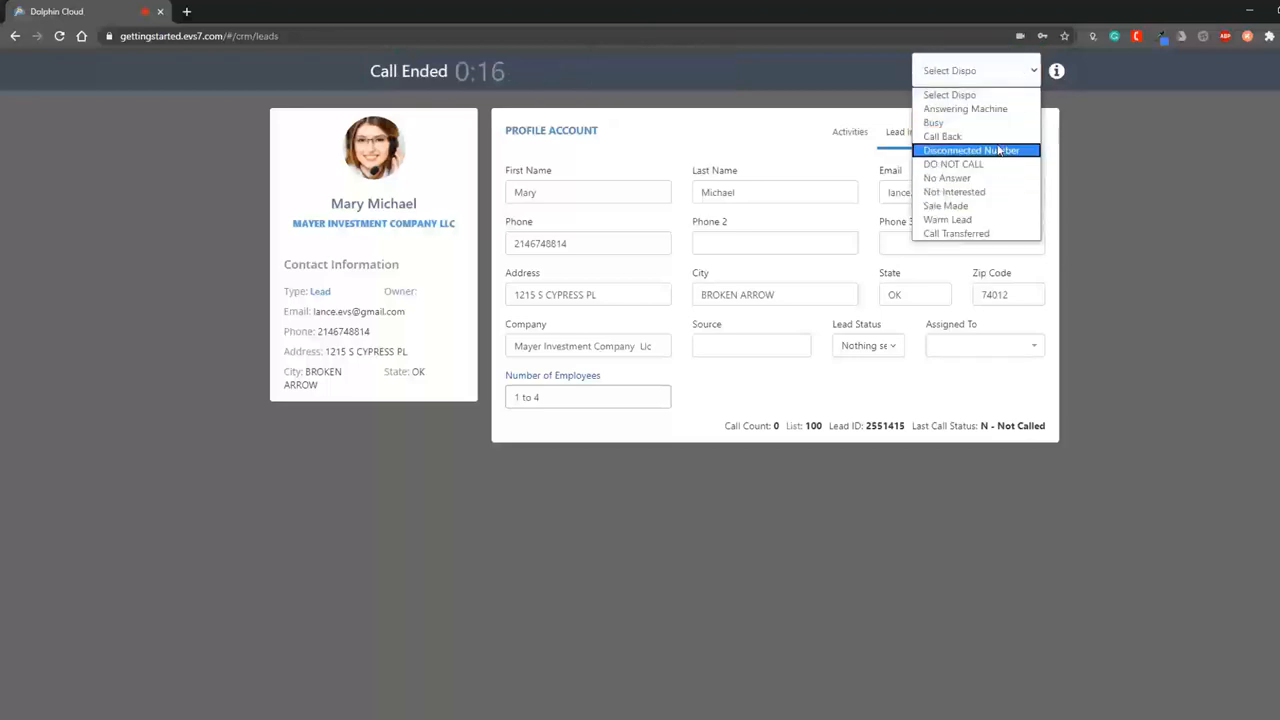
{"action": "left_click", "coordinate": [942, 136]}
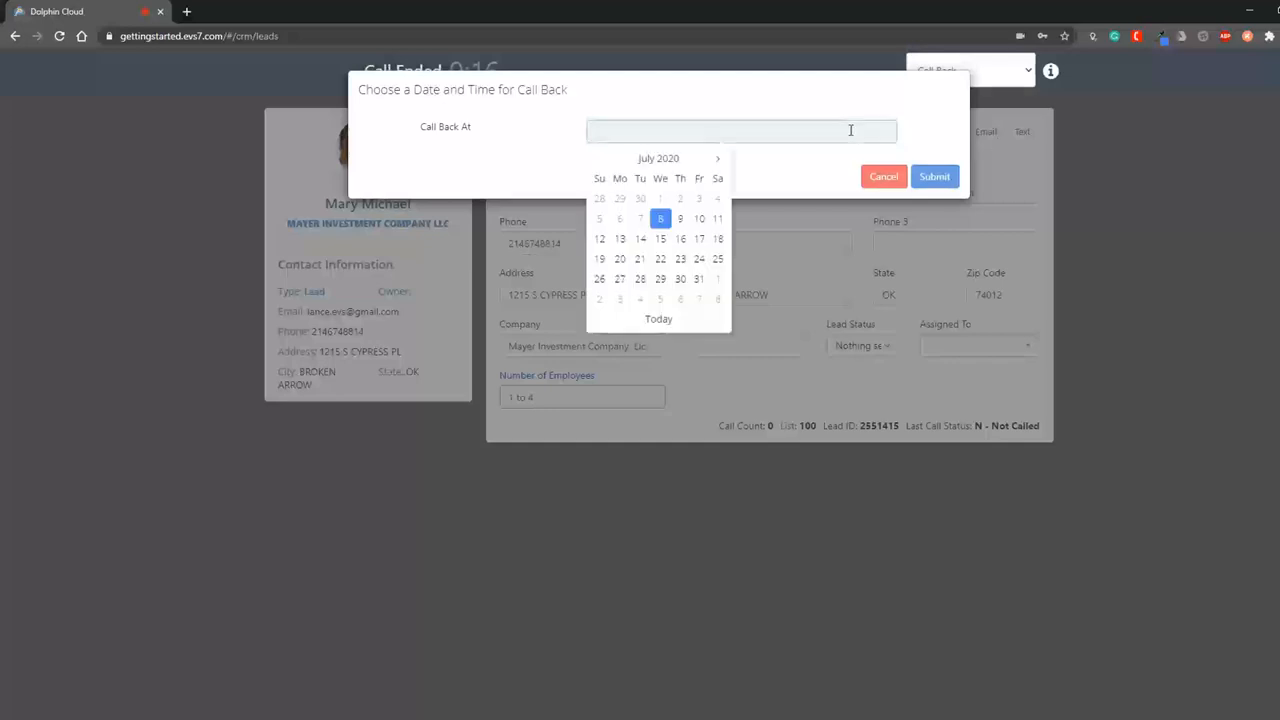
Schedule the callback for July 11, 2020 at 11:30 AM and submit it.
{"action": "left_click", "coordinate": [660, 238]}
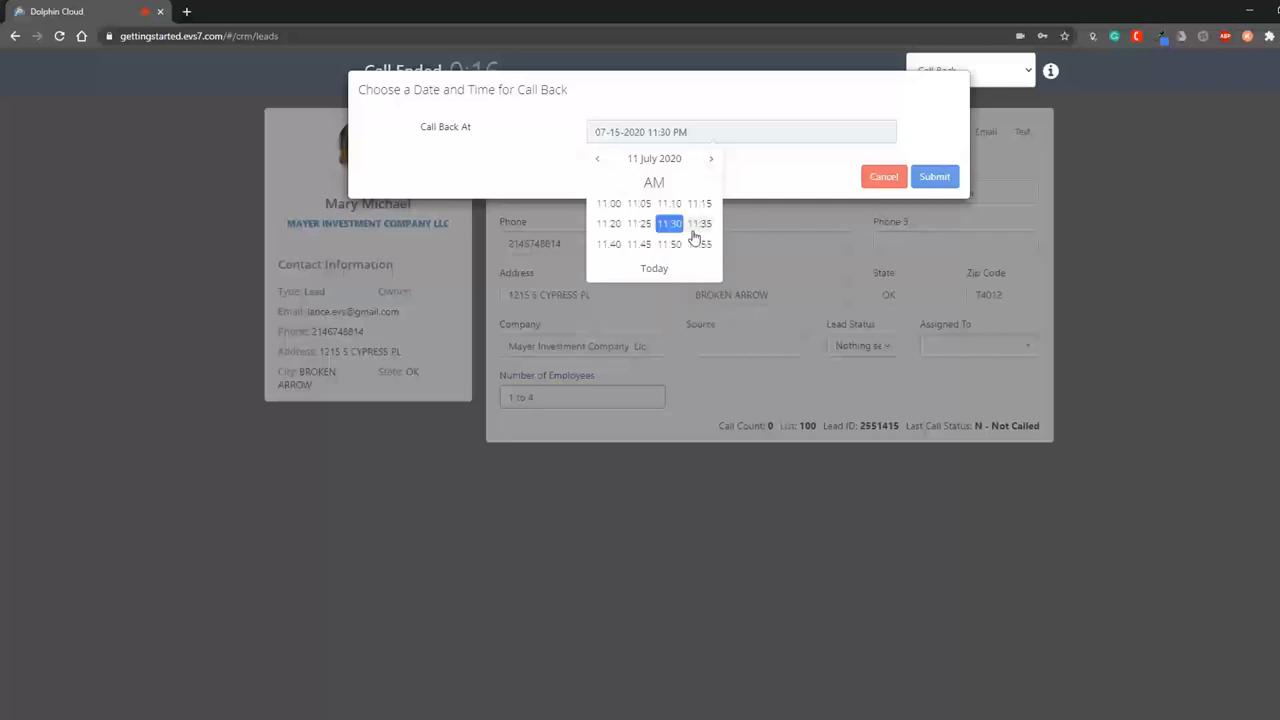
{"action": "left_click", "coordinate": [668, 224]}
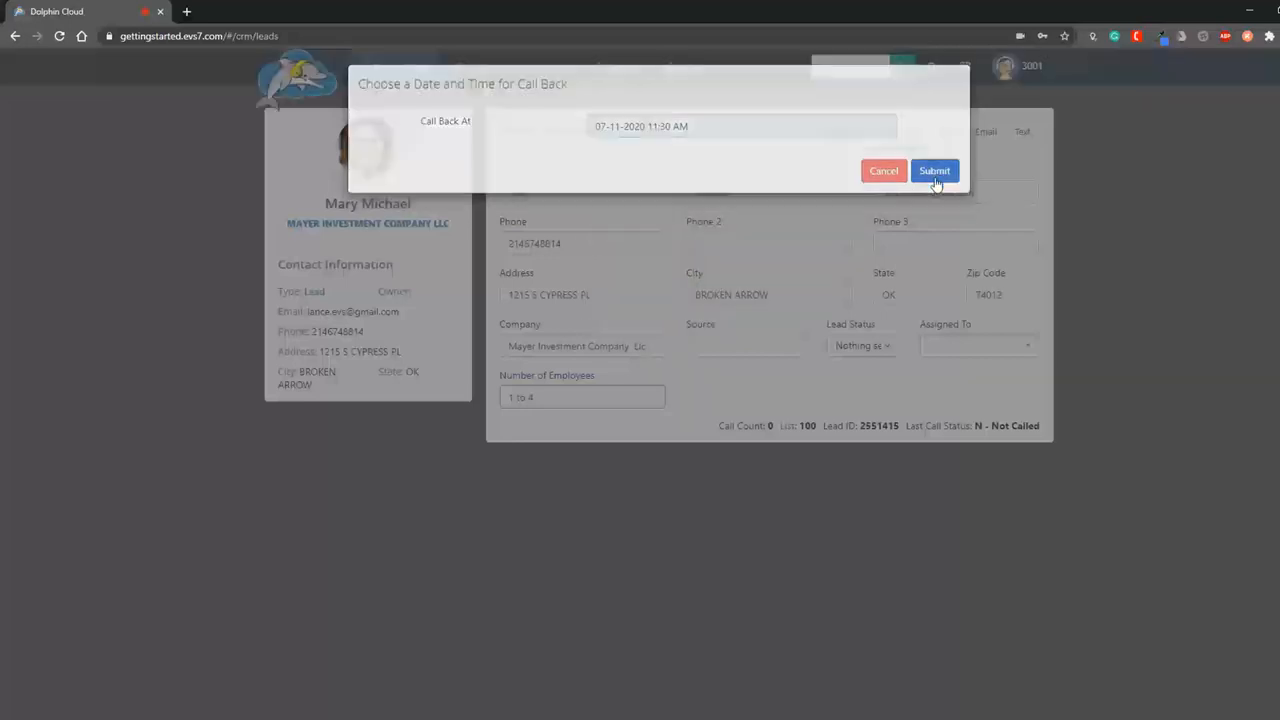
{"action": "left_click", "coordinate": [934, 170]}
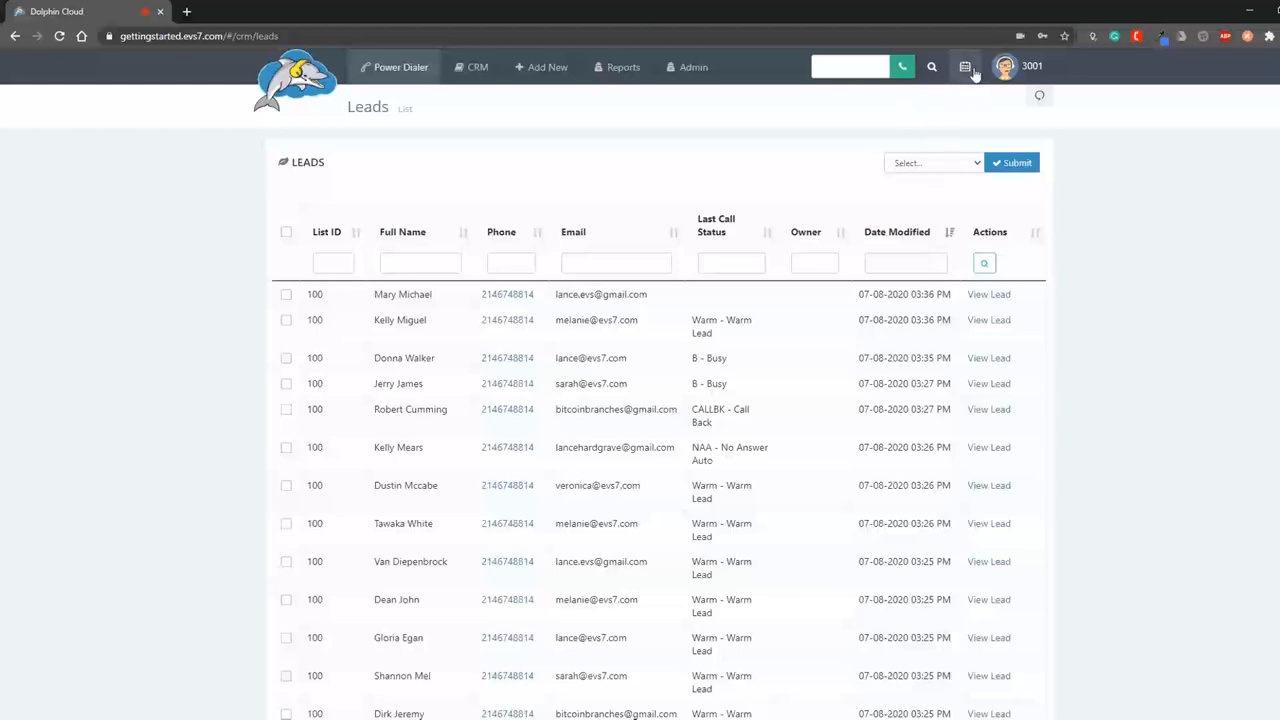
{"action": "left_click", "coordinate": [970, 66]}
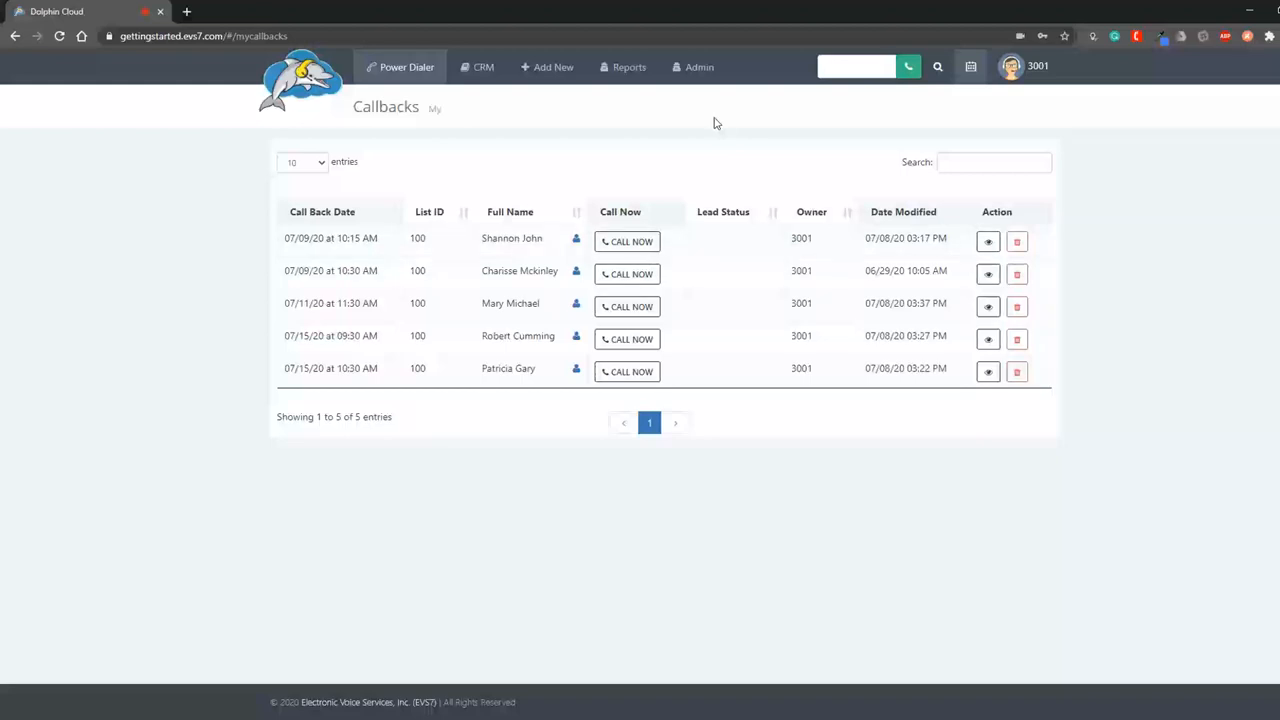
Reach the Add Audio page via Admin > Audio Files > Add a New Audio File.
{"action": "left_click", "coordinate": [692, 68]}
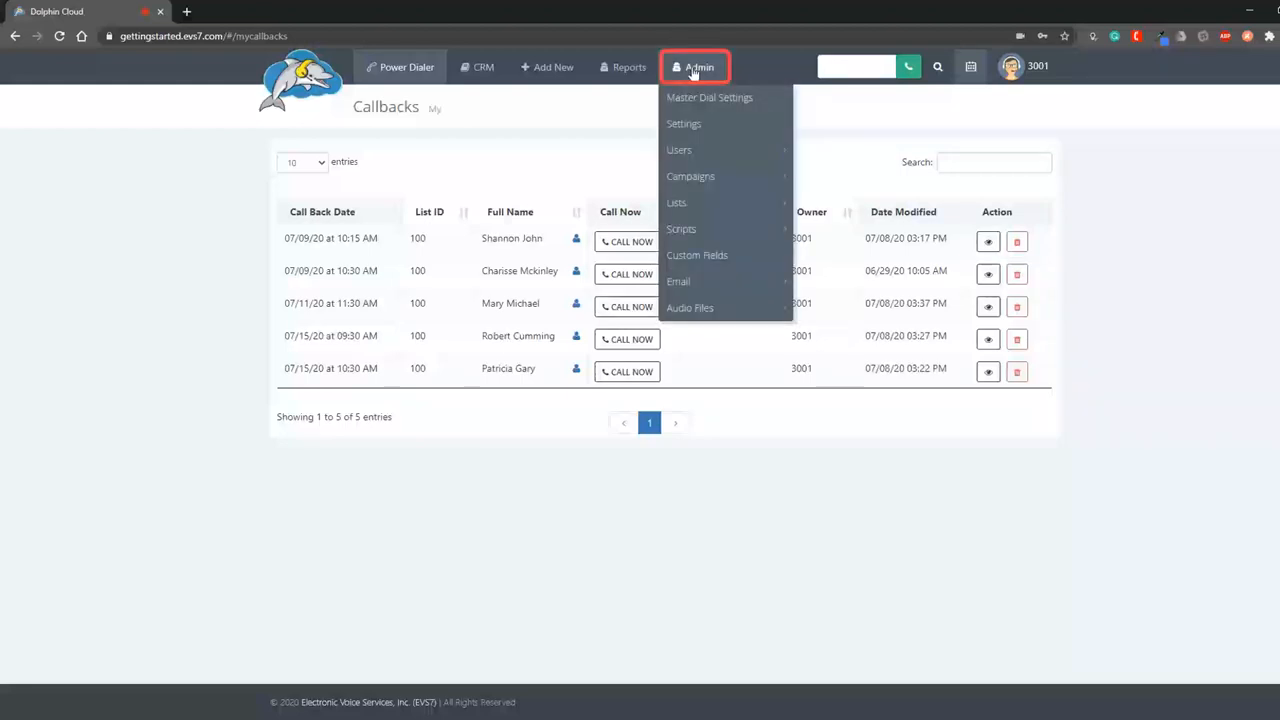
{"action": "mouse_move", "coordinate": [680, 228]}
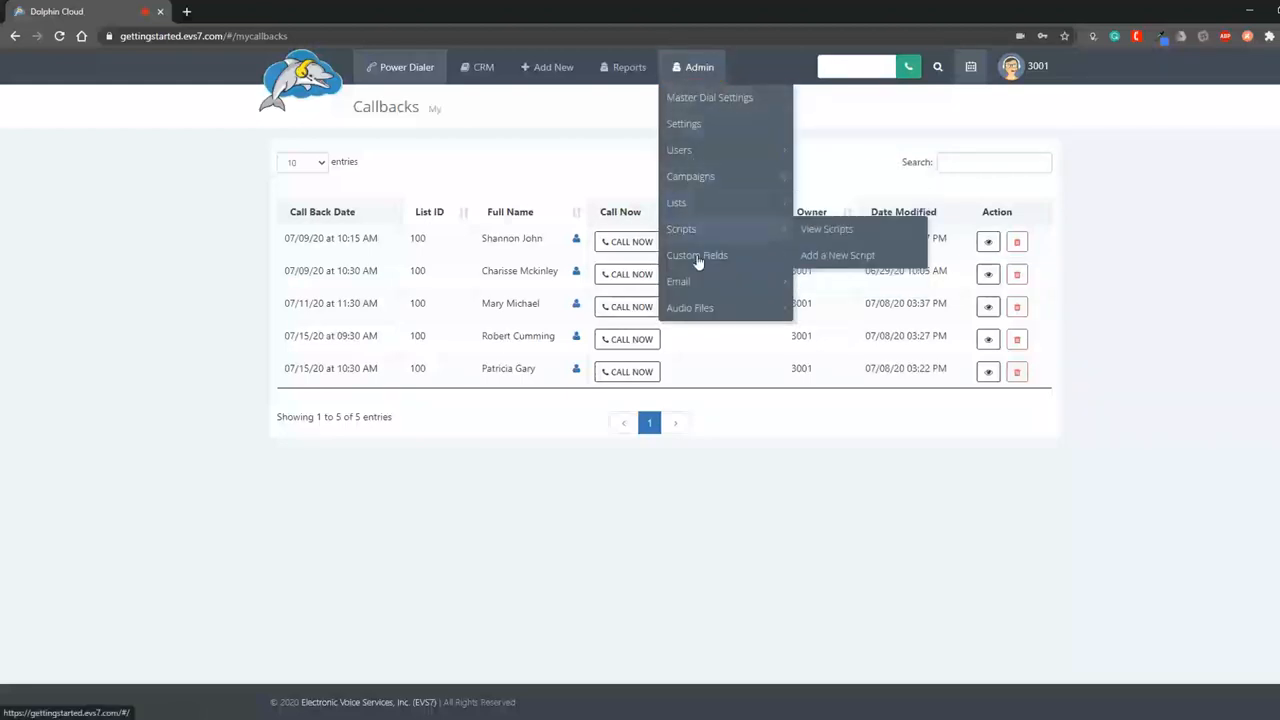
{"action": "mouse_move", "coordinate": [690, 308]}
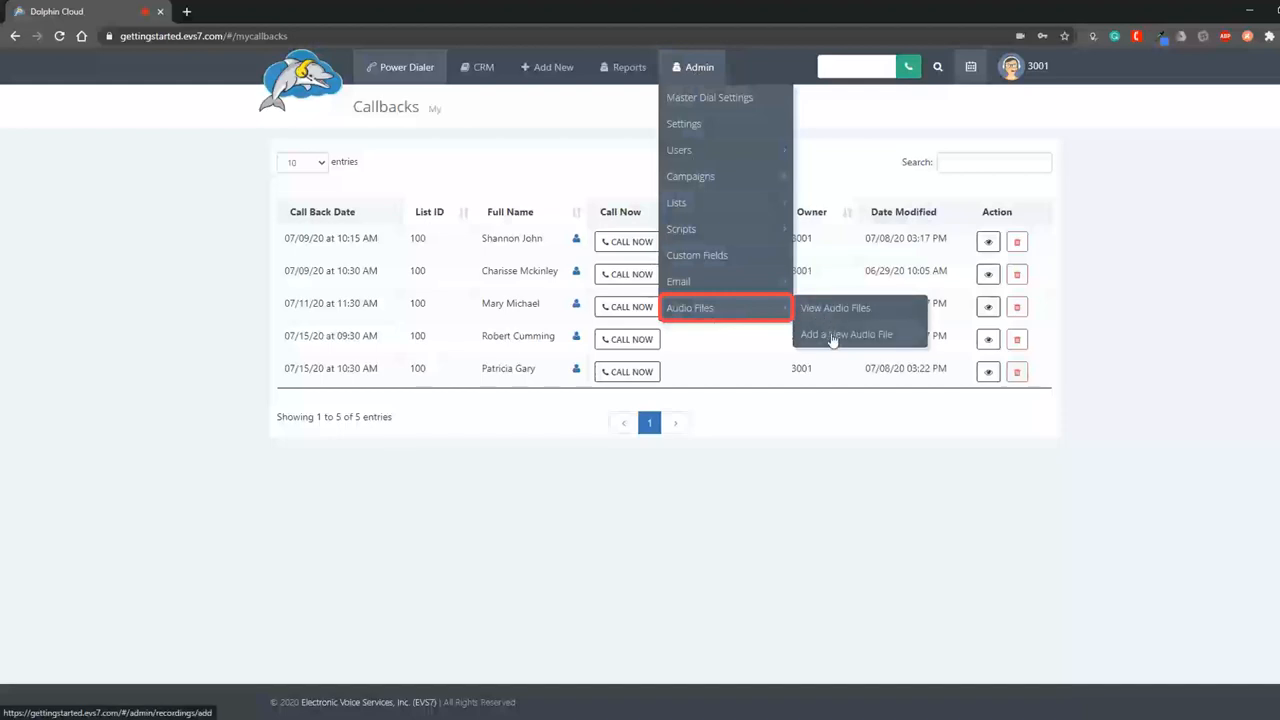
{"action": "mouse_move", "coordinate": [858, 334]}
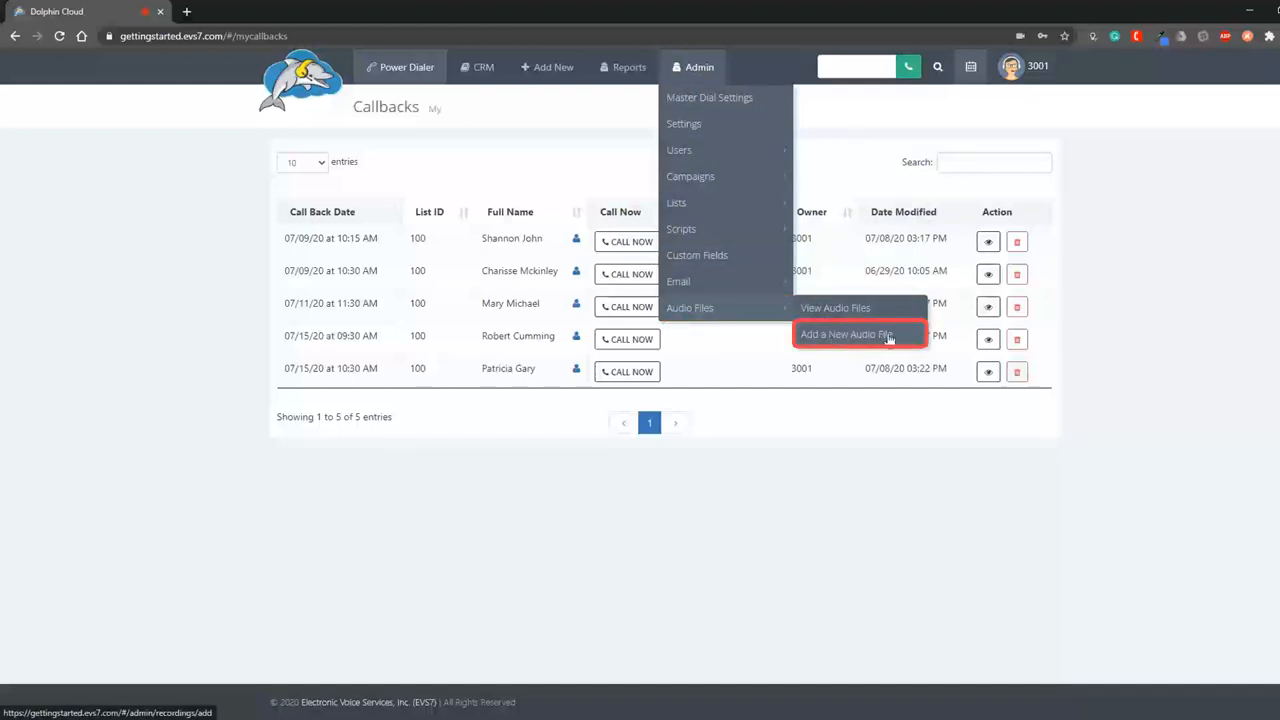
{"action": "mouse_move", "coordinate": [900, 338]}
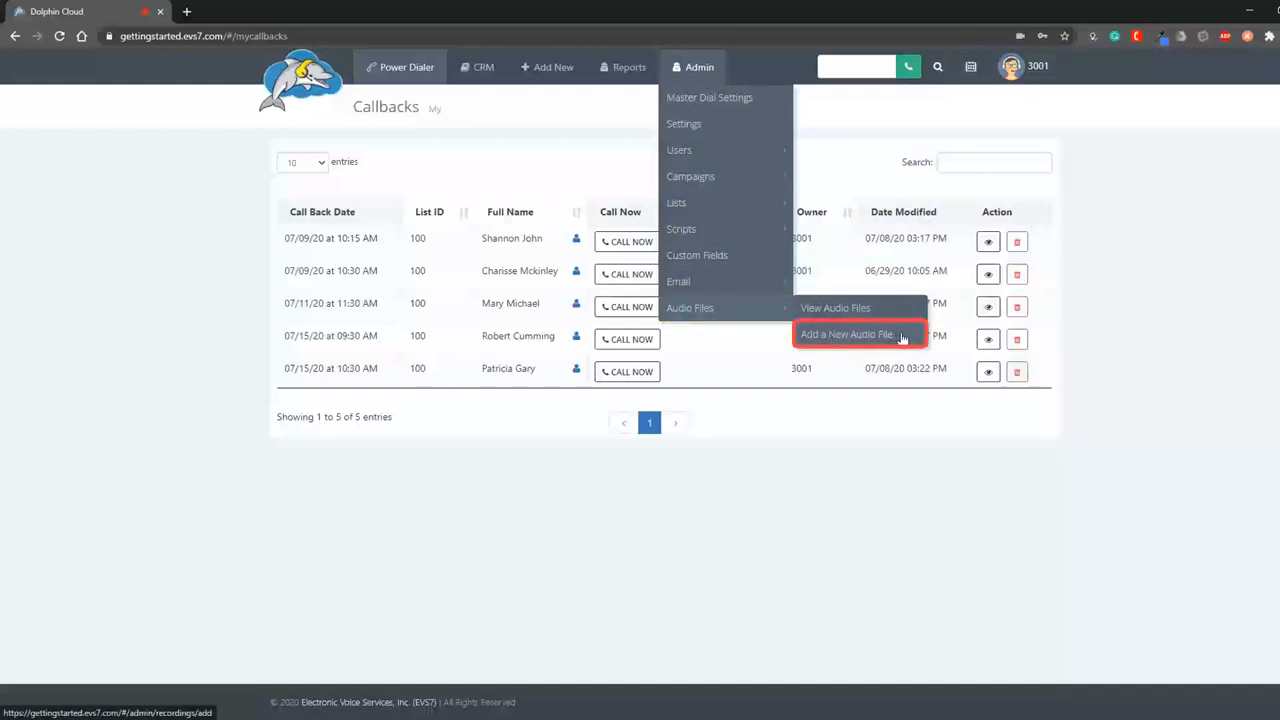
{"action": "left_click", "coordinate": [848, 334]}
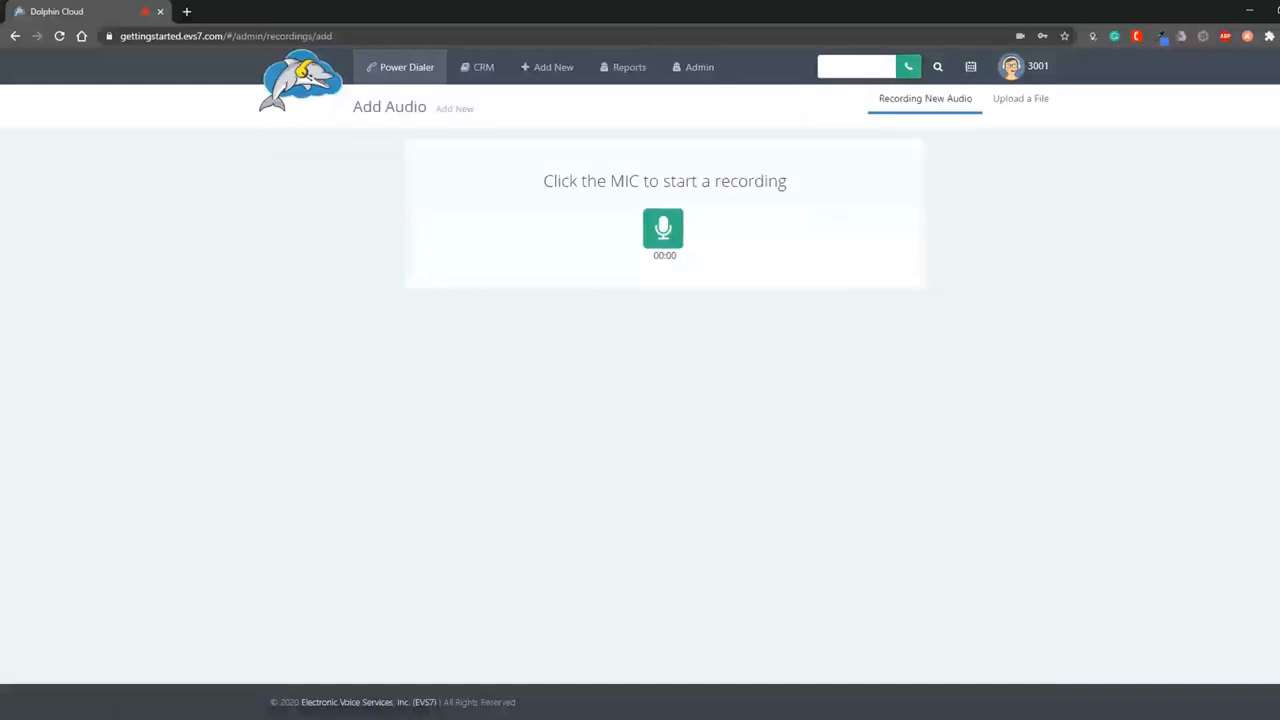
Record a 12-second microphone clip and save it under the name TestAudio.
{"action": "left_click", "coordinate": [664, 228]}
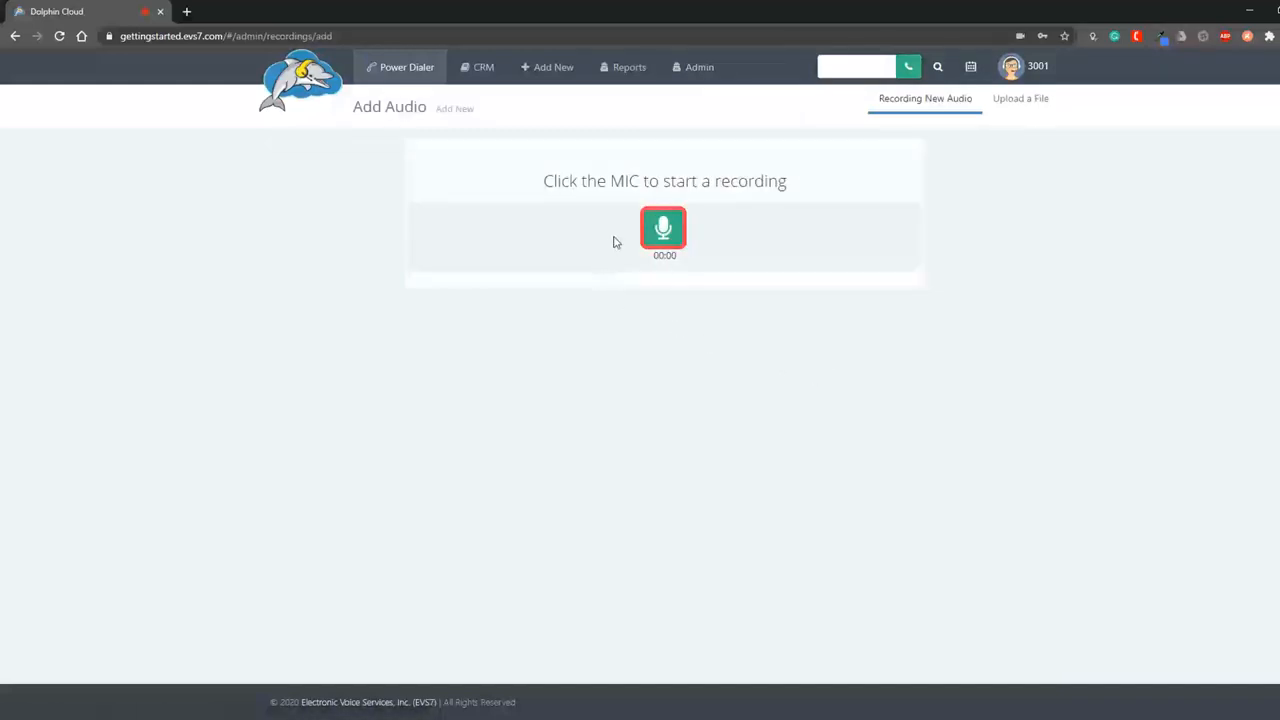
{"action": "left_click", "coordinate": [664, 228]}
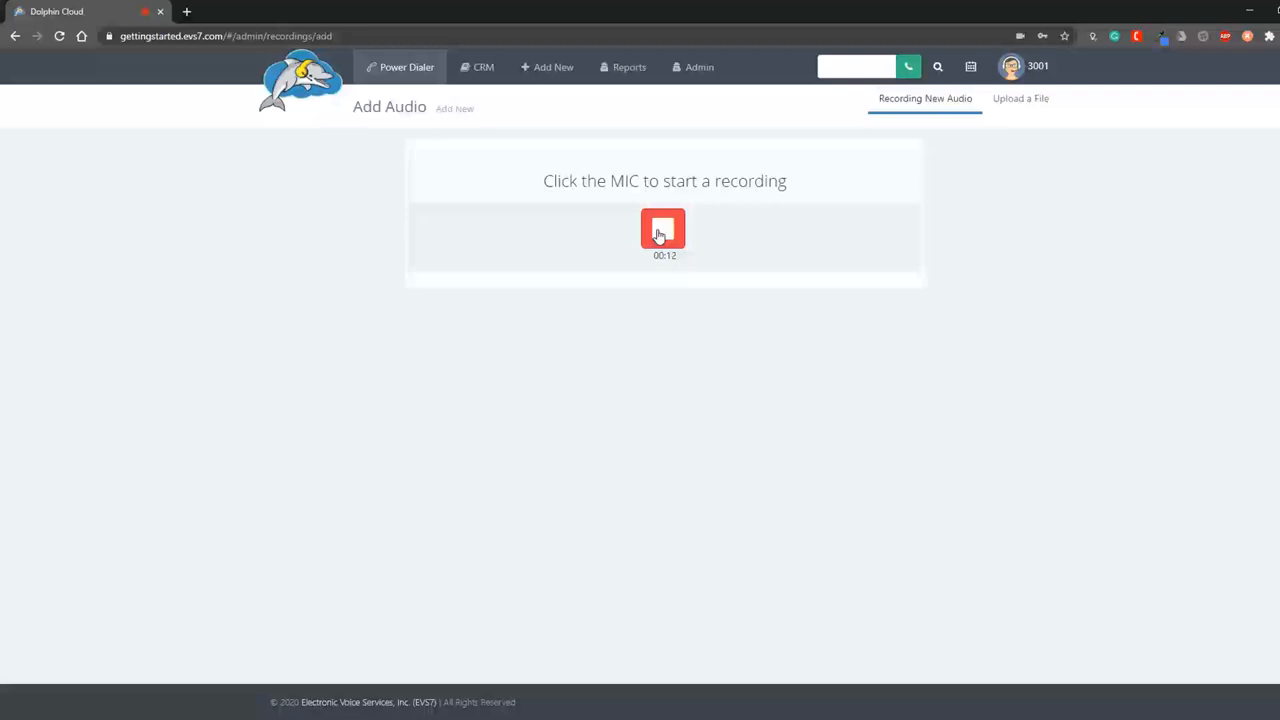
{"action": "left_click", "coordinate": [664, 230]}
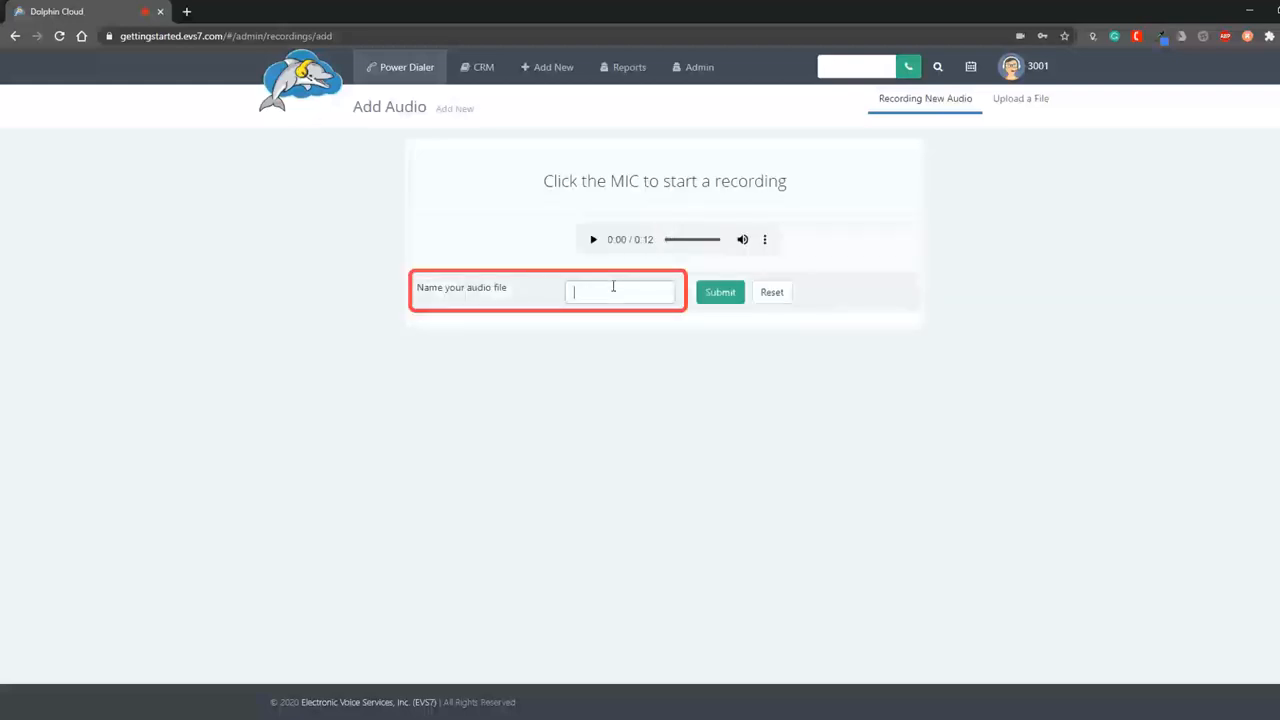
{"action": "type", "text": "TestAudio"}
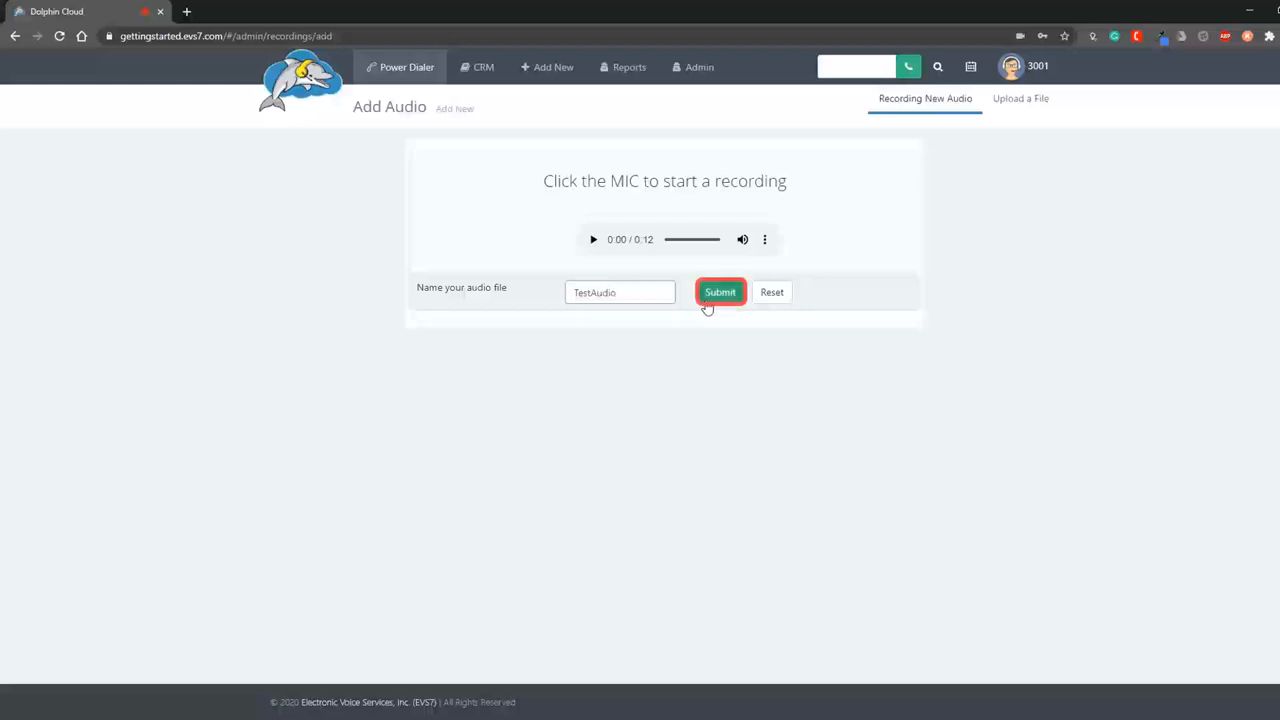
{"action": "left_click", "coordinate": [720, 292]}
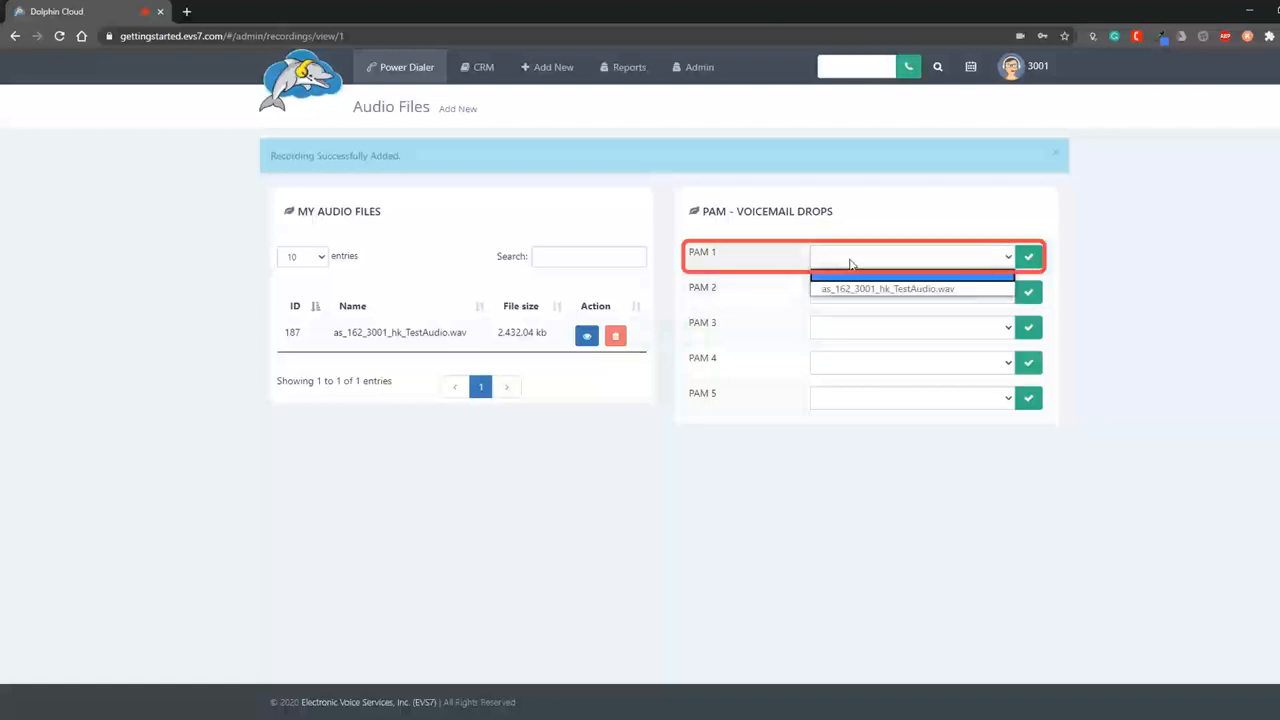
Assign the TestAudio .wav as the PAM 1 voicemail drop and confirm it.
{"action": "left_click", "coordinate": [886, 288]}
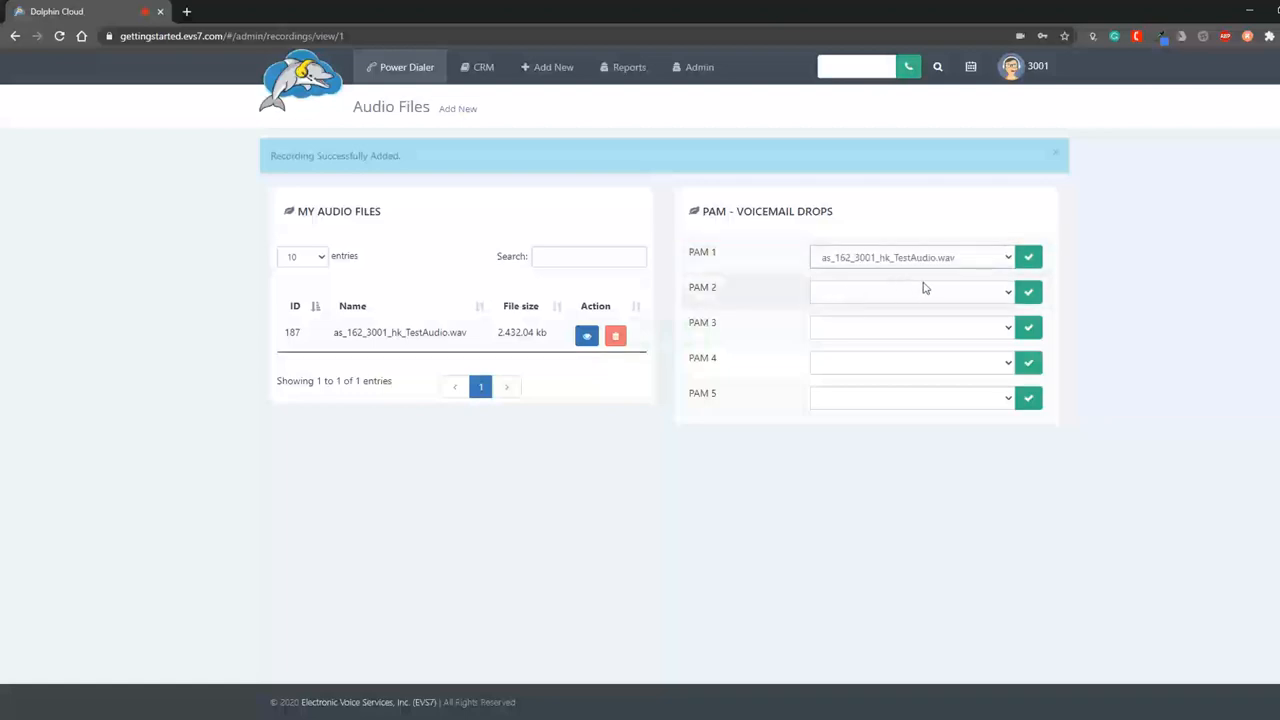
{"action": "left_click", "coordinate": [1028, 256]}
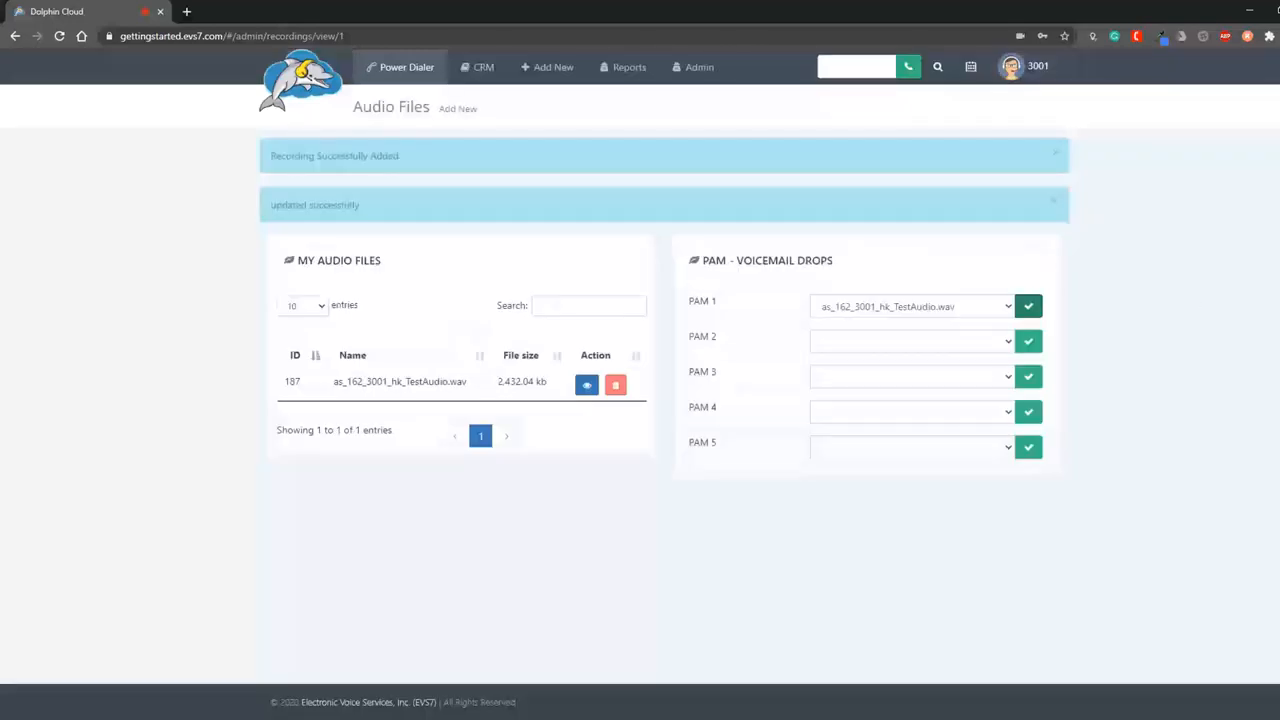
{"action": "left_click", "coordinate": [484, 68]}
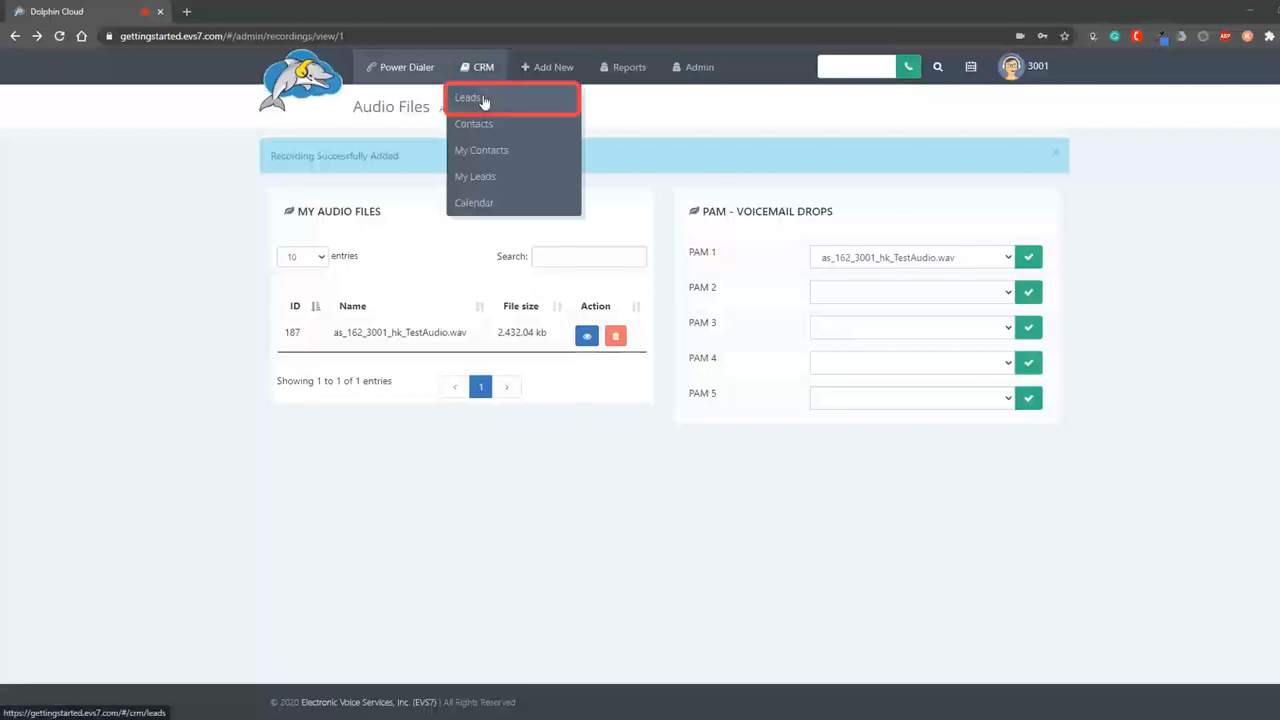
{"action": "left_click", "coordinate": [468, 96]}
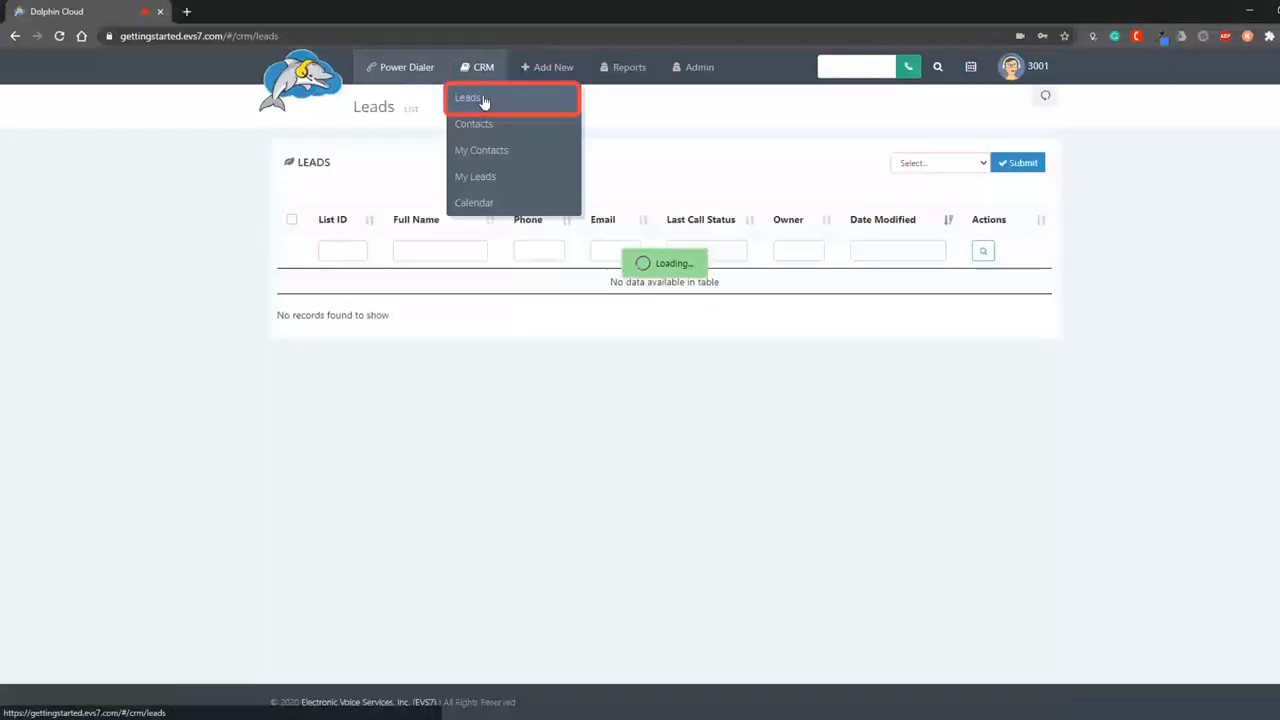
{"action": "left_click", "coordinate": [468, 98]}
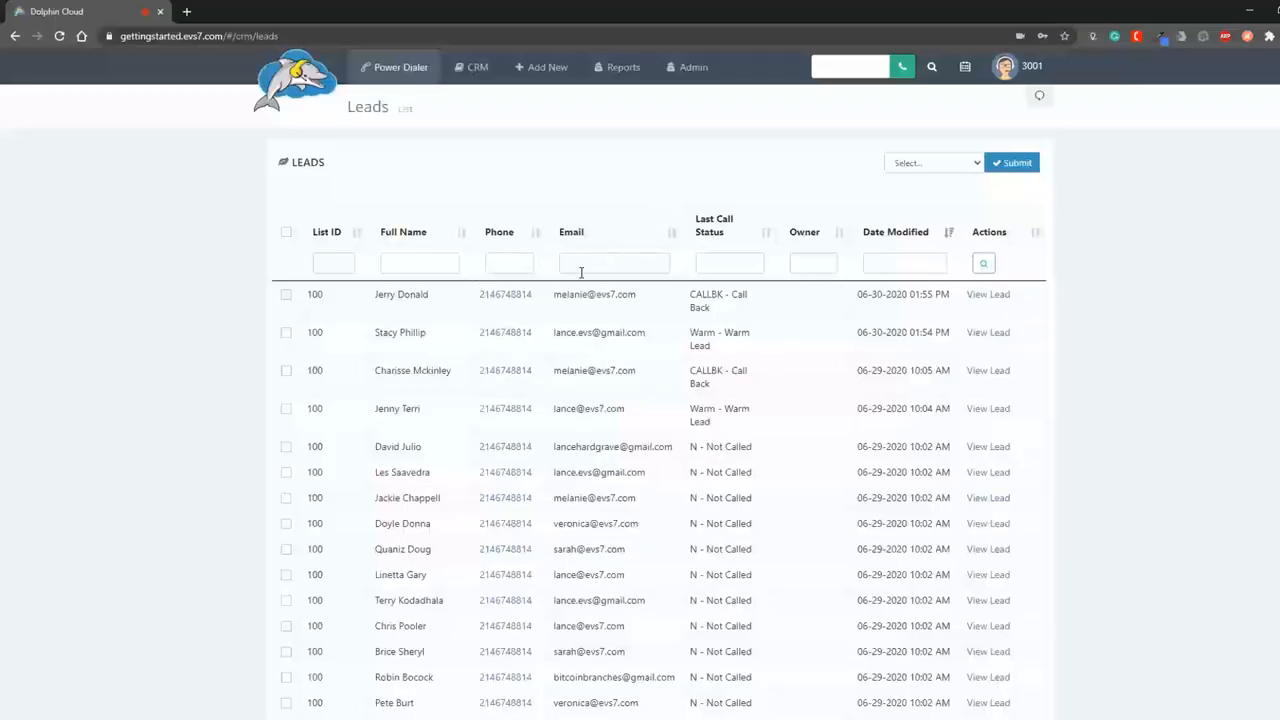
{"action": "left_click", "coordinate": [504, 294]}
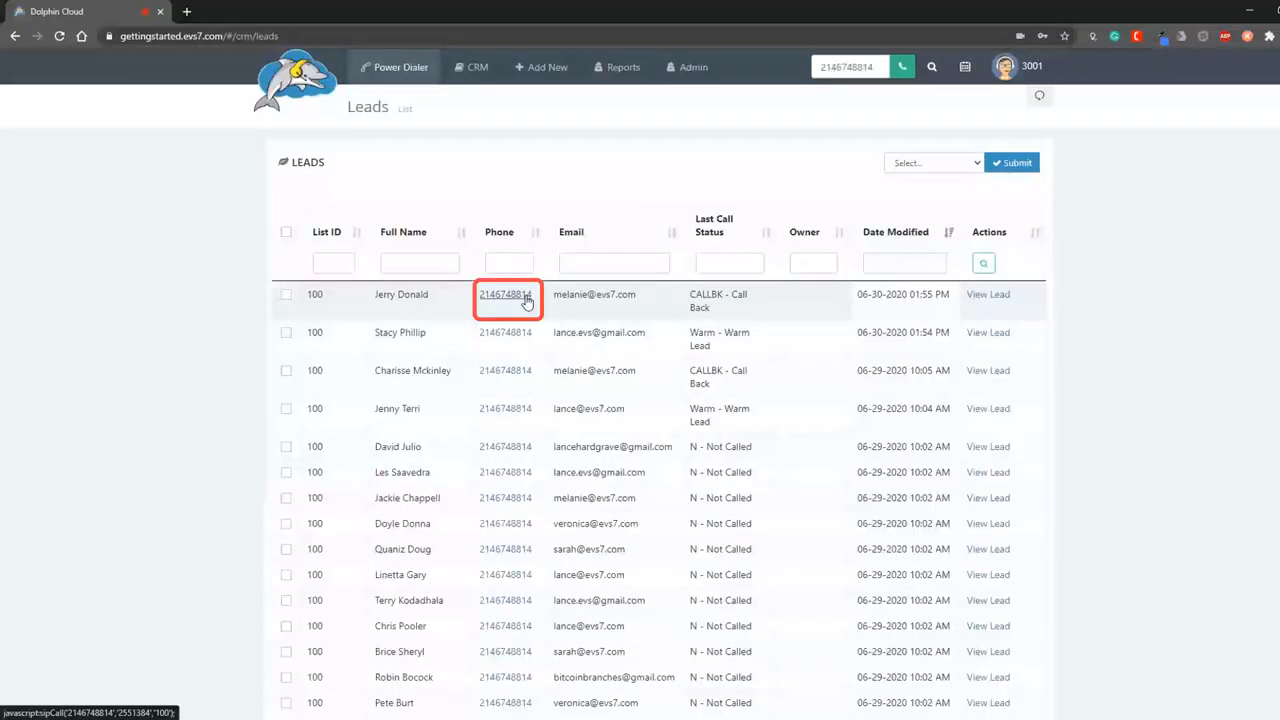
{"action": "left_click", "coordinate": [504, 294]}
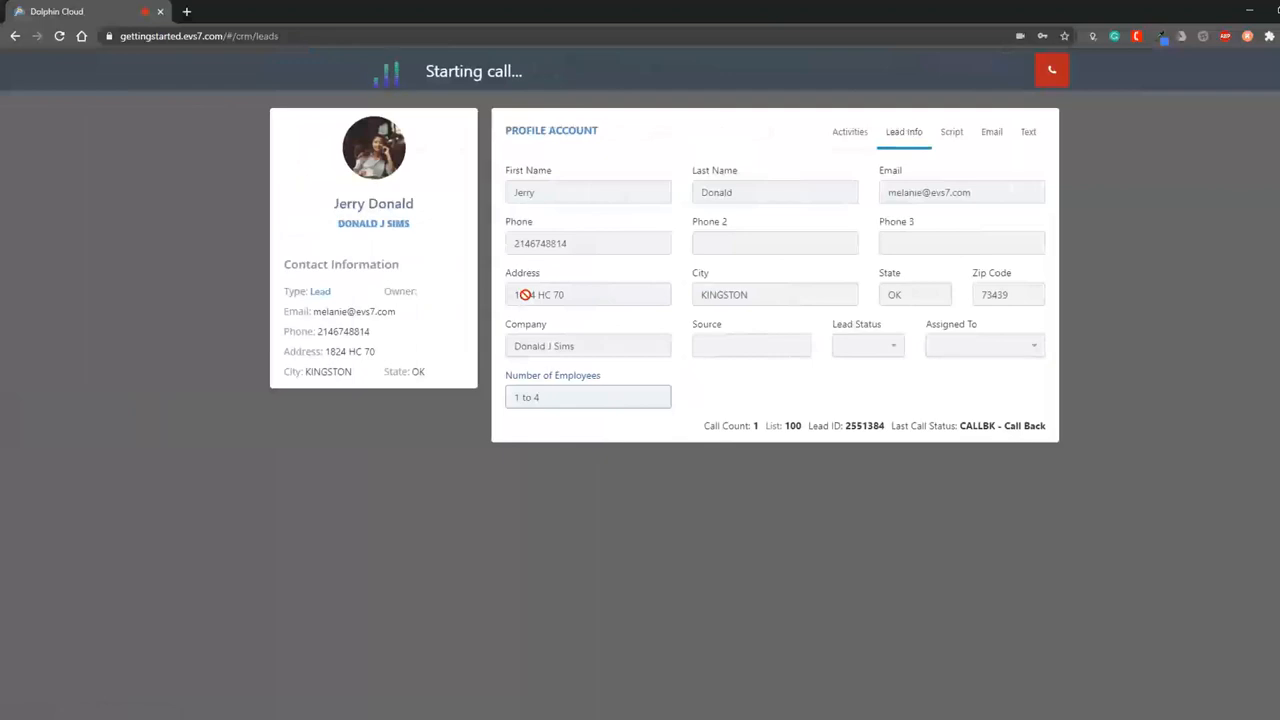
{"action": "left_click", "coordinate": [848, 132]}
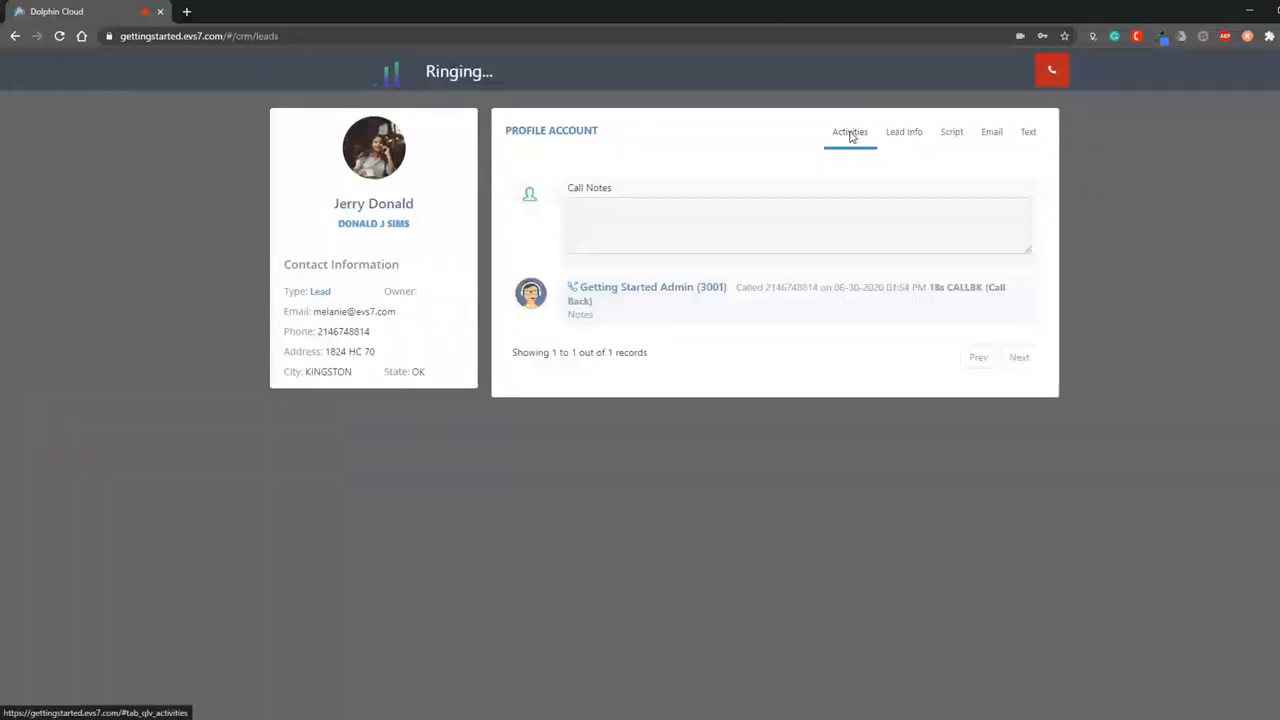
{"action": "mouse_move", "coordinate": [952, 258]}
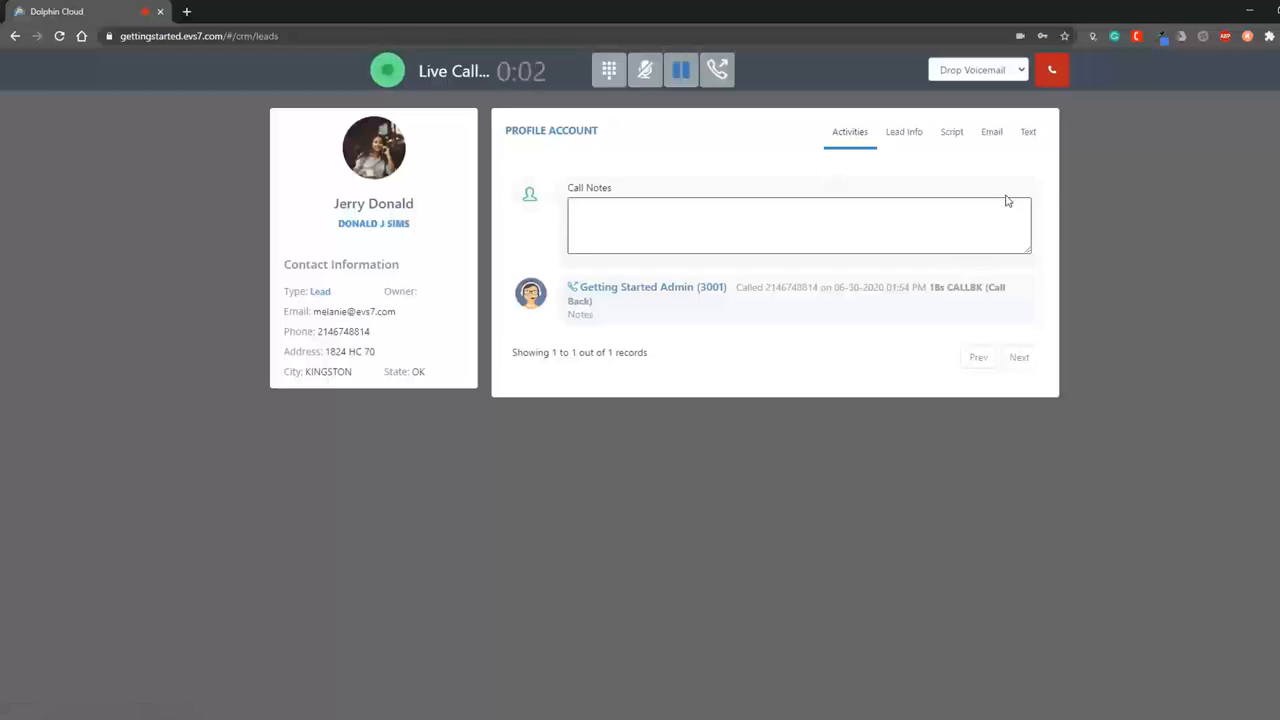
{"action": "mouse_move", "coordinate": [1010, 166]}
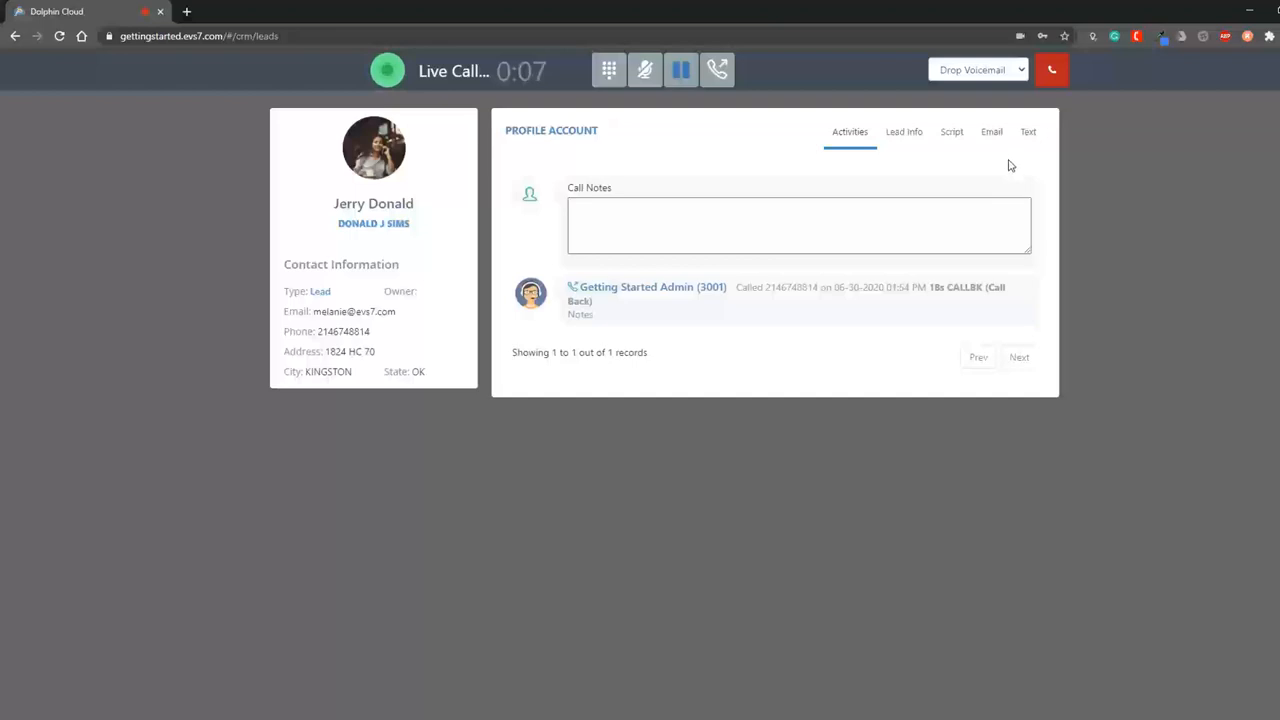
{"action": "left_click", "coordinate": [976, 68]}
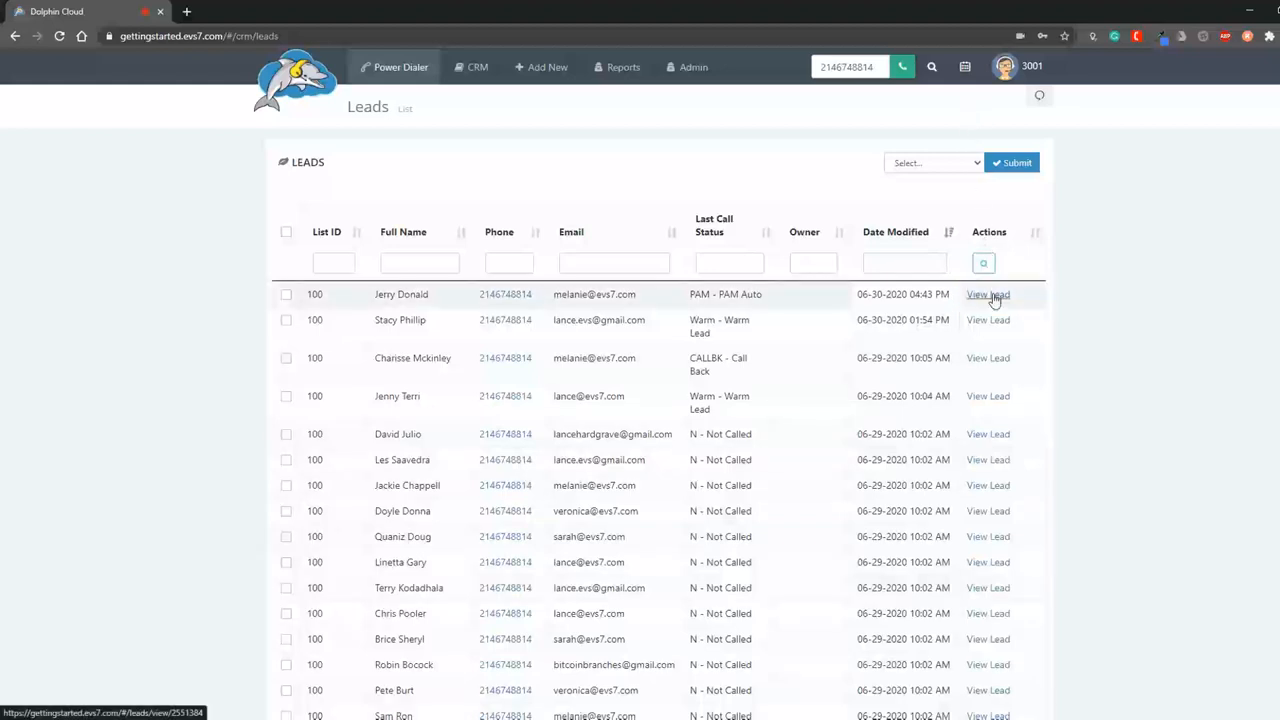
{"action": "left_click", "coordinate": [988, 294]}
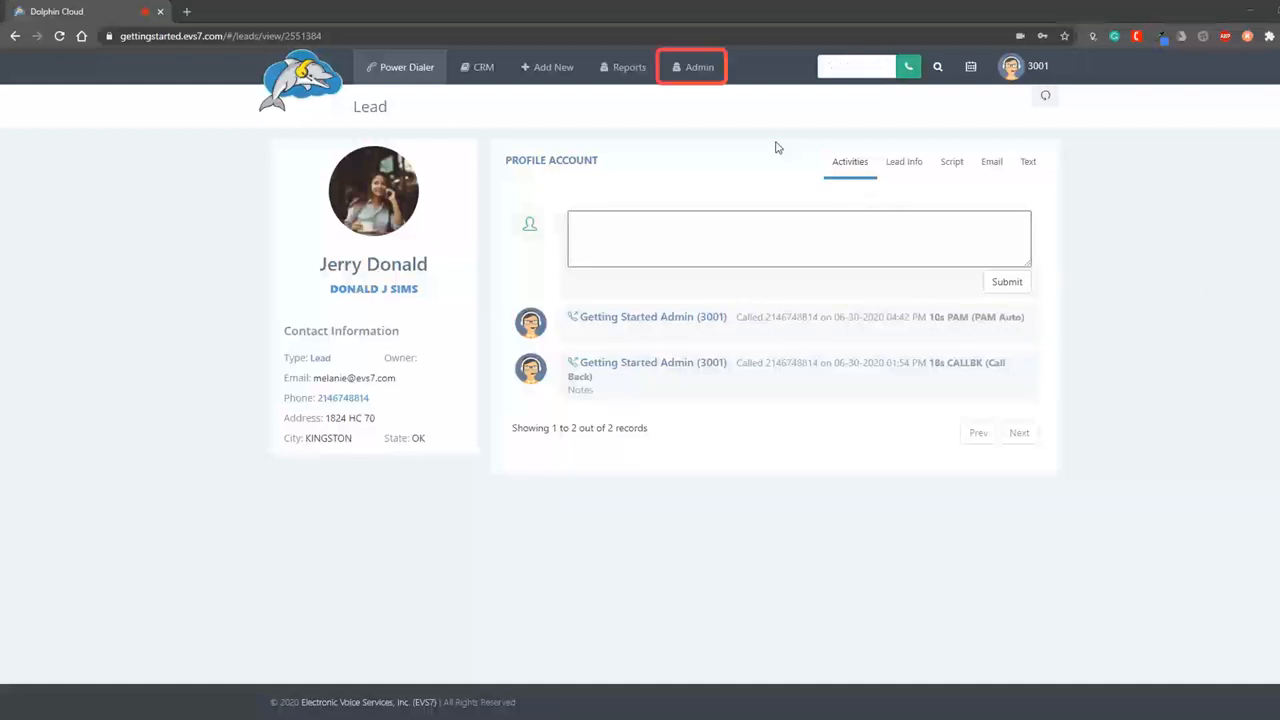
Review the existing Campaigns and Lists pages under Admin.
{"action": "left_click", "coordinate": [700, 66]}
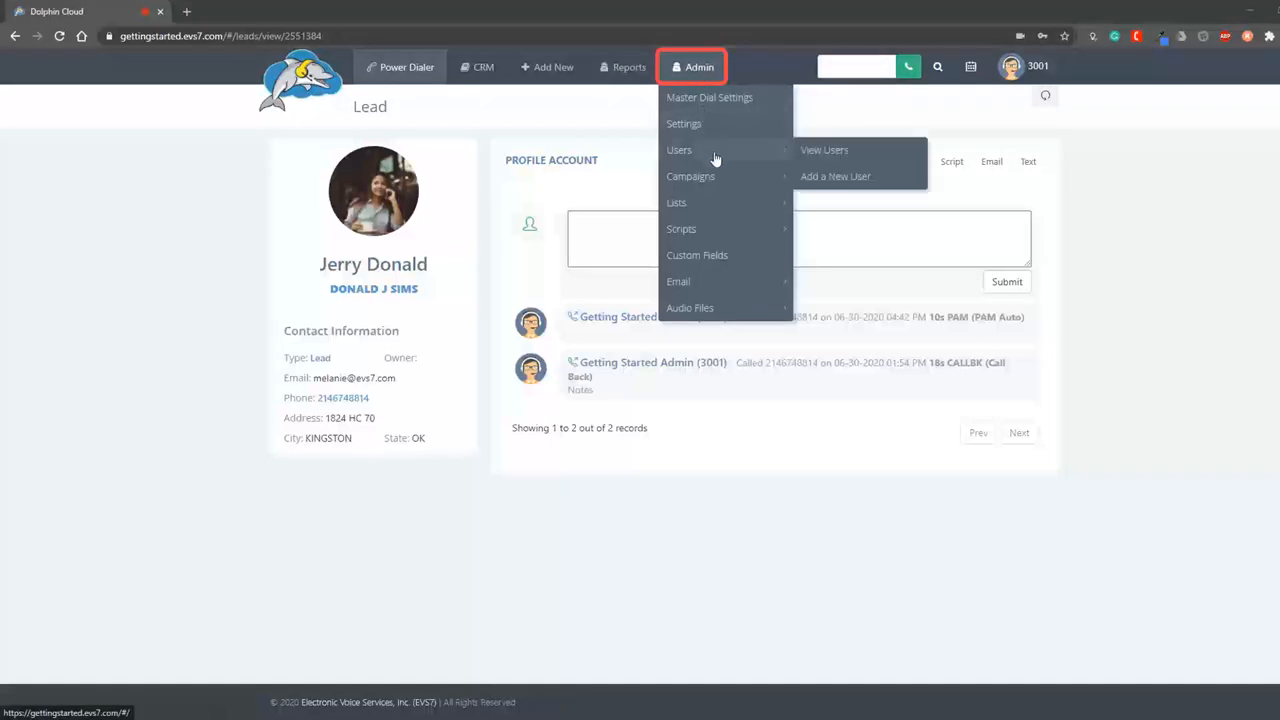
{"action": "mouse_move", "coordinate": [690, 176]}
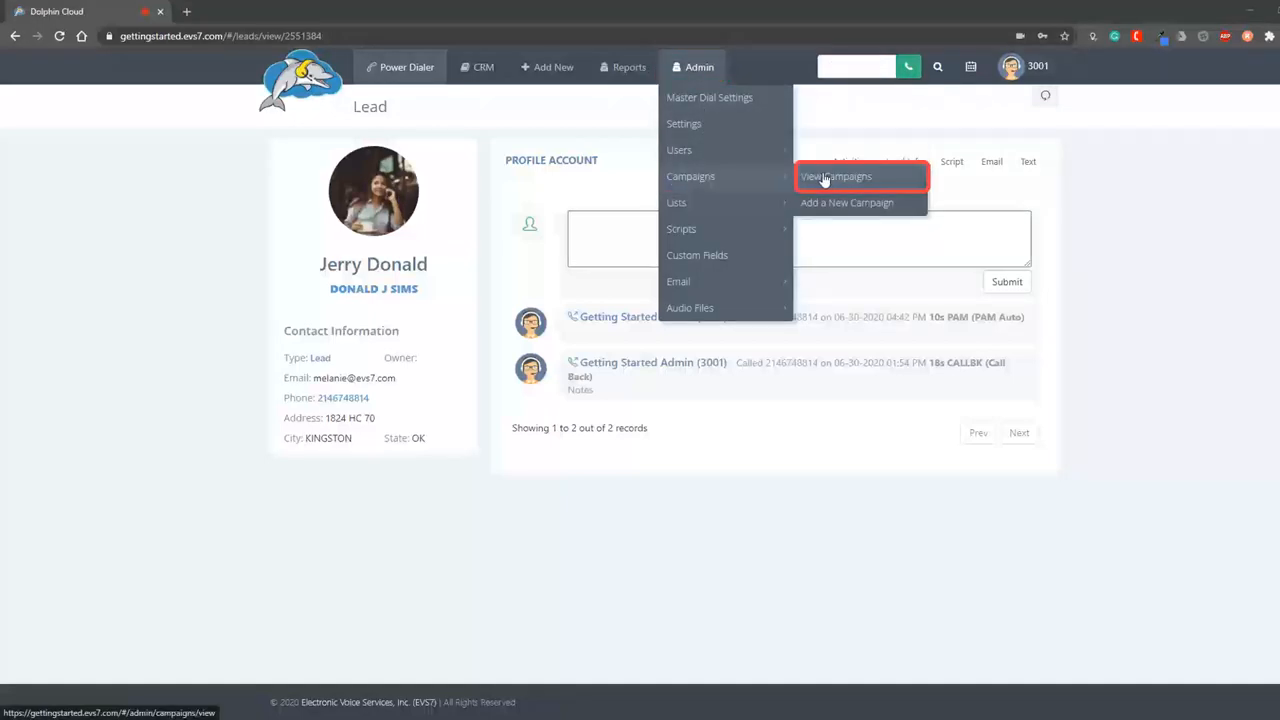
{"action": "left_click", "coordinate": [836, 176]}
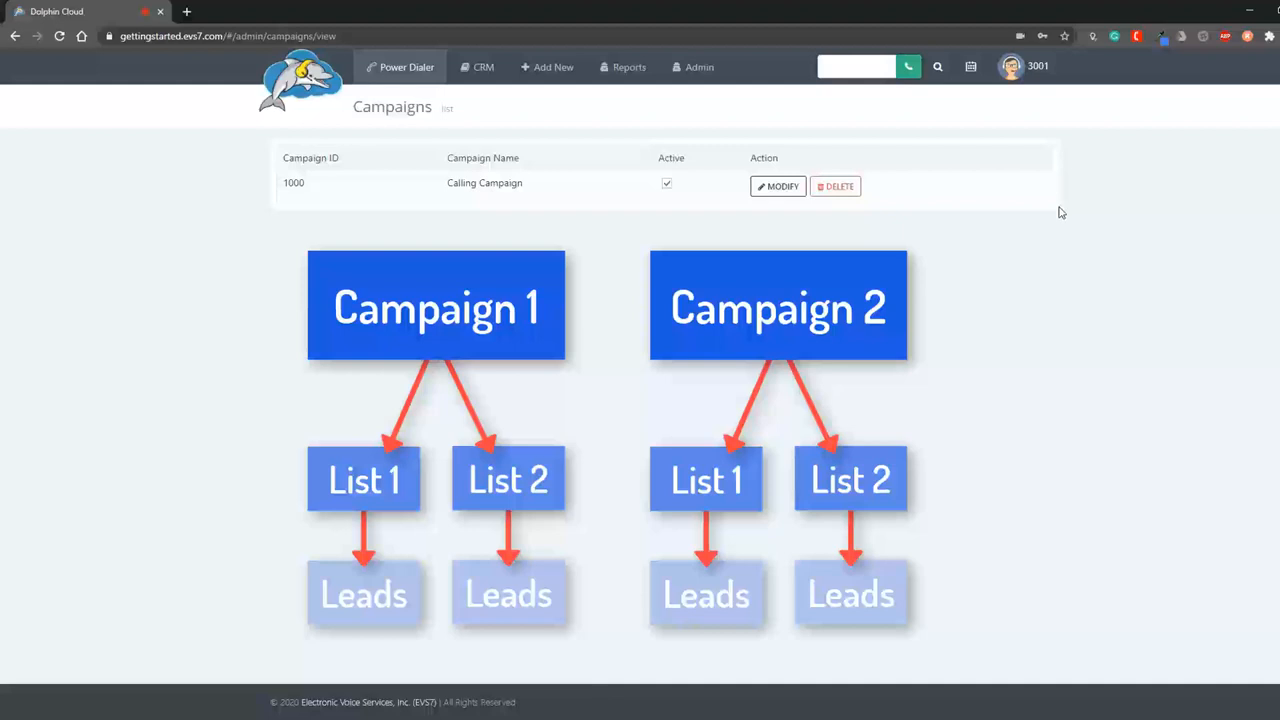
{"action": "left_click", "coordinate": [698, 68]}
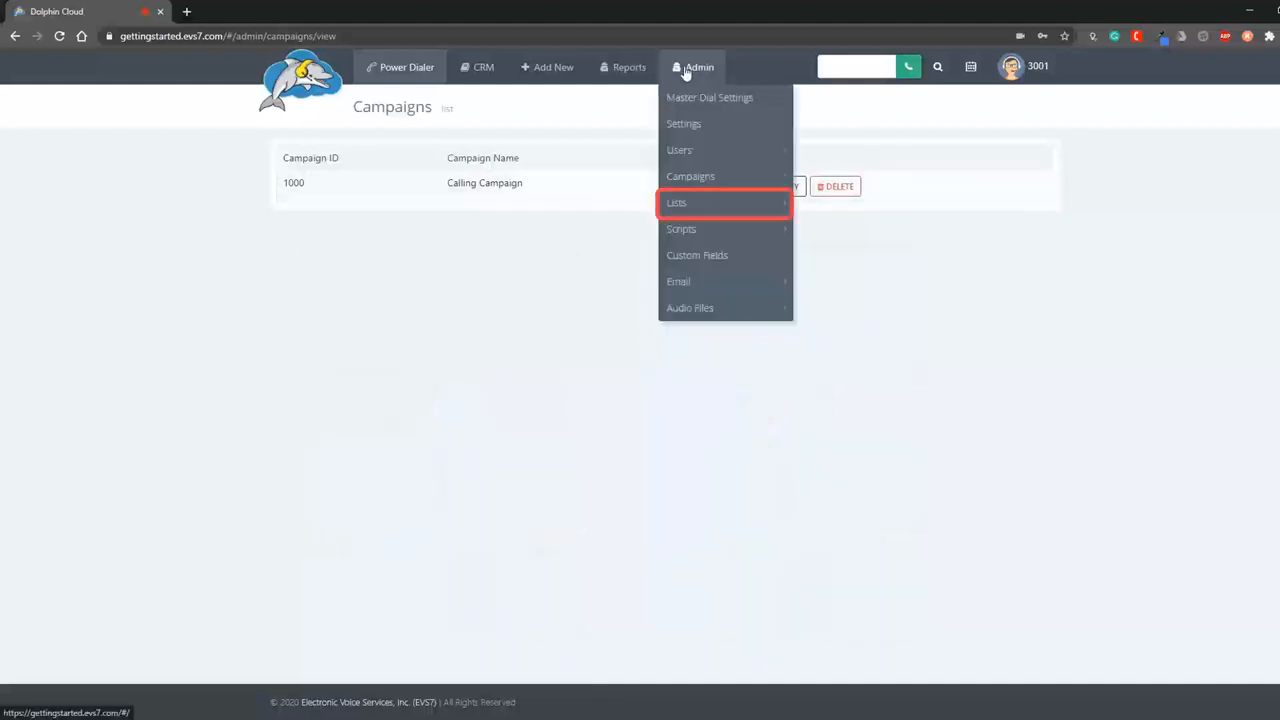
{"action": "mouse_move", "coordinate": [676, 202]}
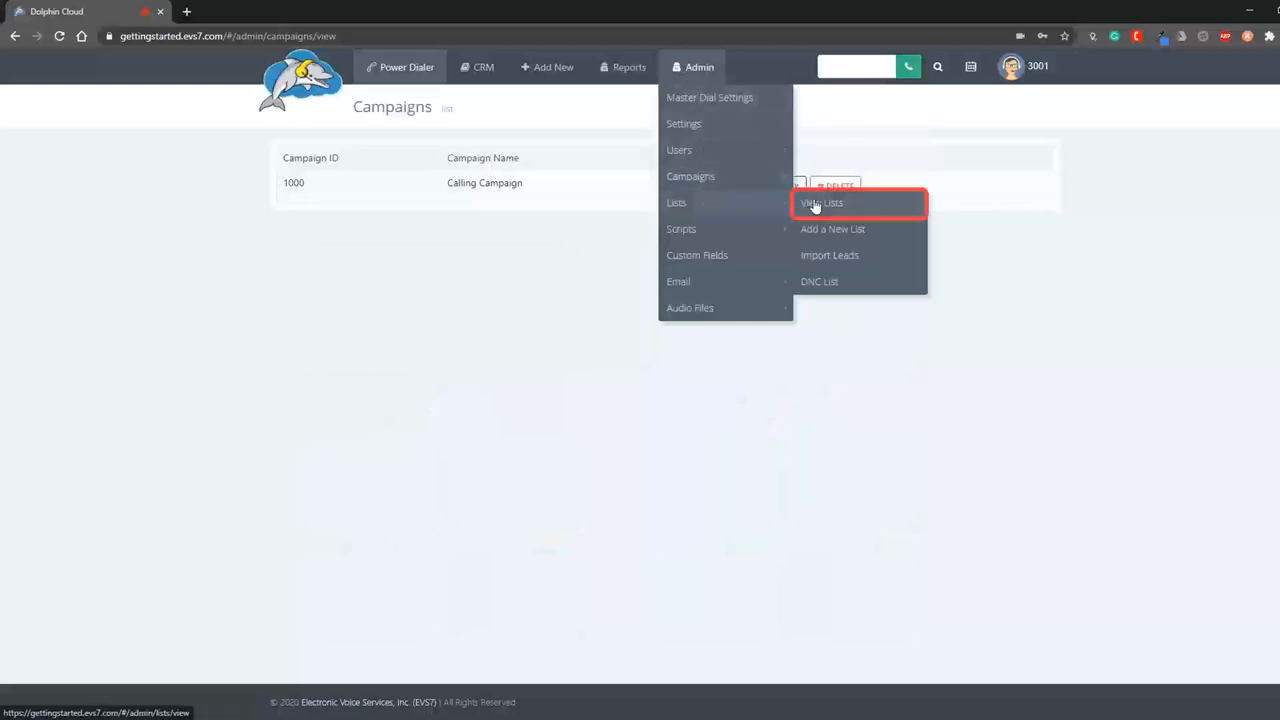
{"action": "left_click", "coordinate": [820, 204]}
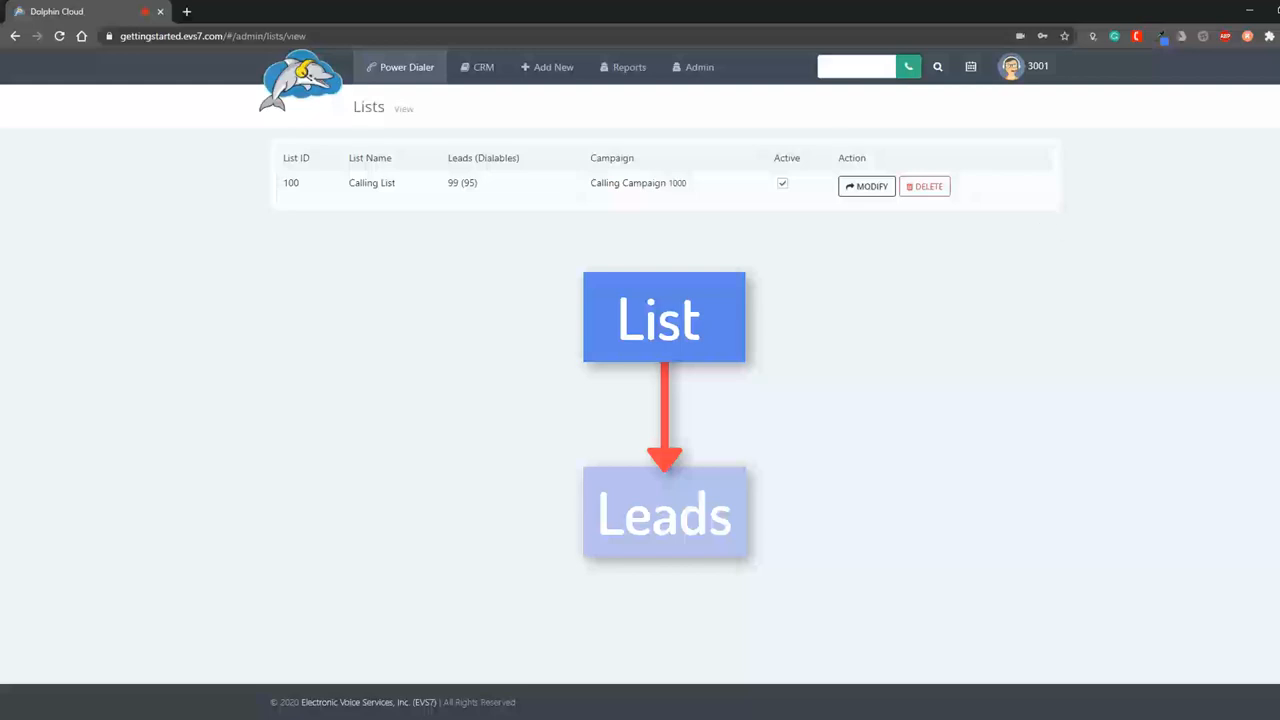
{"action": "left_click", "coordinate": [484, 68]}
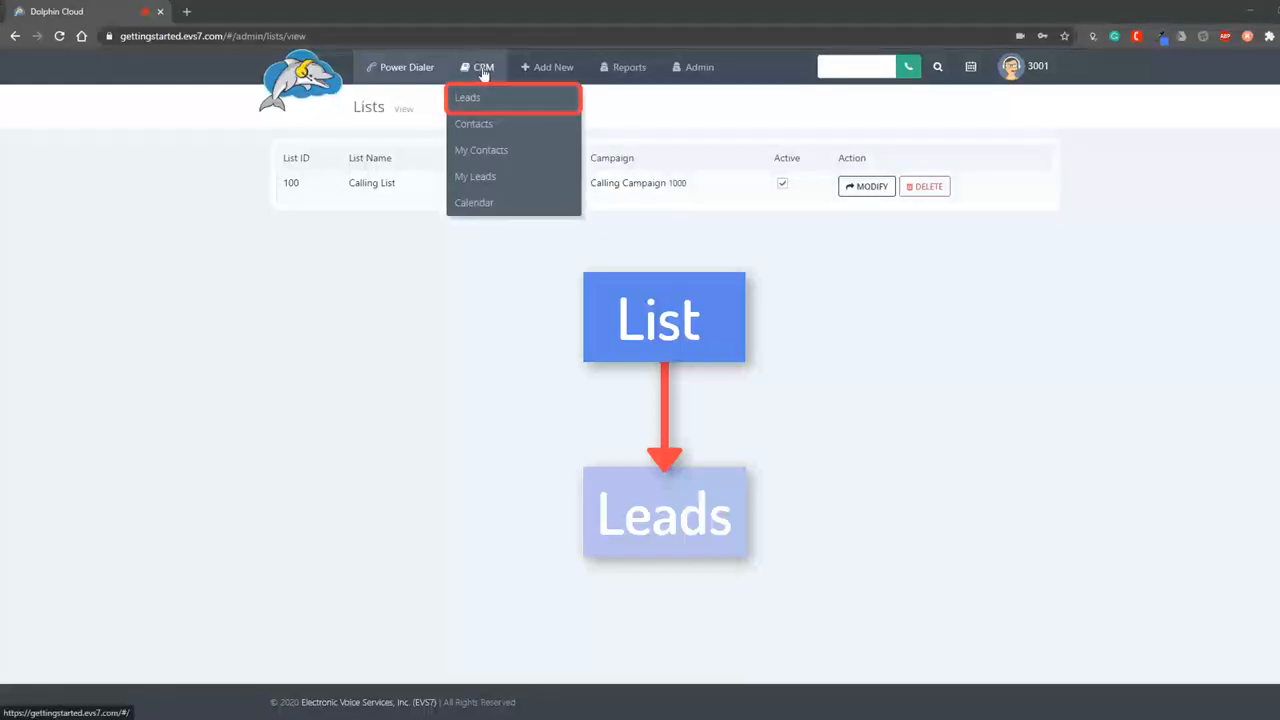
{"action": "left_click", "coordinate": [468, 96]}
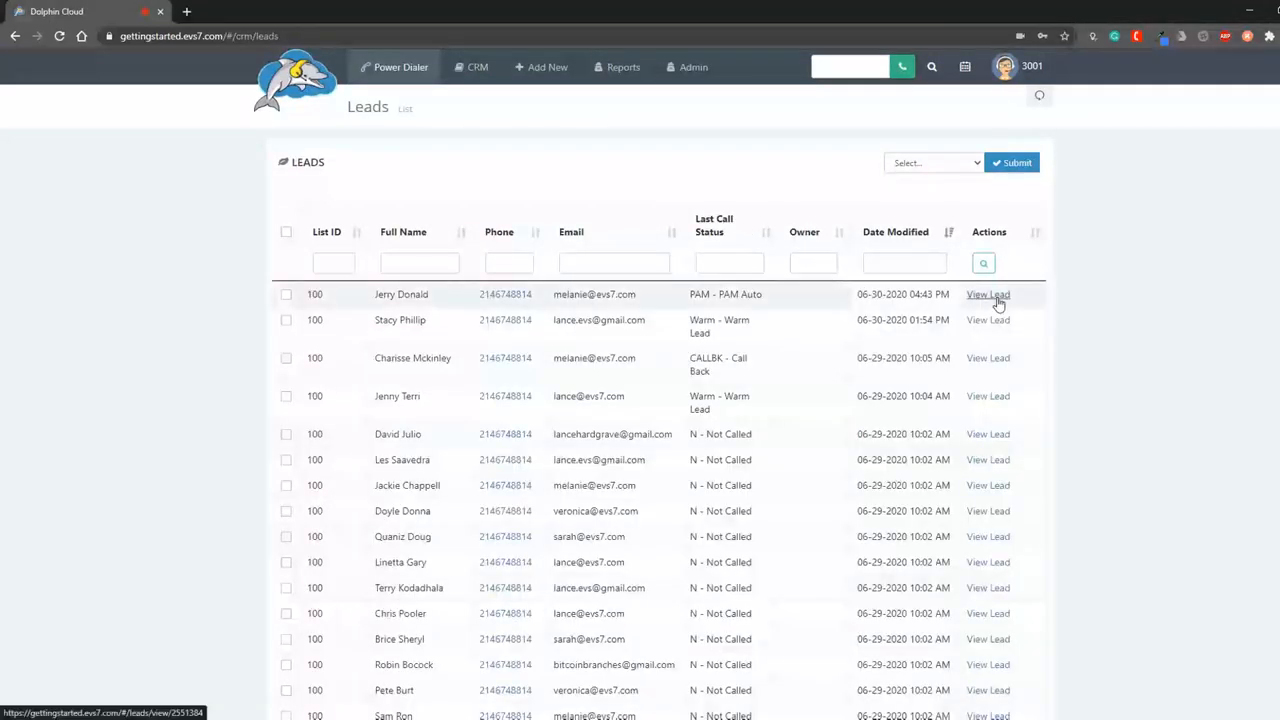
{"action": "left_click", "coordinate": [988, 294]}
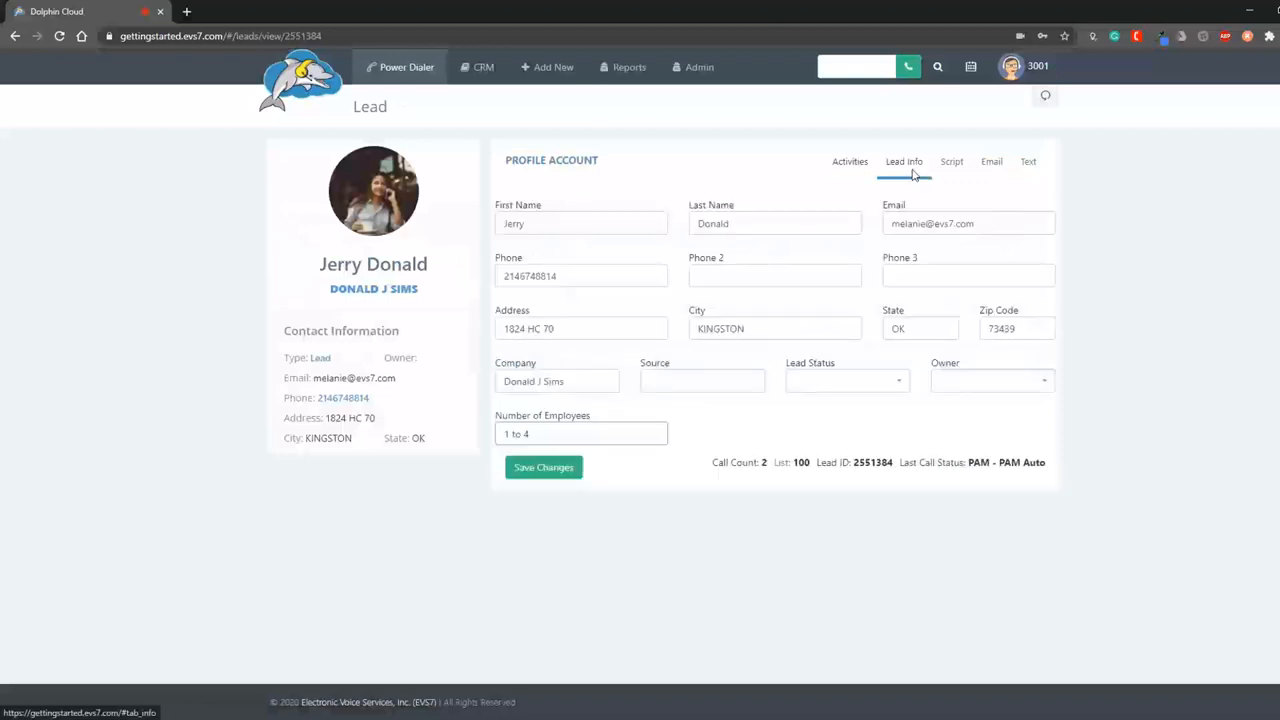
{"action": "mouse_move", "coordinate": [1060, 358]}
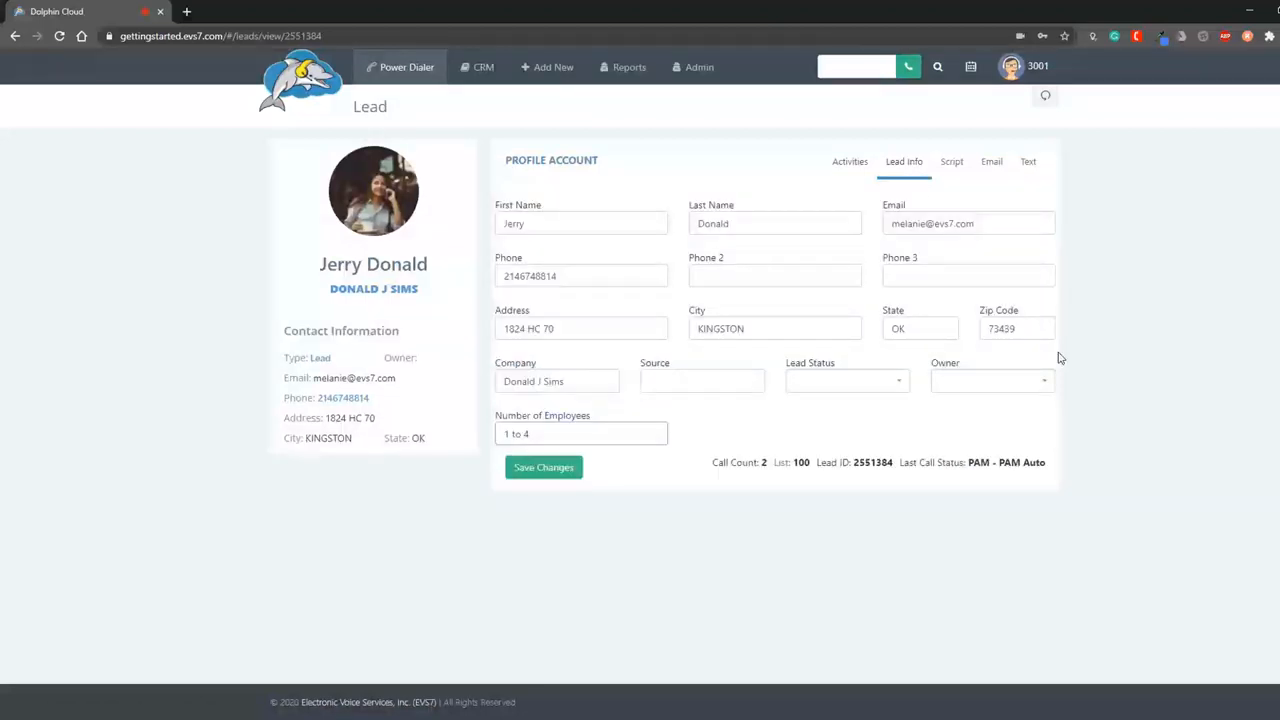
Start a new campaign via Admin > Campaigns and enter Campaign ID 1001.
{"action": "left_click", "coordinate": [698, 68]}
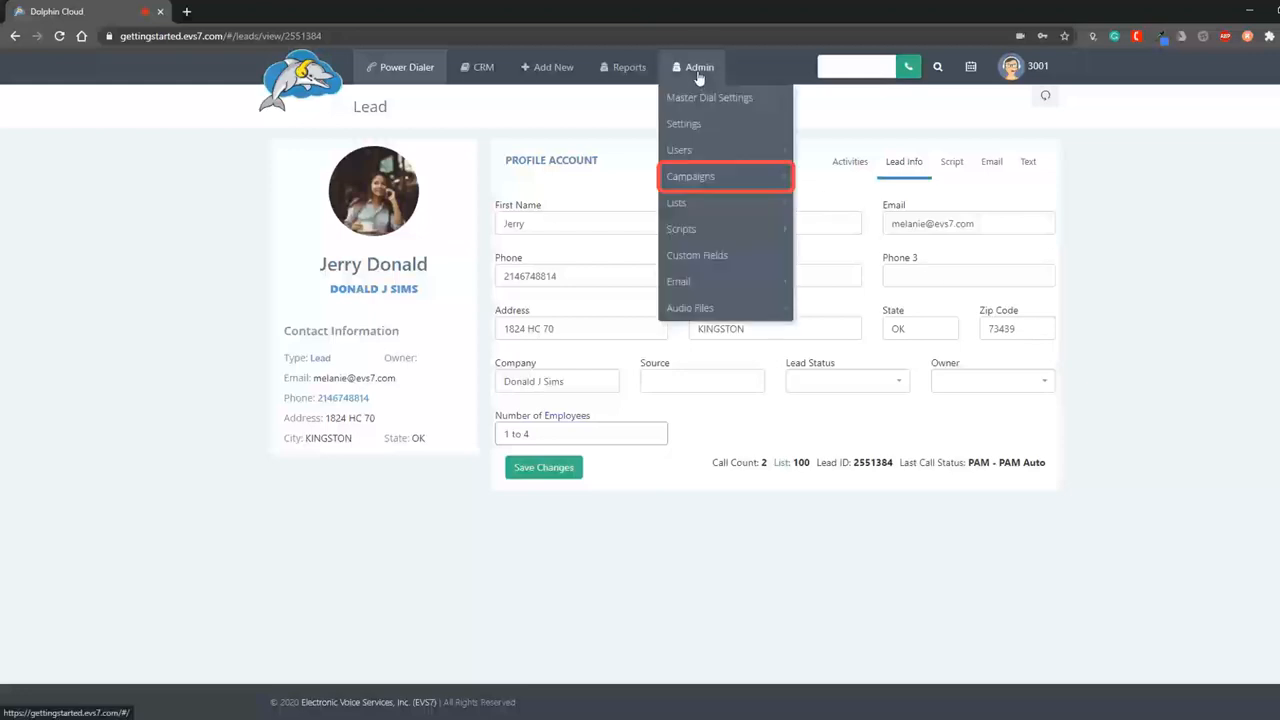
{"action": "mouse_move", "coordinate": [690, 176]}
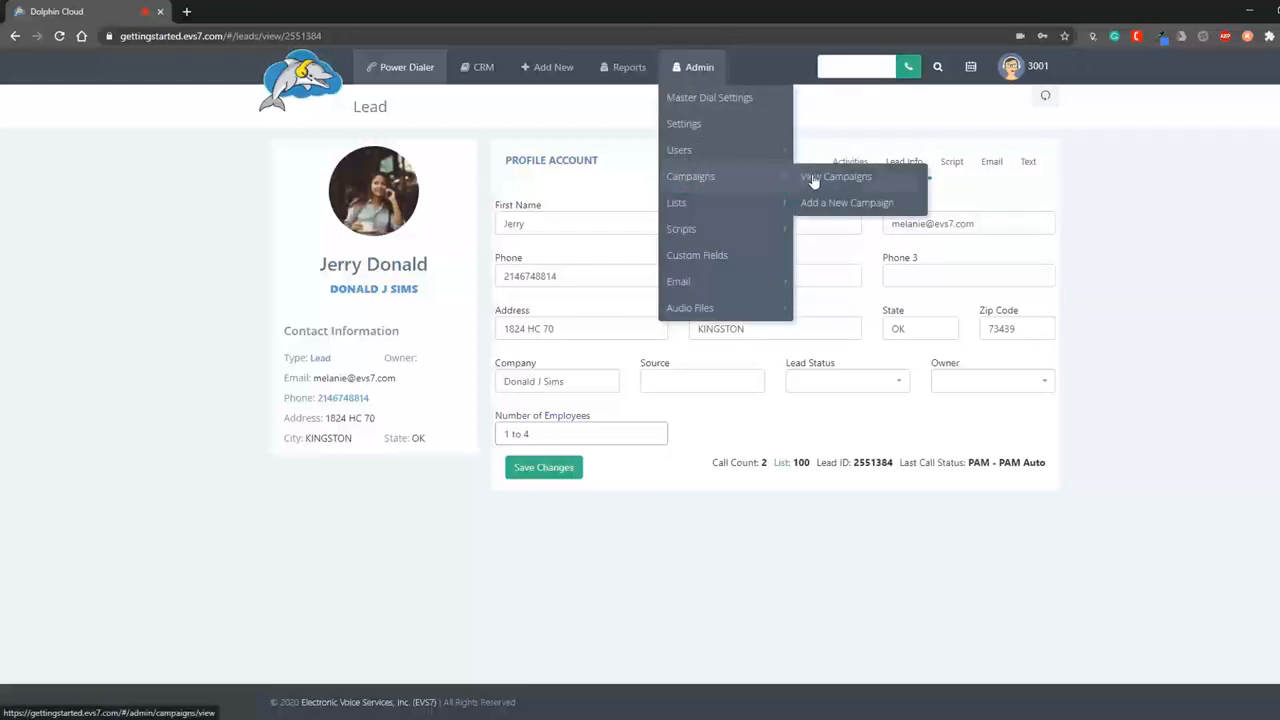
{"action": "left_click", "coordinate": [848, 202]}
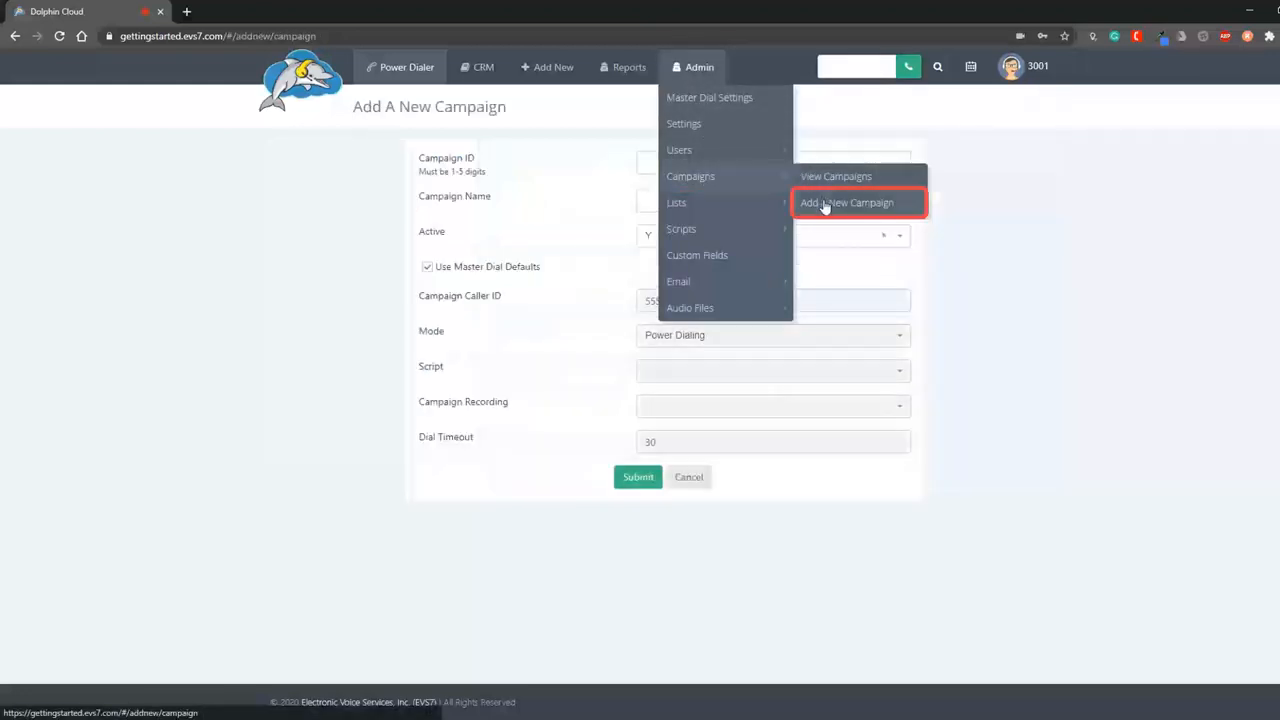
{"action": "mouse_move", "coordinate": [920, 208]}
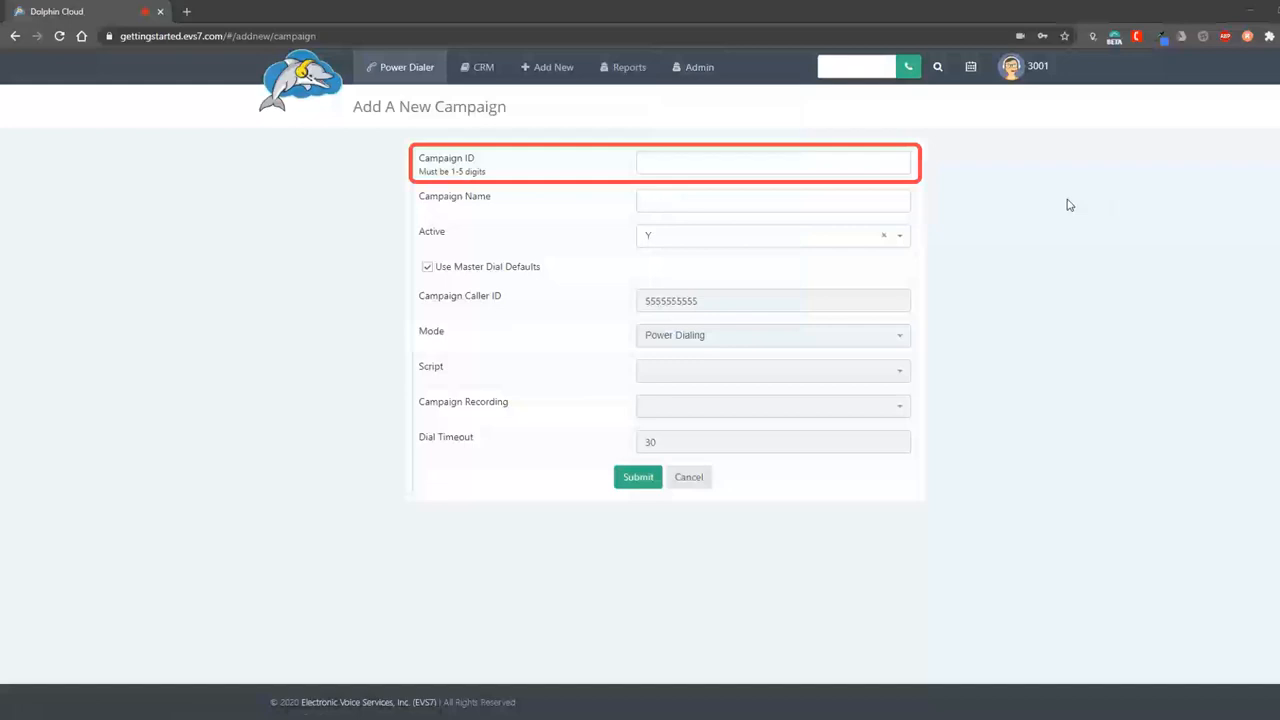
{"action": "left_click", "coordinate": [776, 164]}
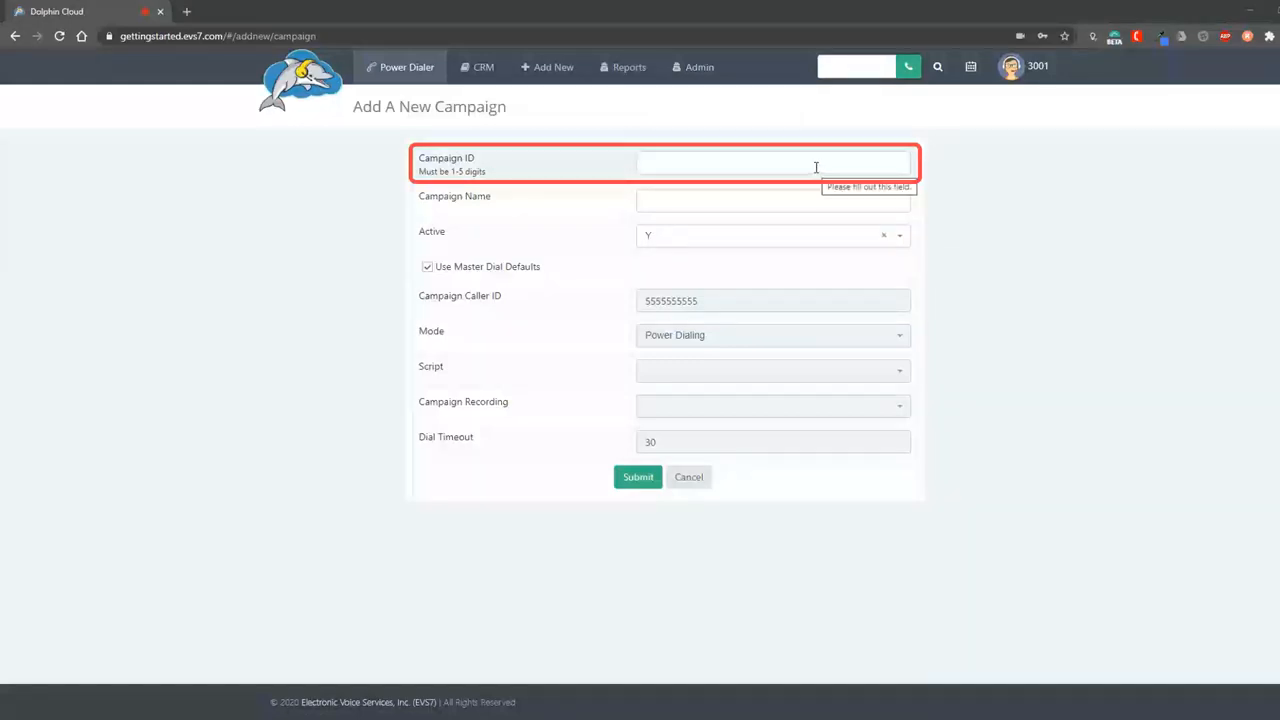
{"action": "left_click", "coordinate": [770, 164]}
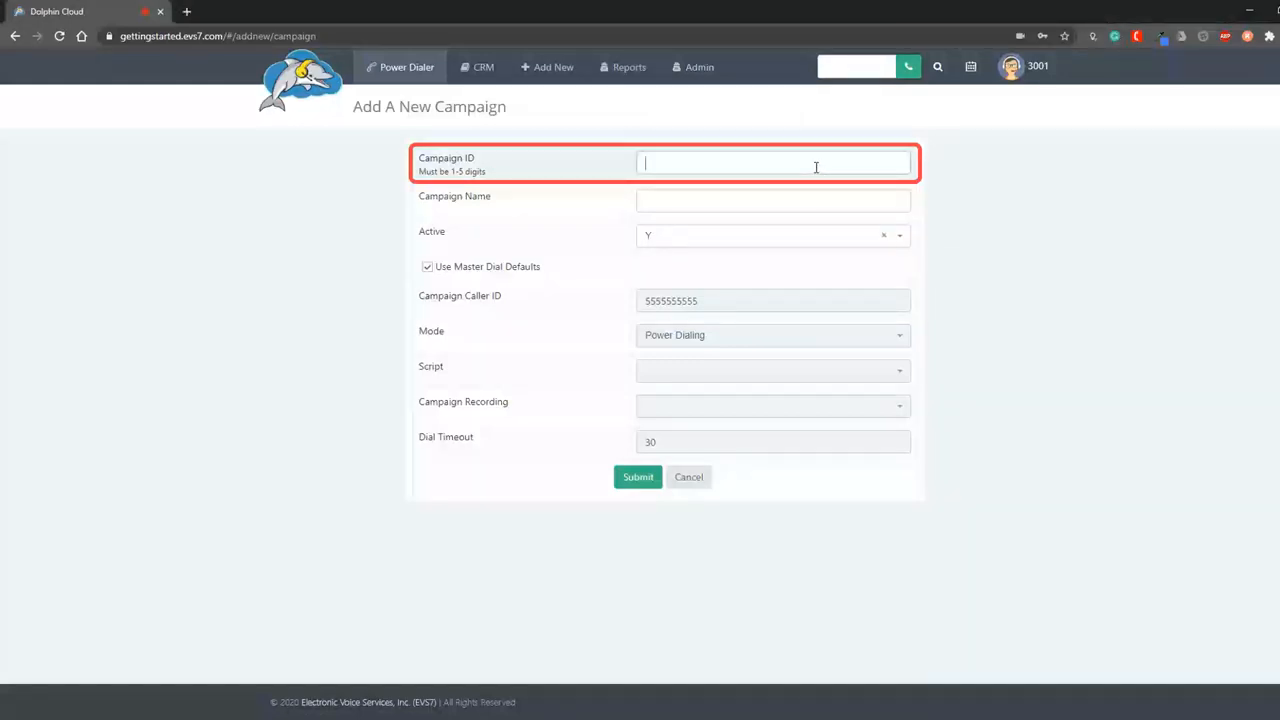
{"action": "type", "text": "1001"}
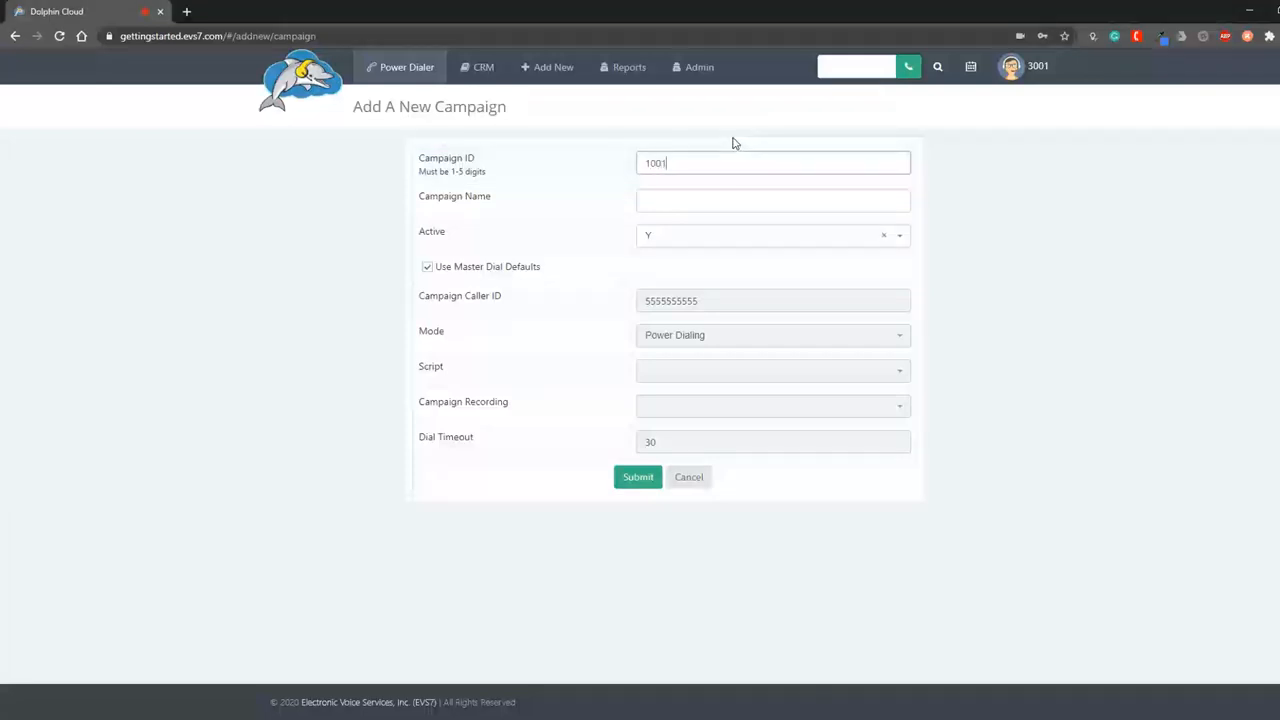
Enter 'Getting Started' as the campaign name.
{"action": "left_click", "coordinate": [772, 200]}
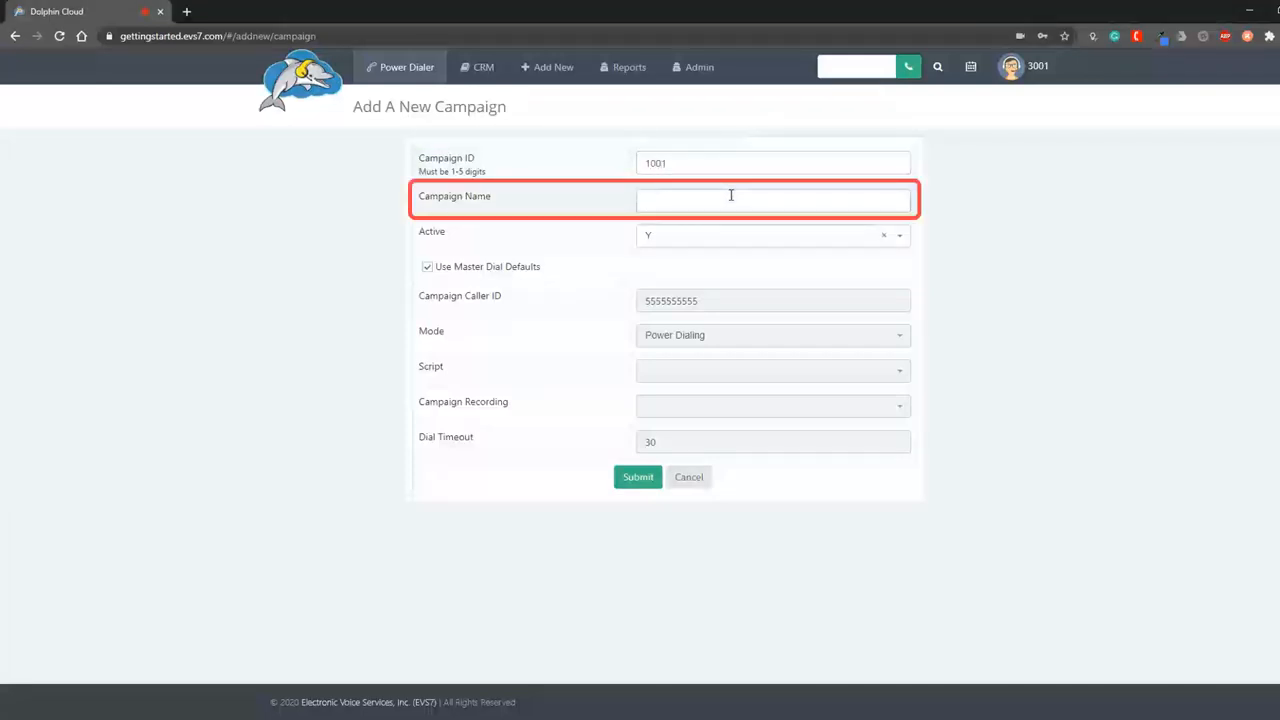
{"action": "type", "text": "G"}
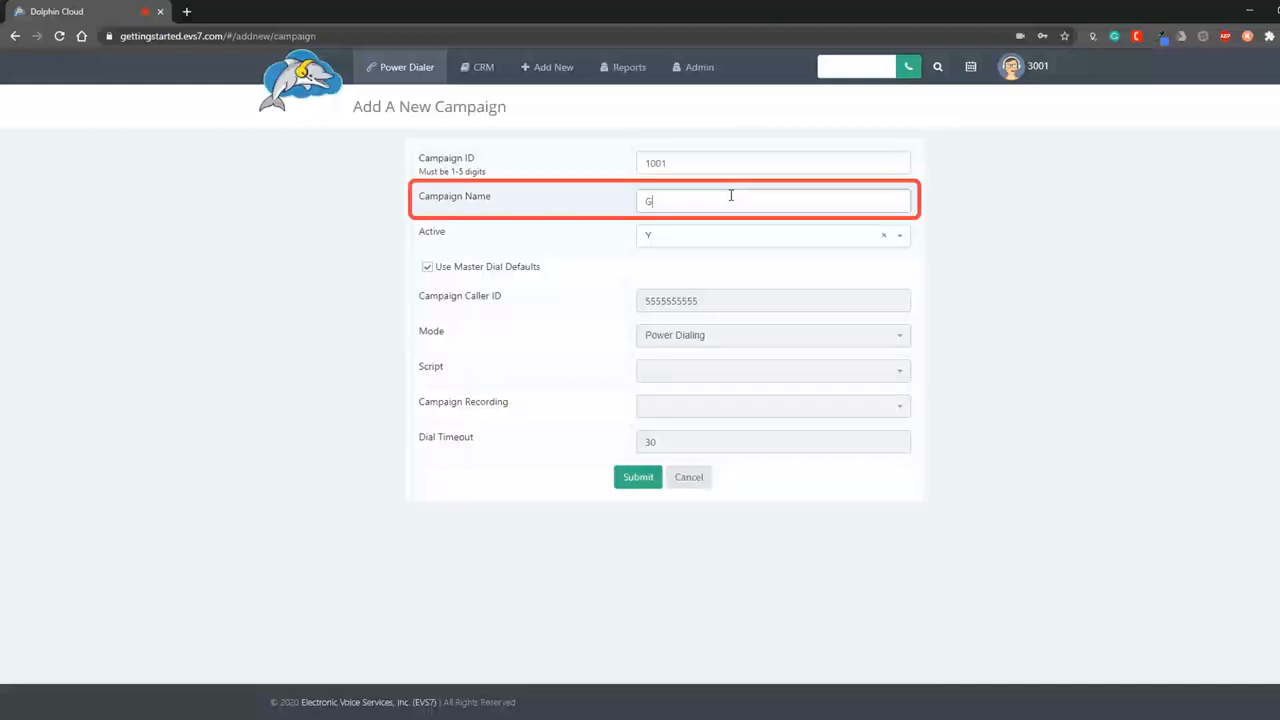
{"action": "type", "text": "etting Star"}
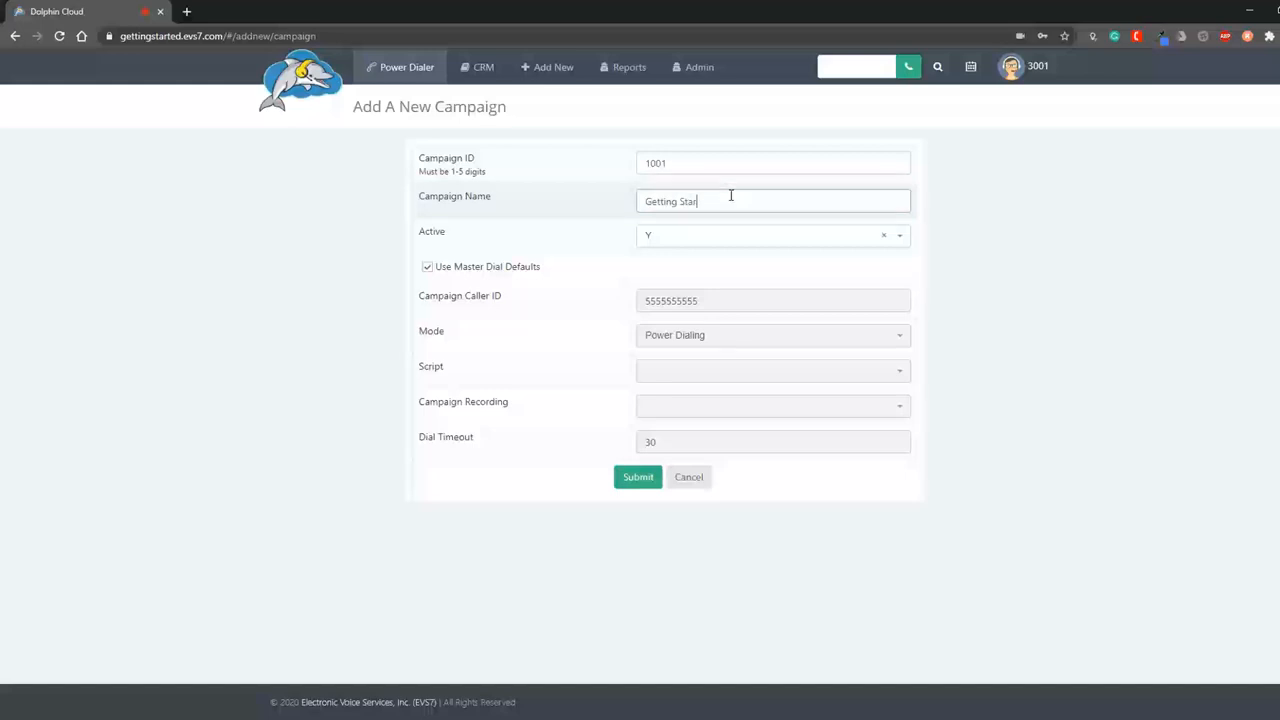
{"action": "type", "text": "ed"}
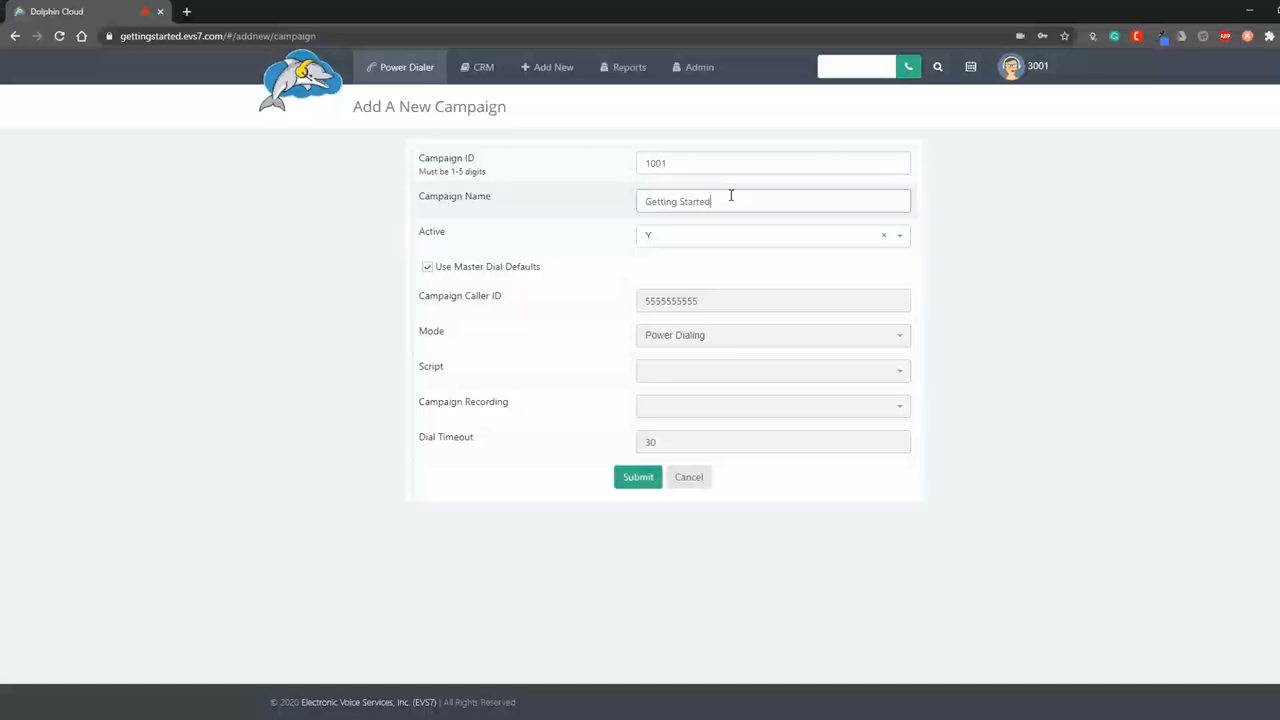
Keep the campaign active, enable Use Master Dial Defaults, and submit the campaign.
{"action": "left_click", "coordinate": [770, 234]}
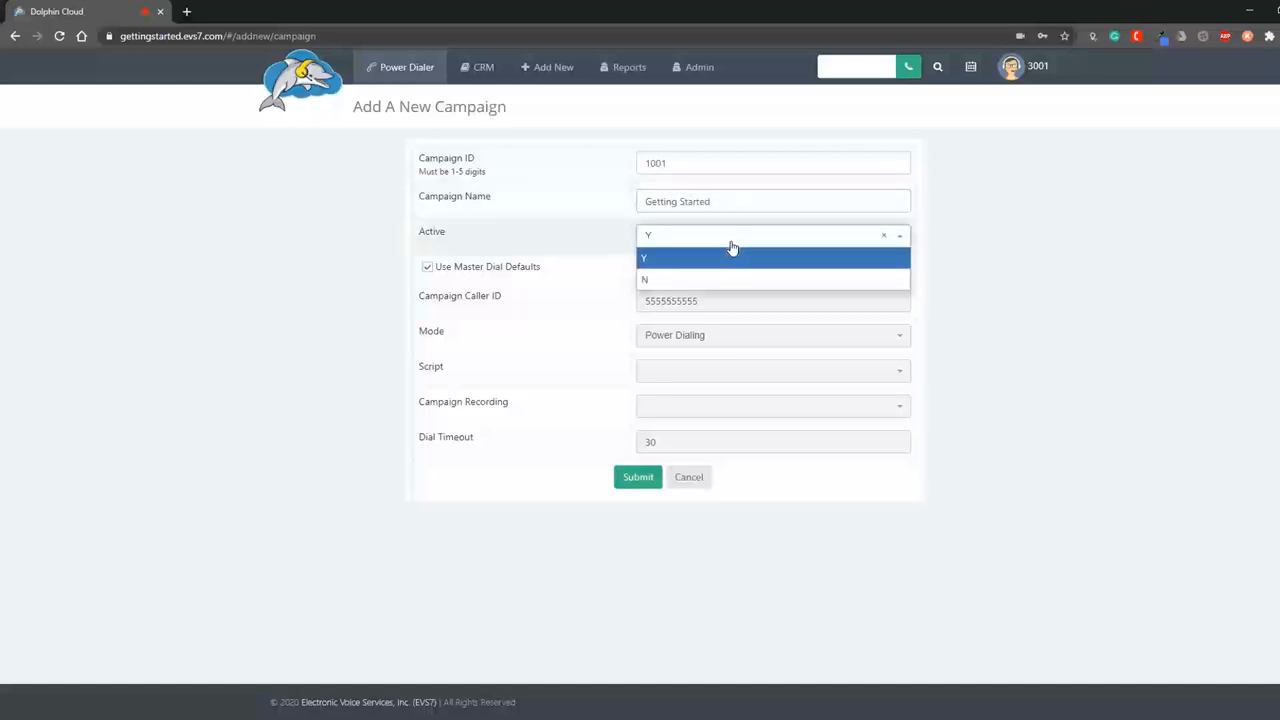
{"action": "left_click", "coordinate": [644, 258]}
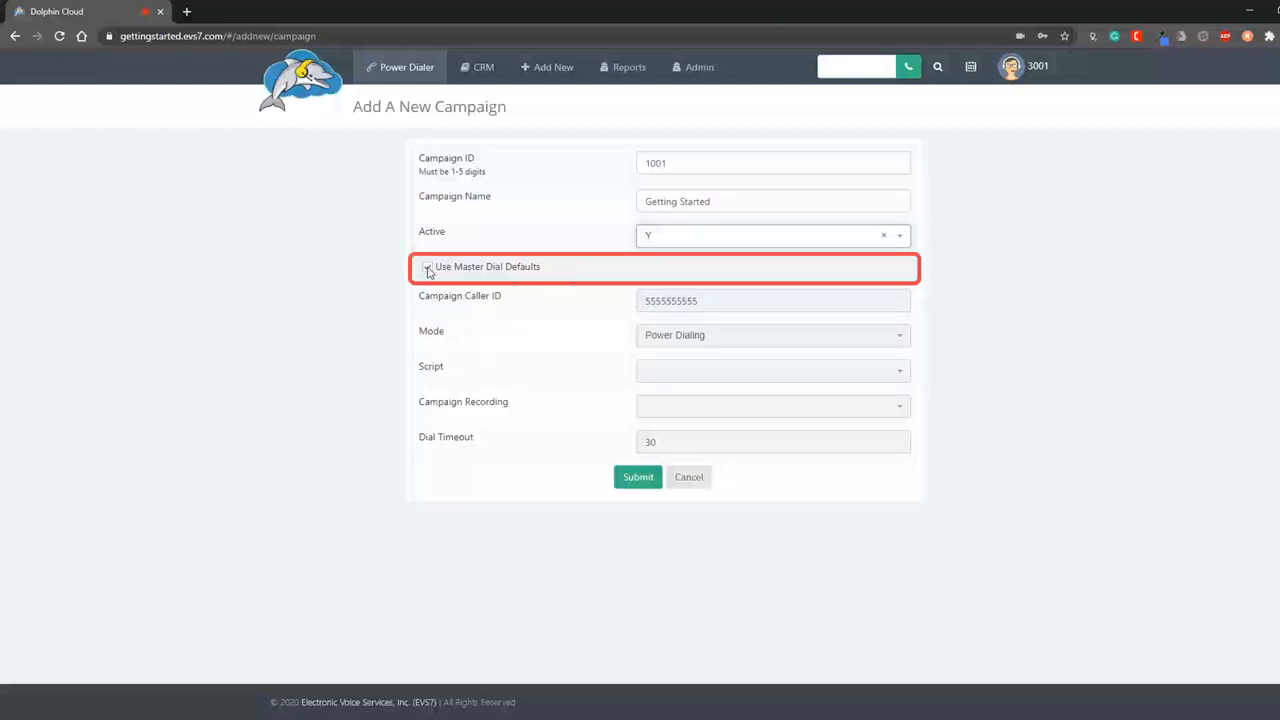
{"action": "left_click", "coordinate": [428, 272]}
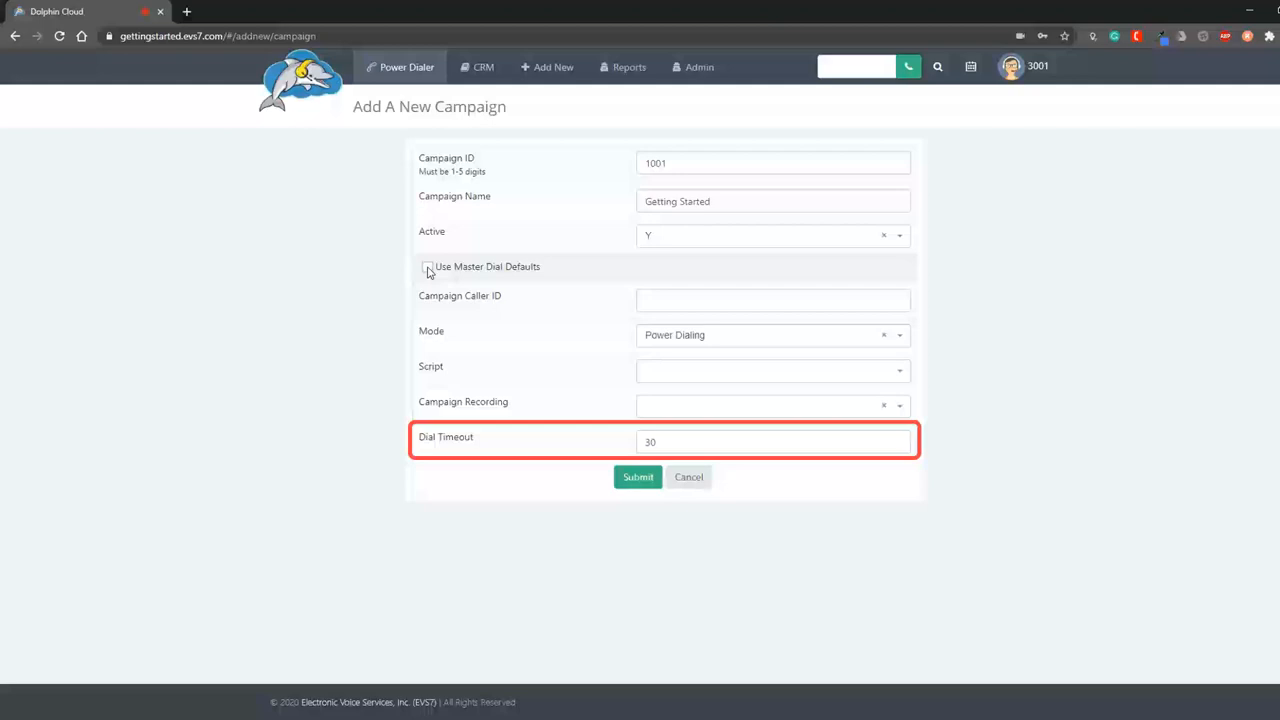
{"action": "left_click", "coordinate": [428, 268]}
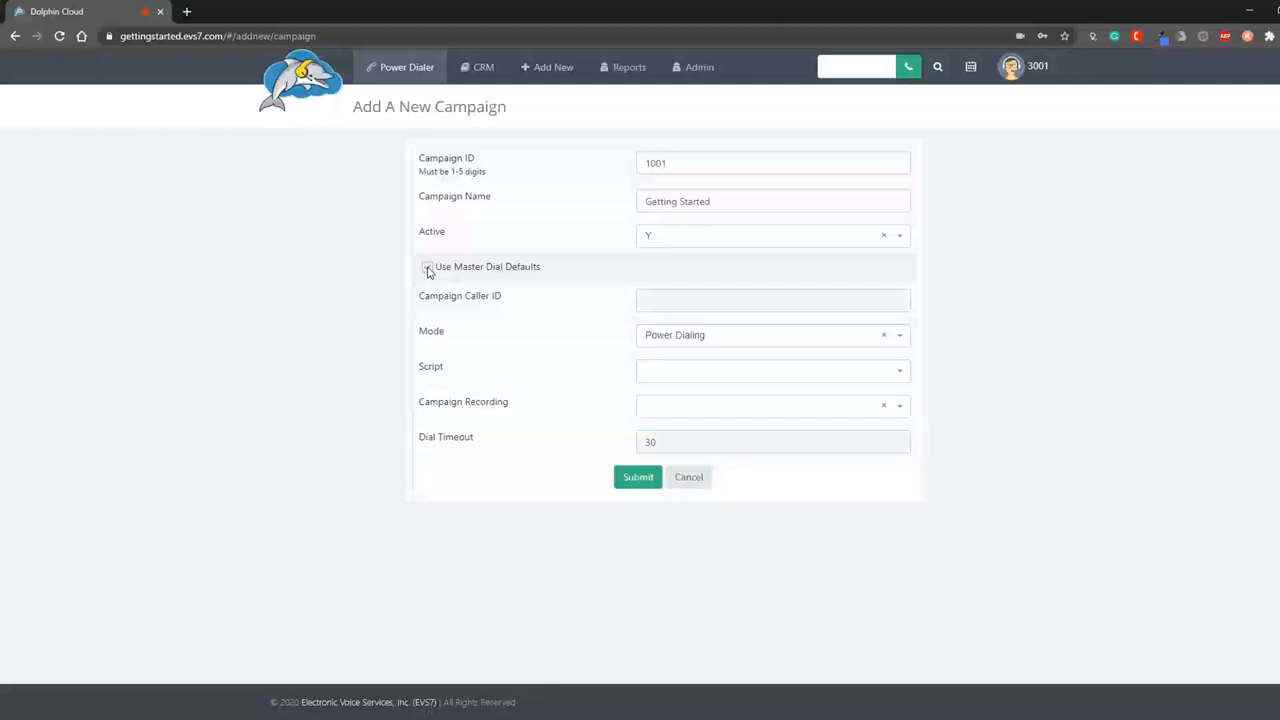
{"action": "left_click", "coordinate": [428, 266]}
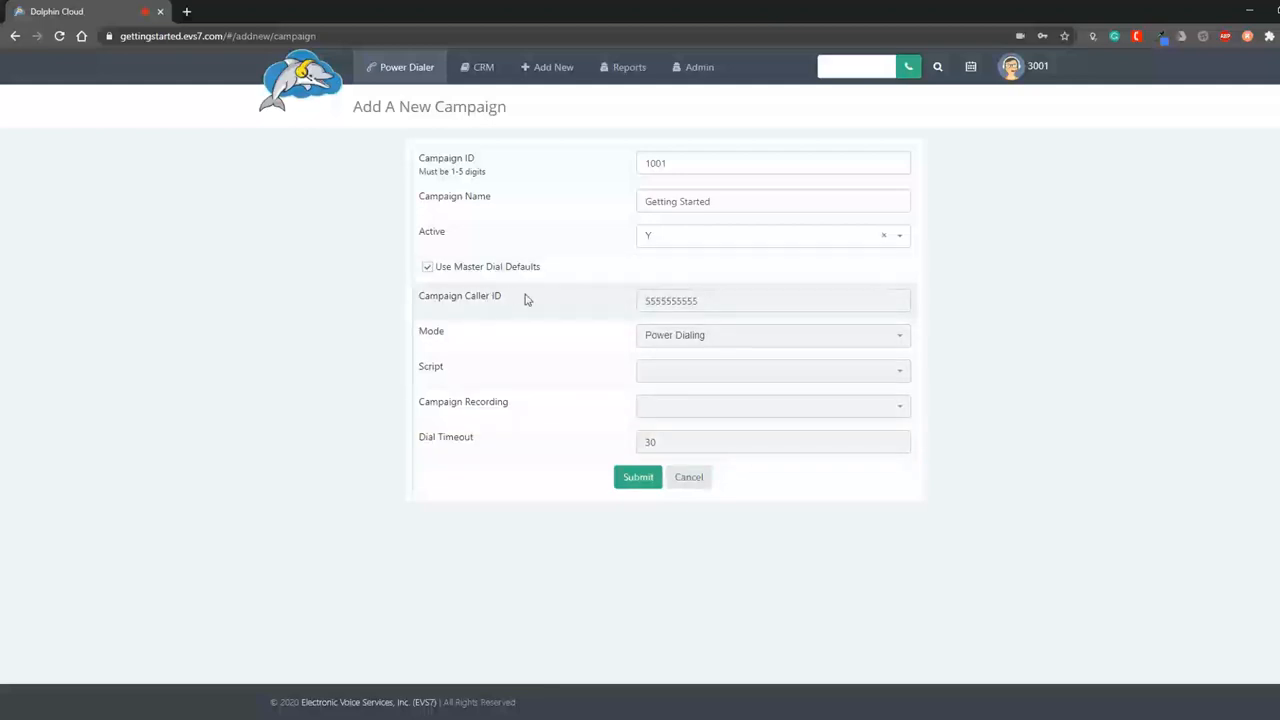
{"action": "left_click", "coordinate": [638, 476]}
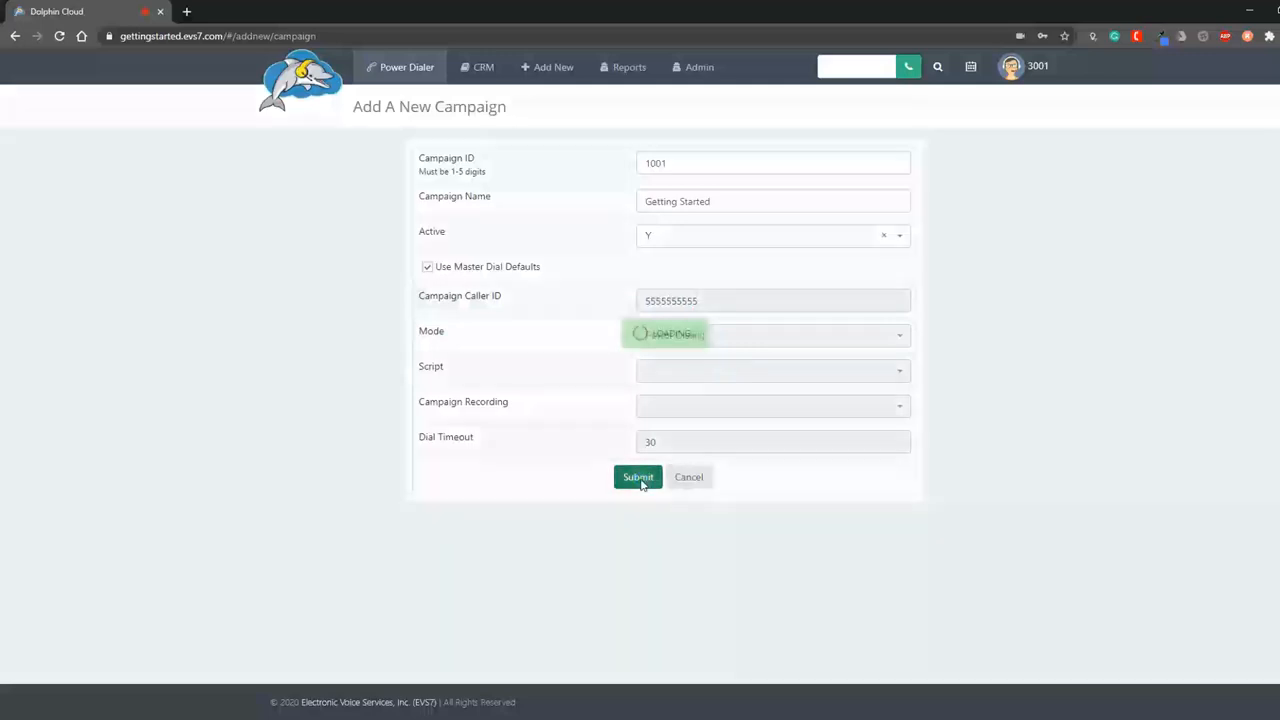
Confirm campaign 1001 Getting Started was added, then bring up the Add New menu.
{"action": "left_click", "coordinate": [638, 476]}
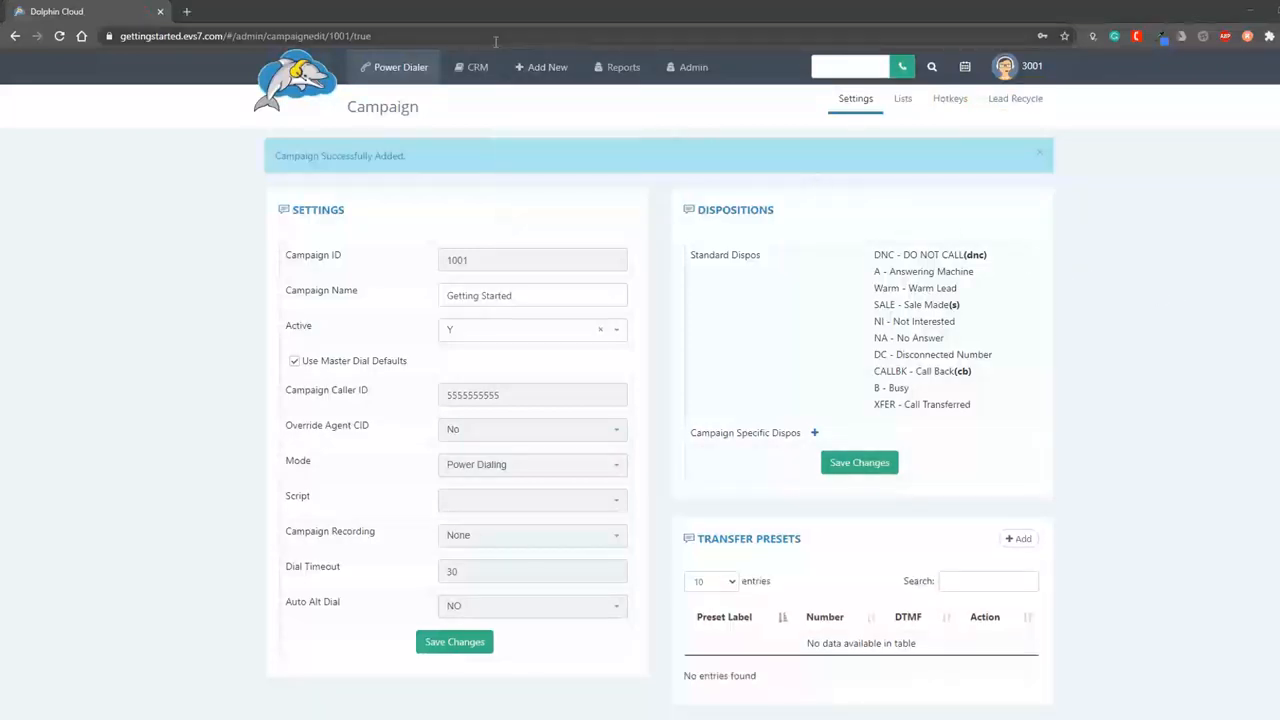
{"action": "left_click", "coordinate": [548, 68]}
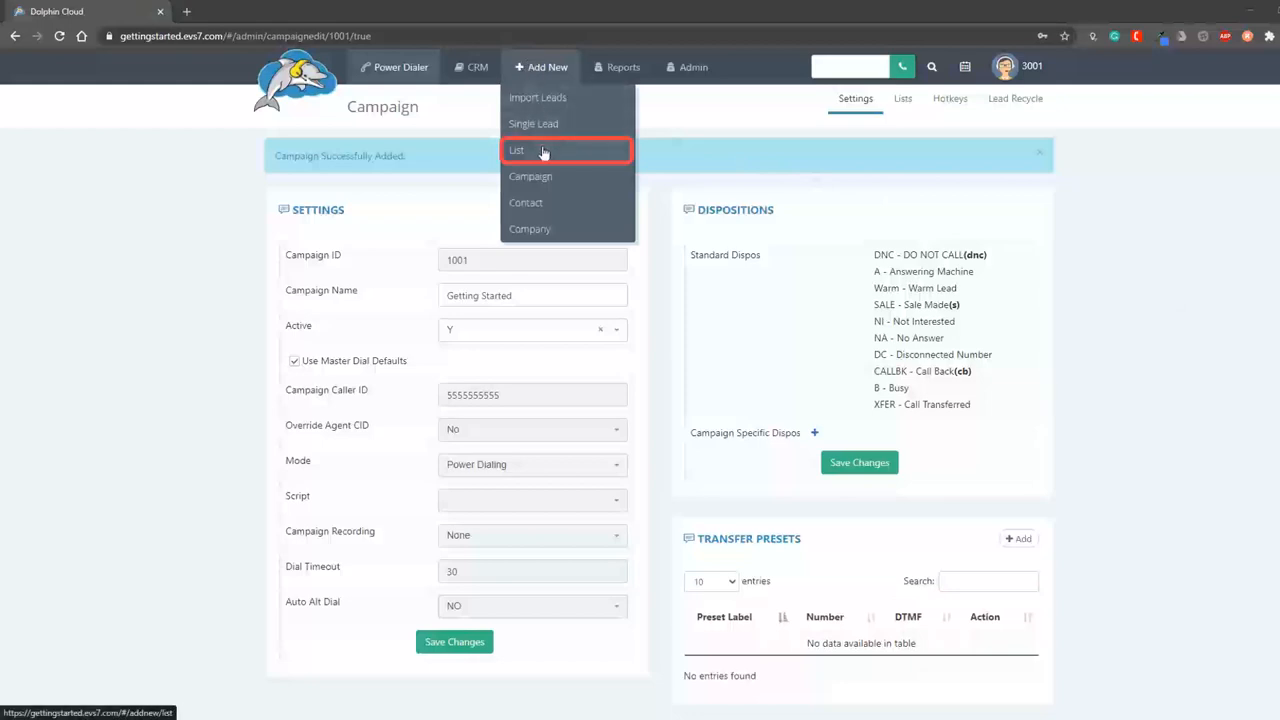
Start a new list with ID 1001 and name 'Getting Started List'.
{"action": "left_click", "coordinate": [516, 150]}
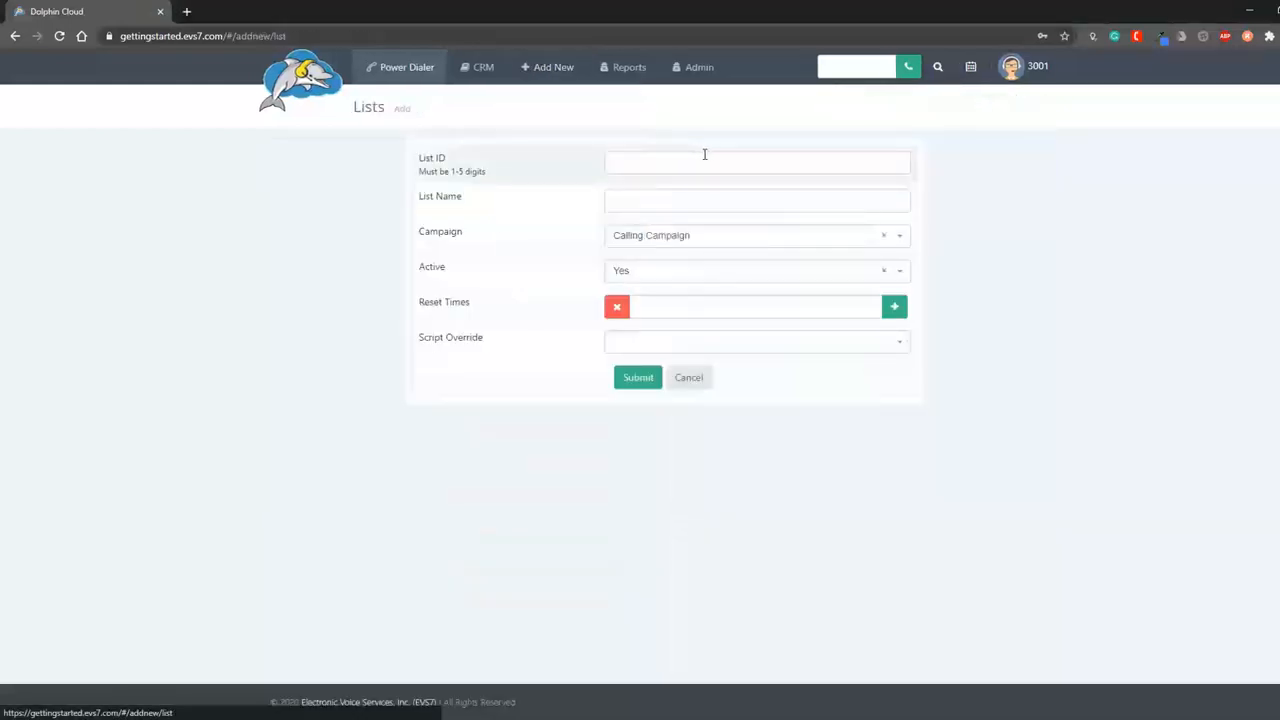
{"action": "left_click", "coordinate": [756, 164]}
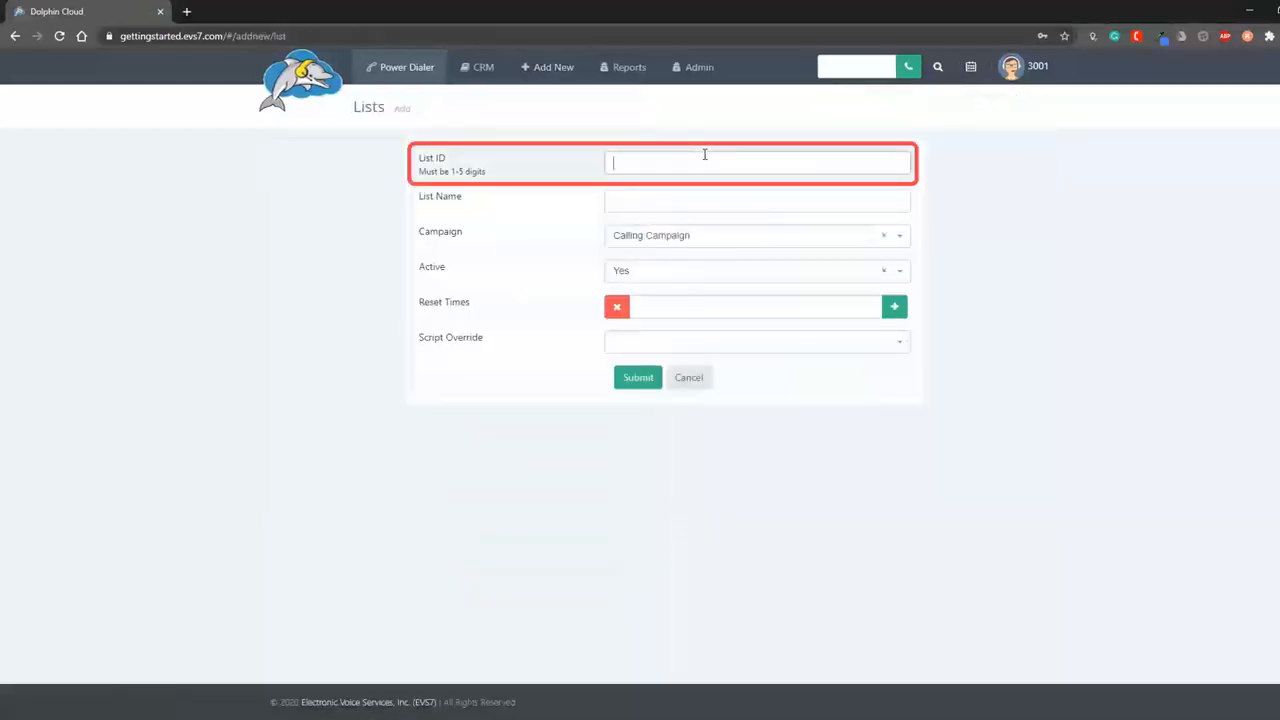
{"action": "type", "text": "1"}
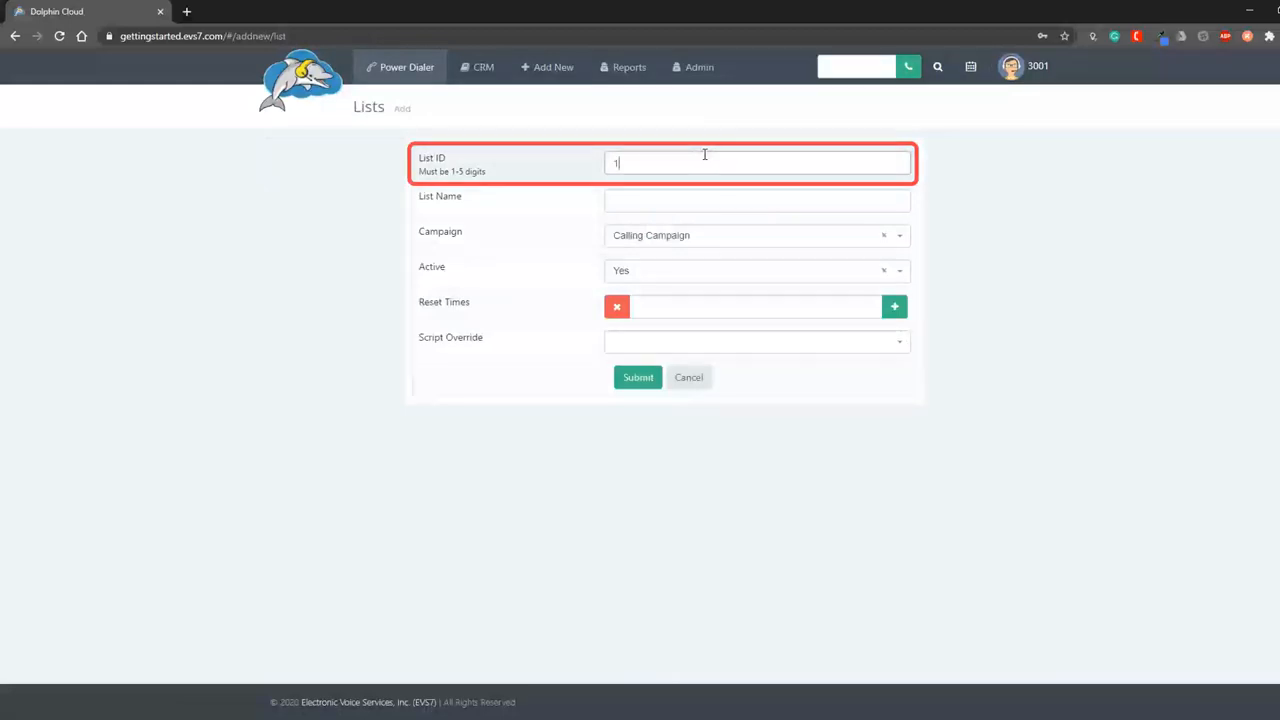
{"action": "type", "text": "001"}
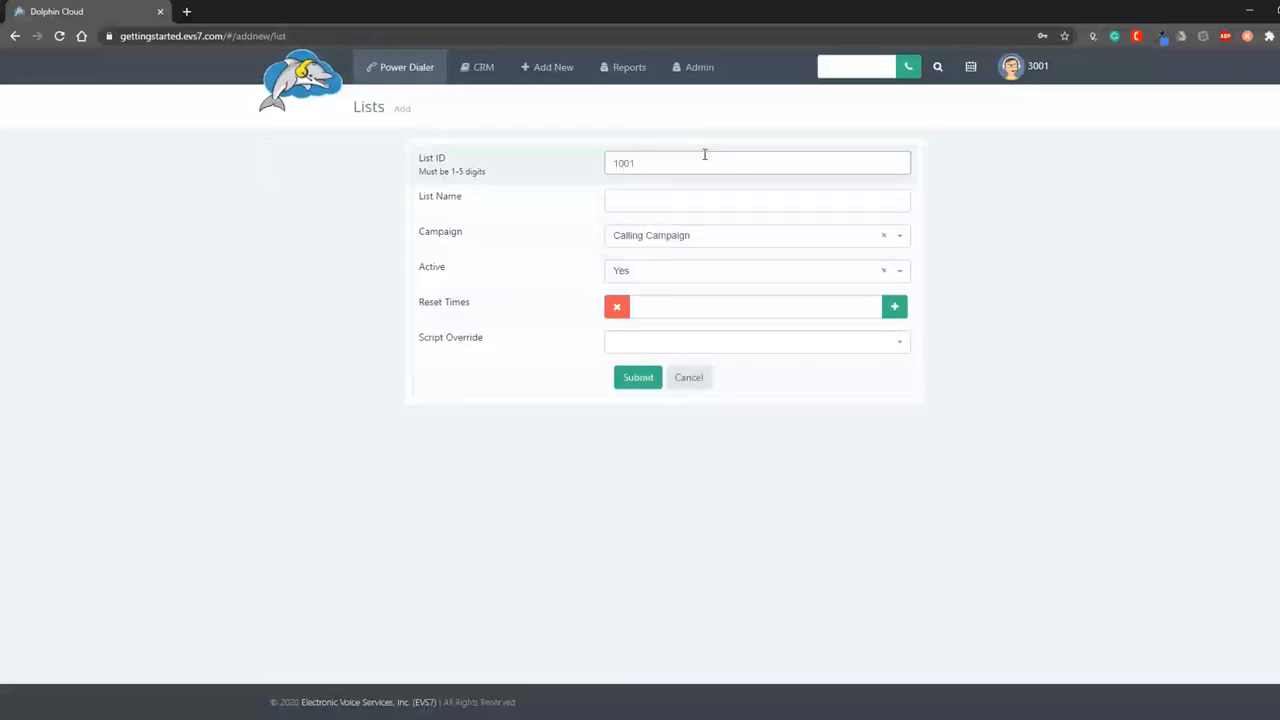
{"action": "type", "text": "C"}
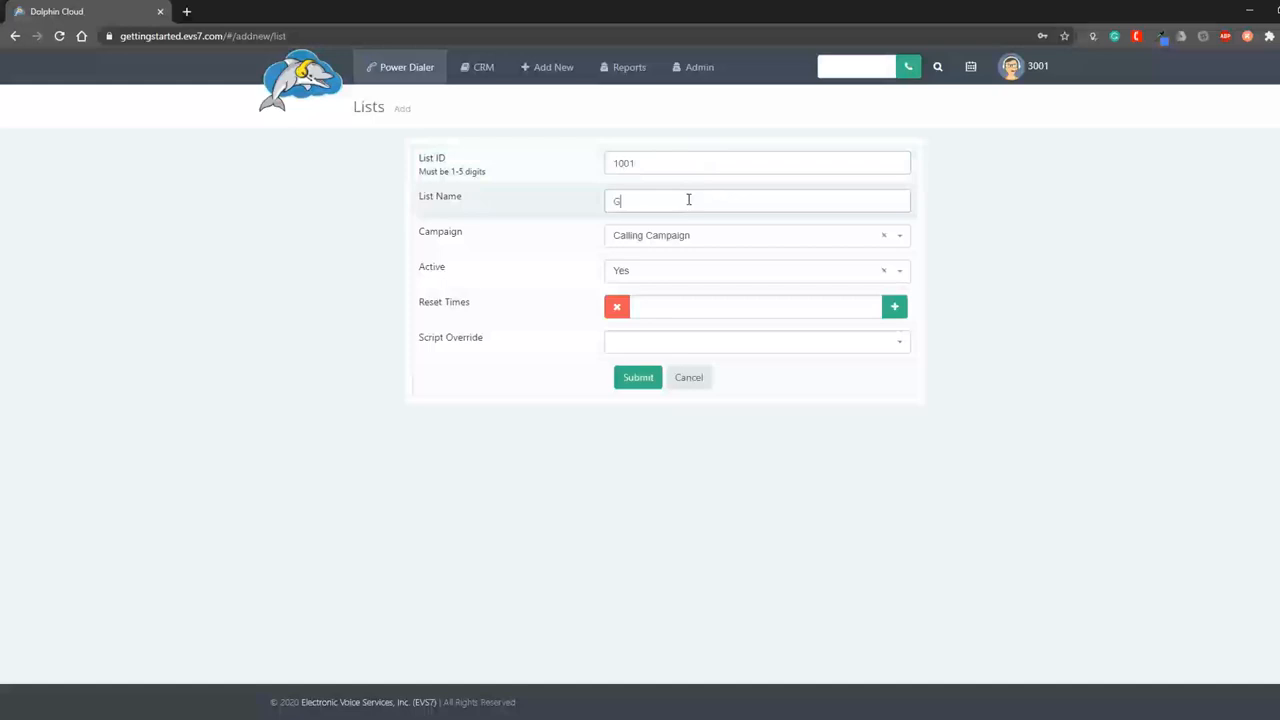
{"action": "type", "text": "etting Sta"}
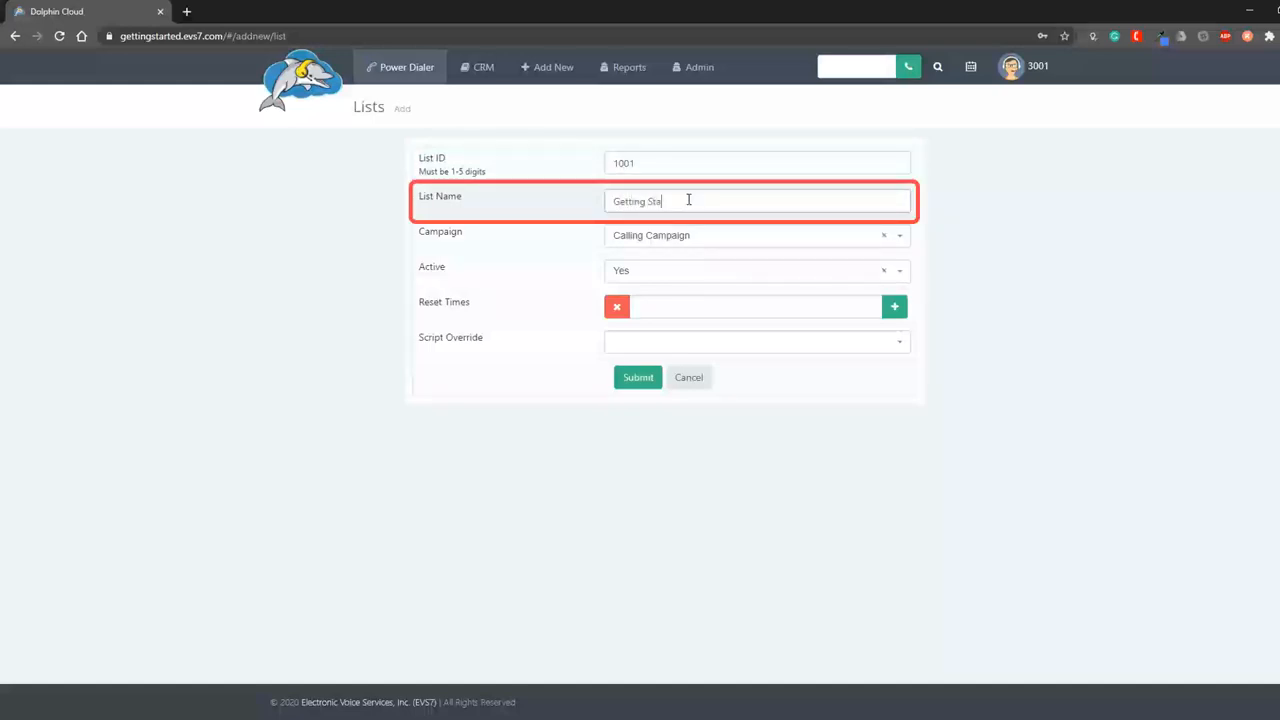
{"action": "type", "text": "rted List"}
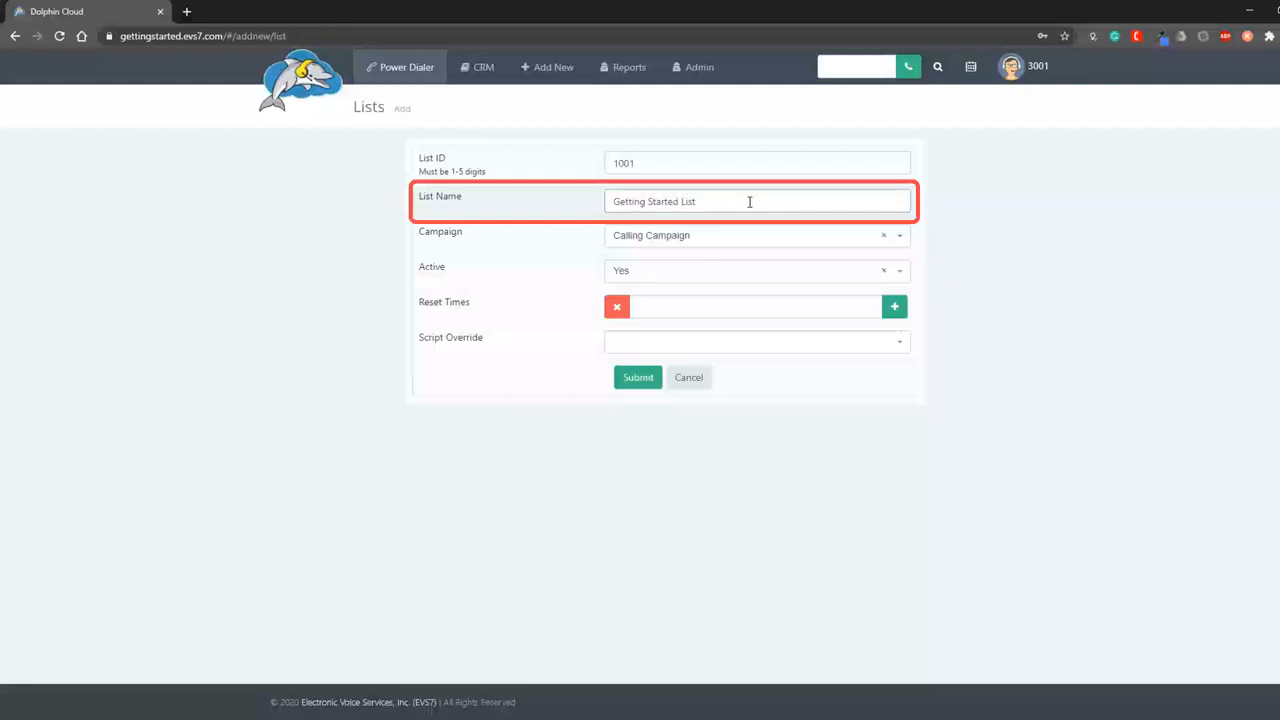
Assign the list to the Getting Started campaign, keeping it active.
{"action": "left_click", "coordinate": [756, 234]}
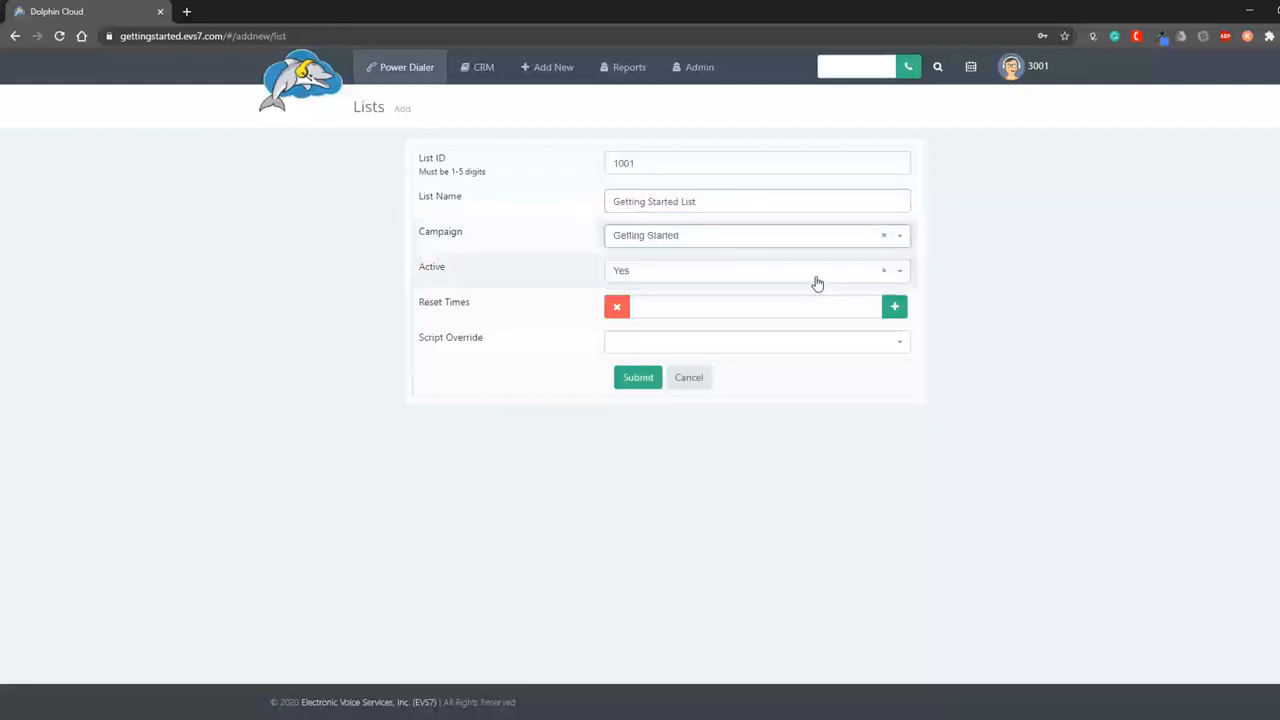
{"action": "mouse_move", "coordinate": [884, 270]}
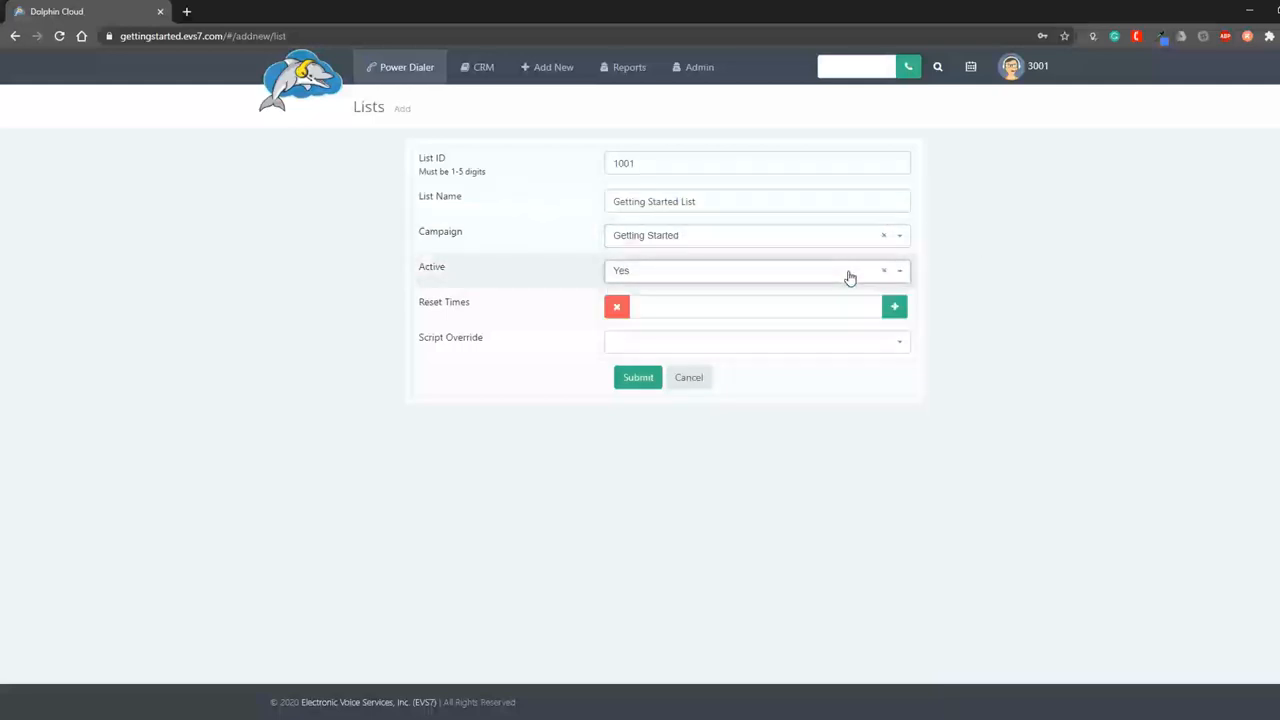
{"action": "left_click", "coordinate": [744, 308]}
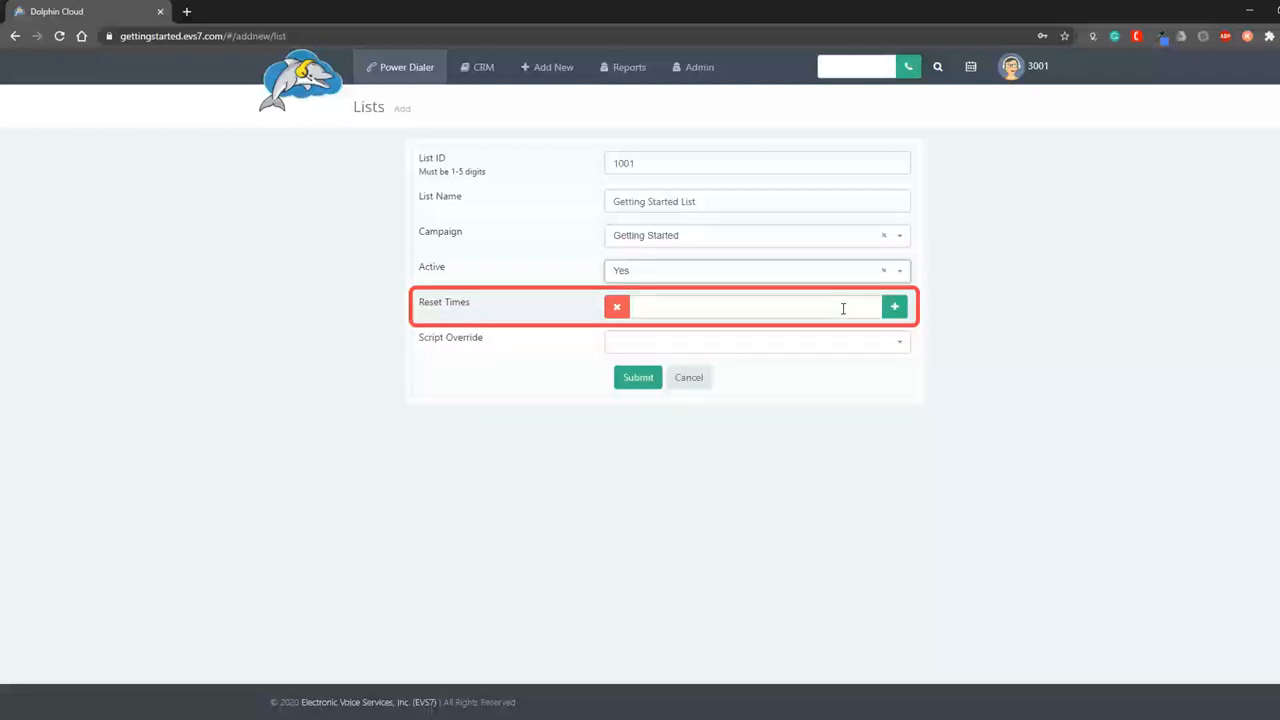
{"action": "mouse_move", "coordinate": [846, 344]}
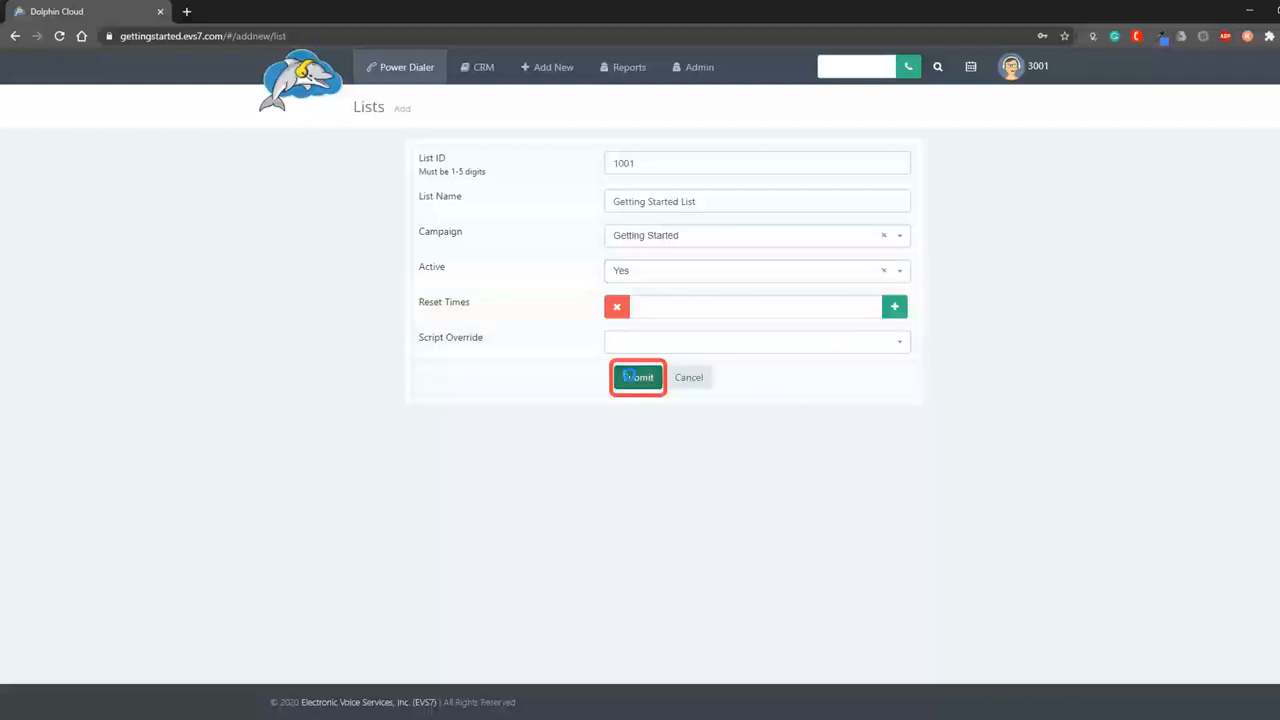
Submit the Getting Started List form and return to the dashboard.
{"action": "left_click", "coordinate": [636, 376]}
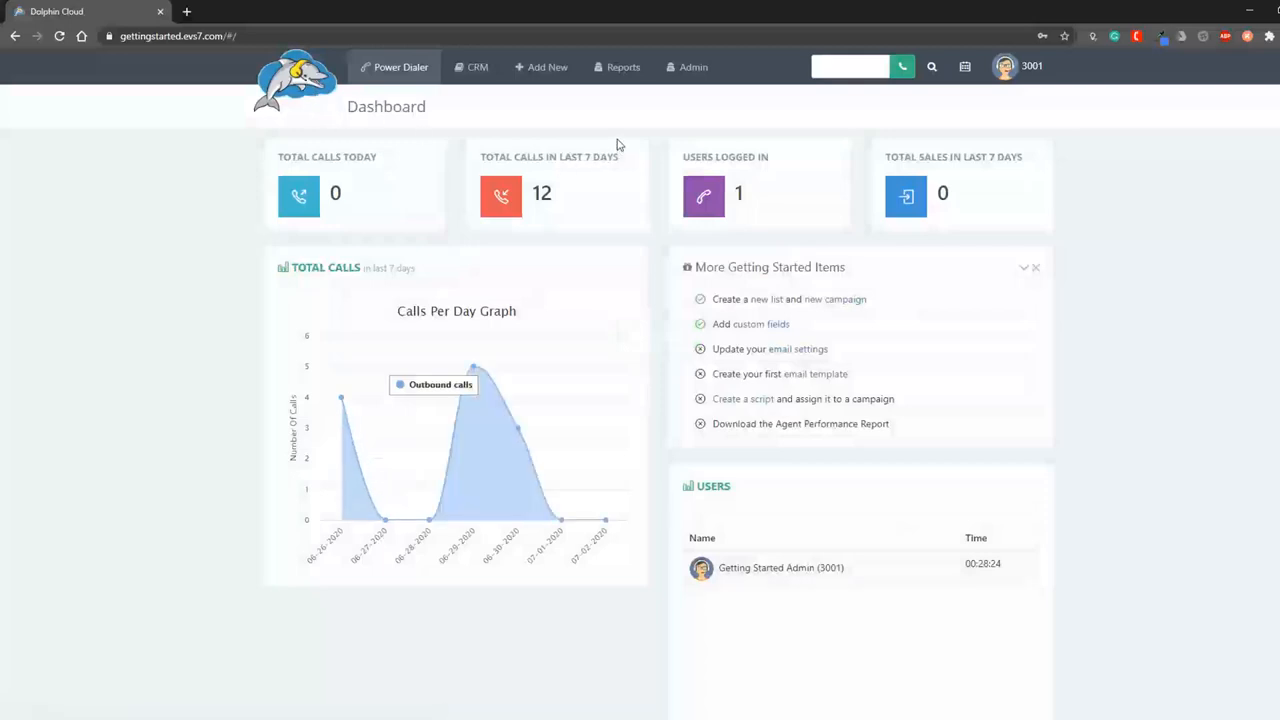
Browse the Reports and Admin menus, then reach the Knowledge Base from the user menu.
{"action": "left_click", "coordinate": [624, 68]}
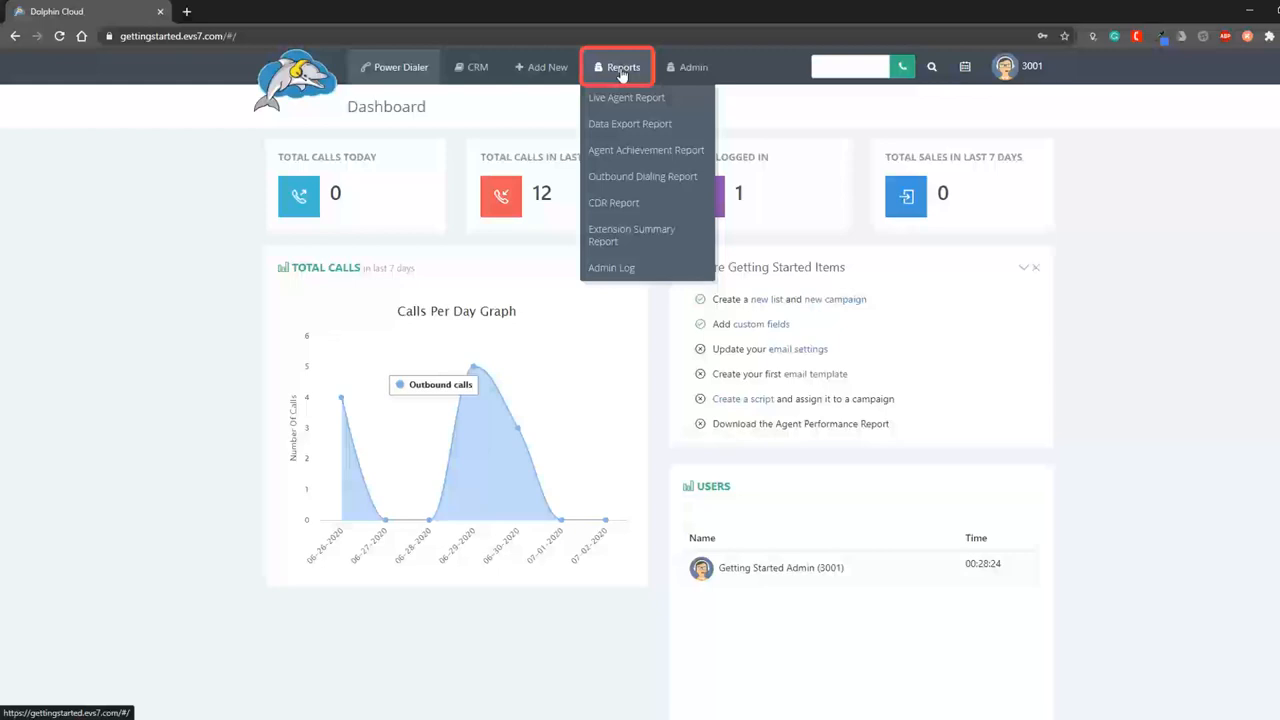
{"action": "left_click", "coordinate": [692, 68]}
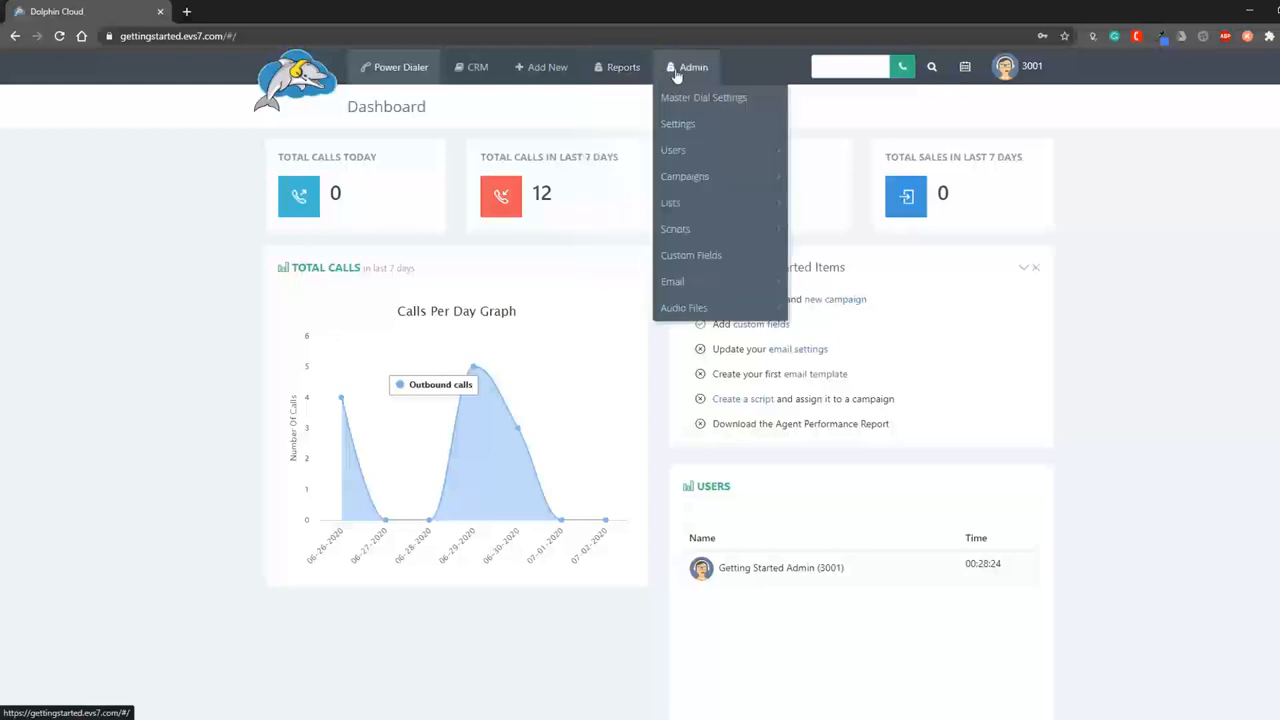
{"action": "mouse_move", "coordinate": [672, 150]}
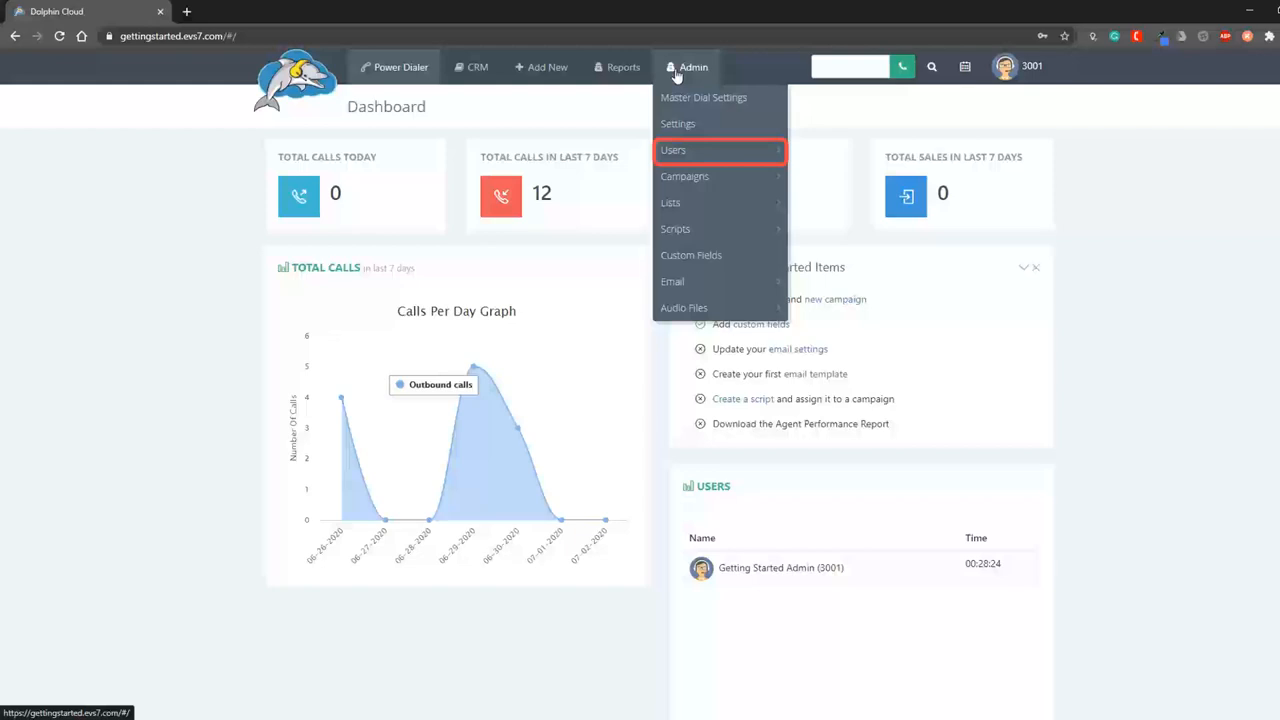
{"action": "mouse_move", "coordinate": [672, 280]}
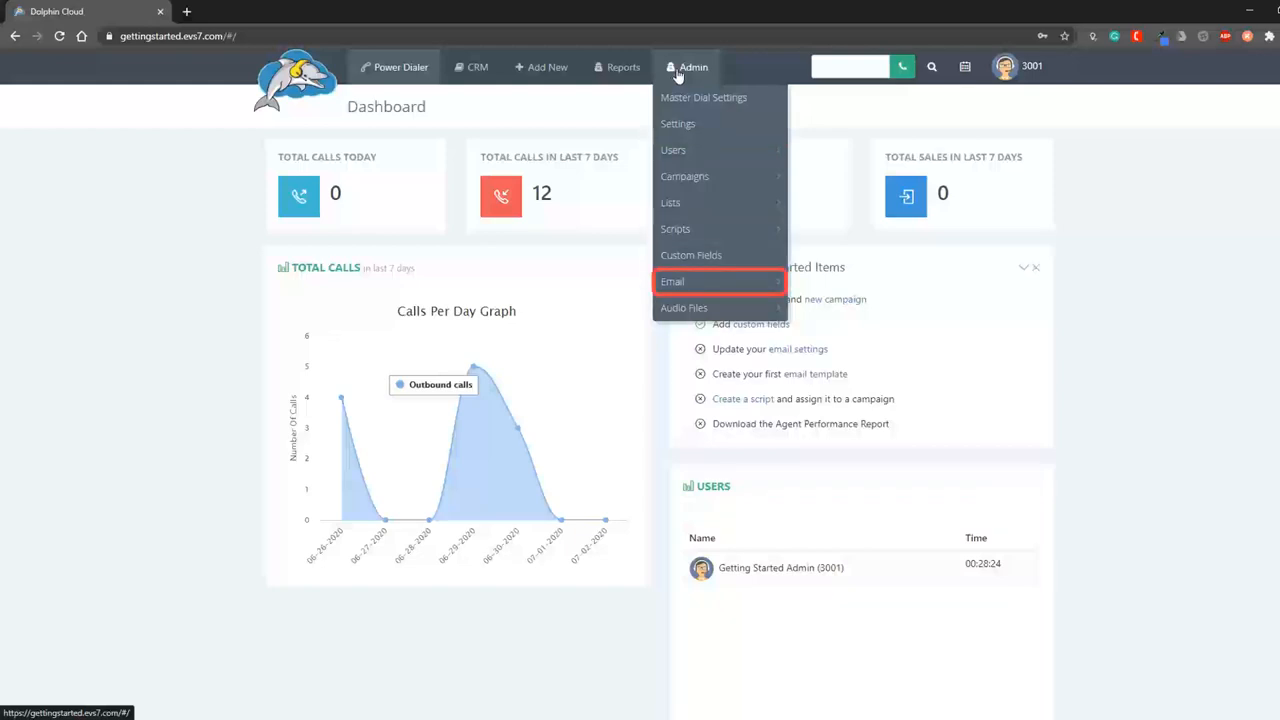
{"action": "left_click", "coordinate": [1004, 66]}
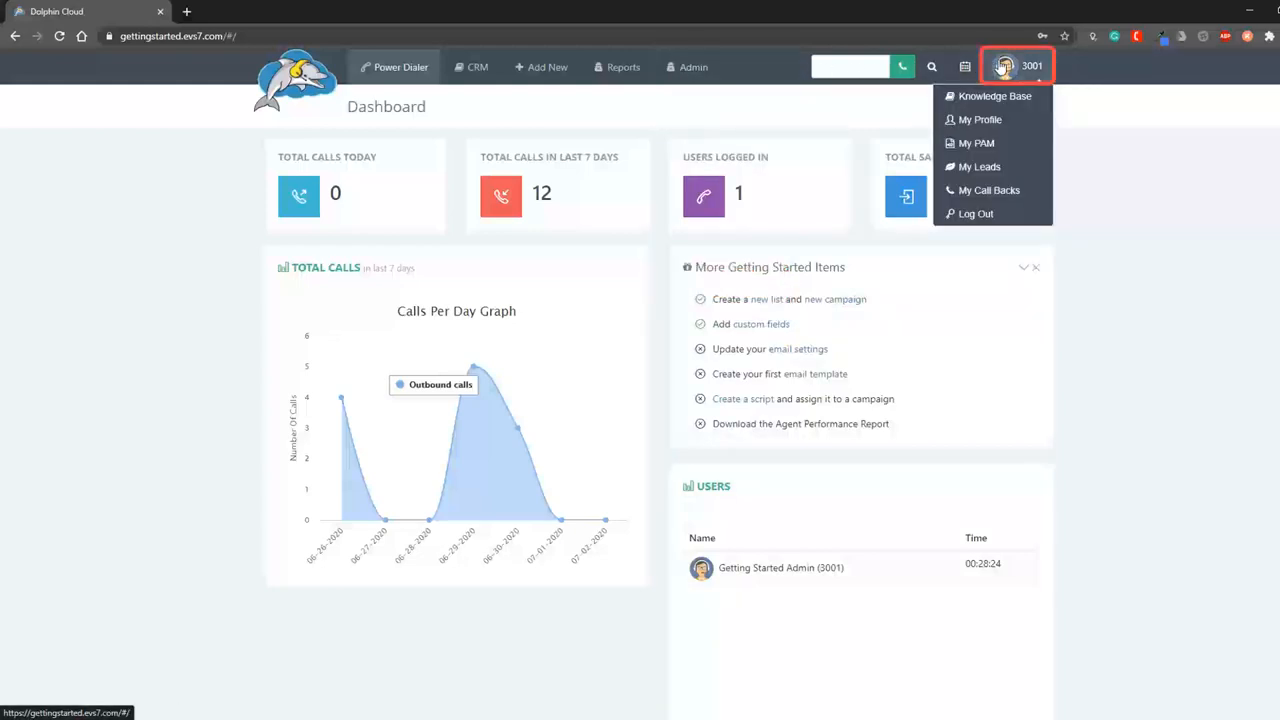
{"action": "mouse_move", "coordinate": [980, 120]}
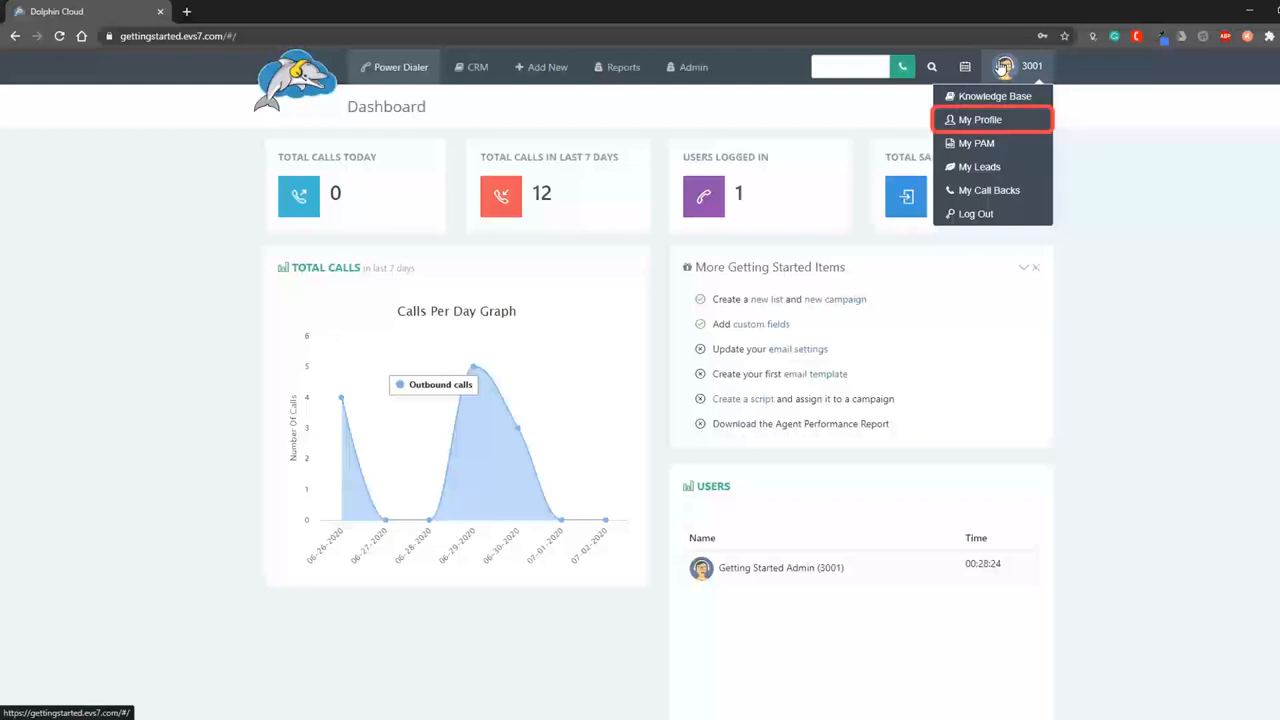
{"action": "left_click", "coordinate": [994, 96]}
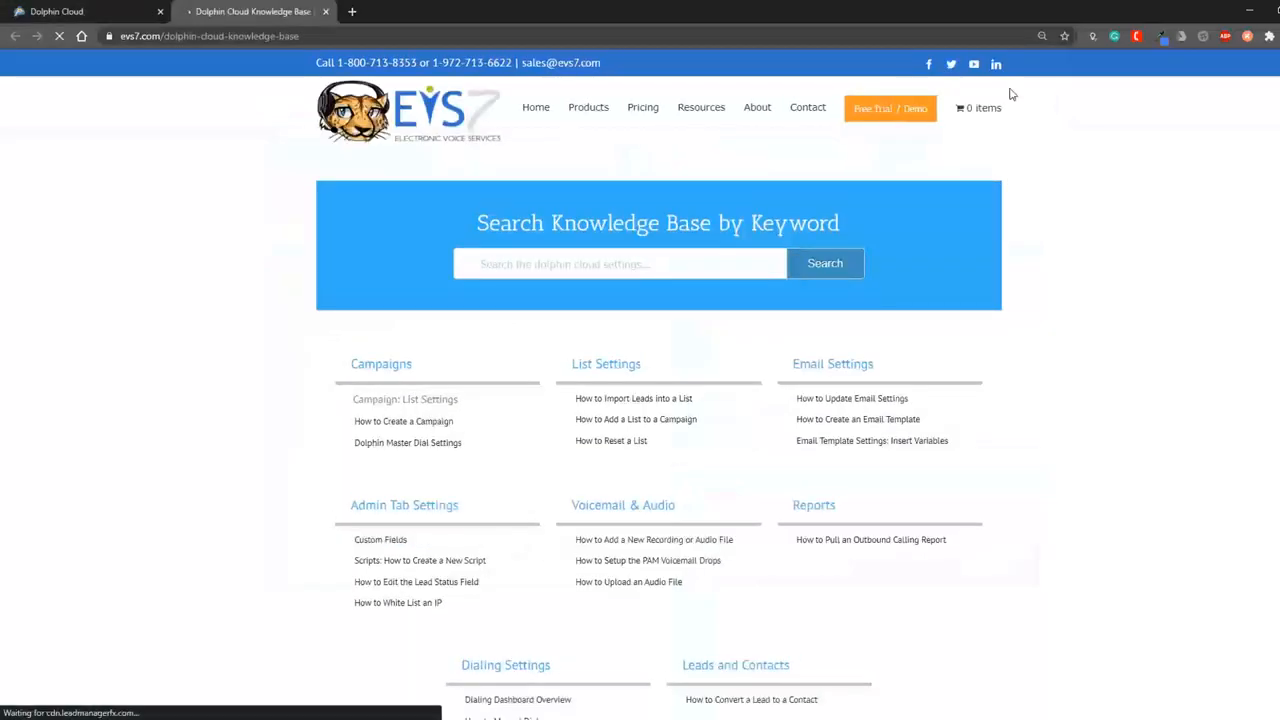